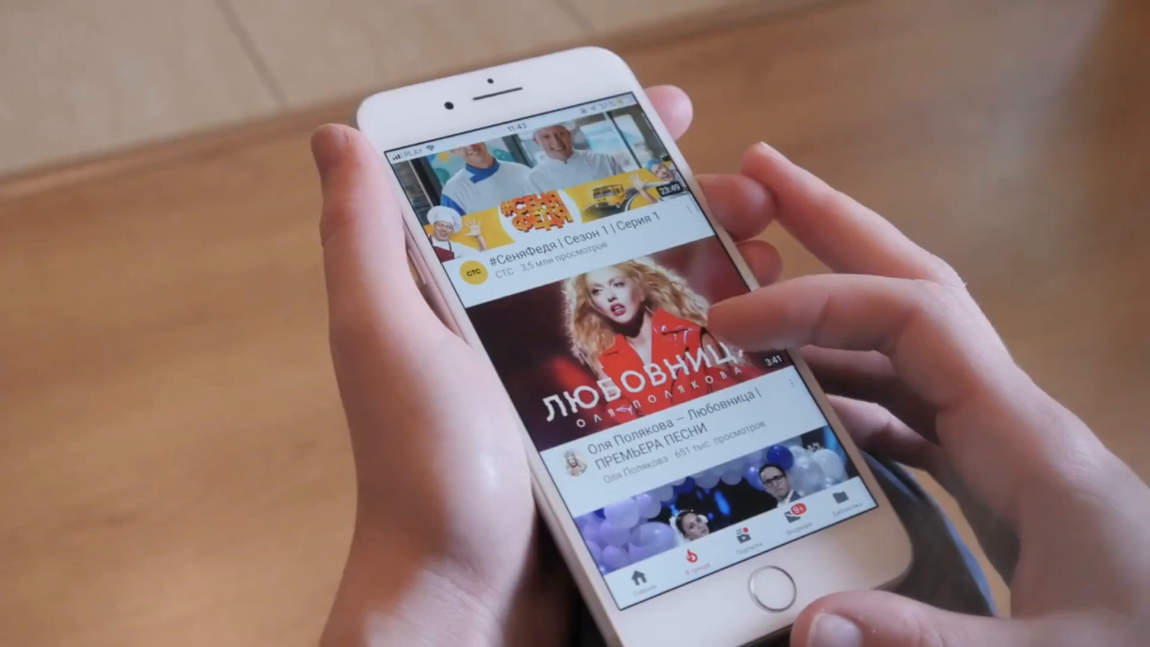
Step: Find the r/confession community on Reddit and sort its posts by Top
scroll("up", 3)
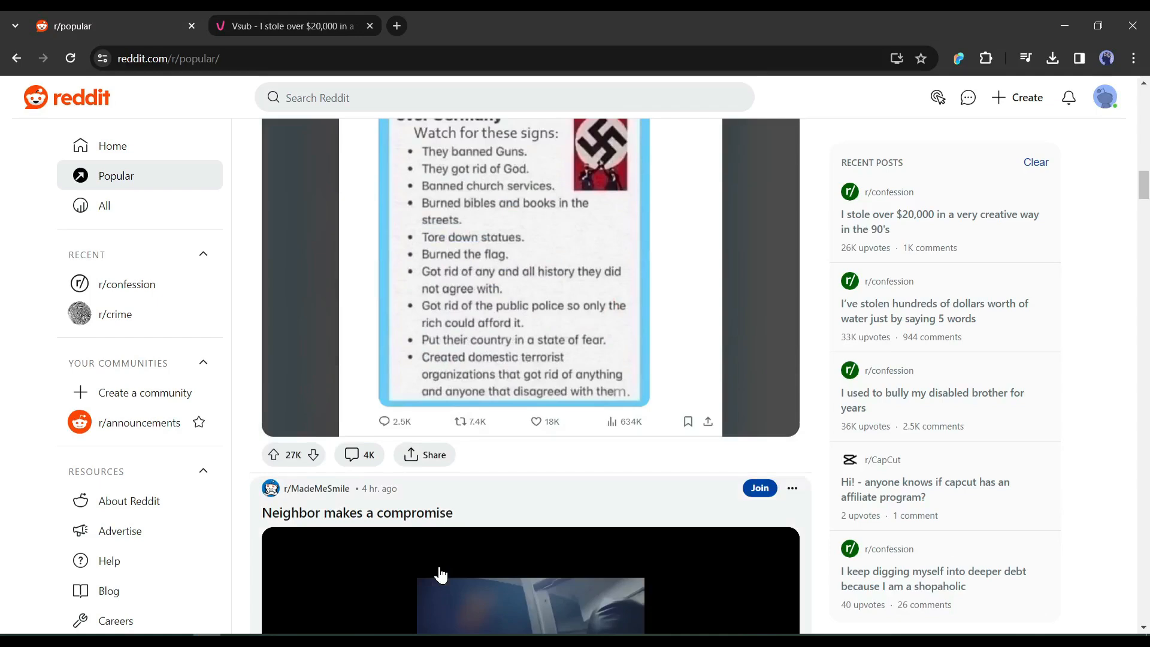
scroll("down", 3)
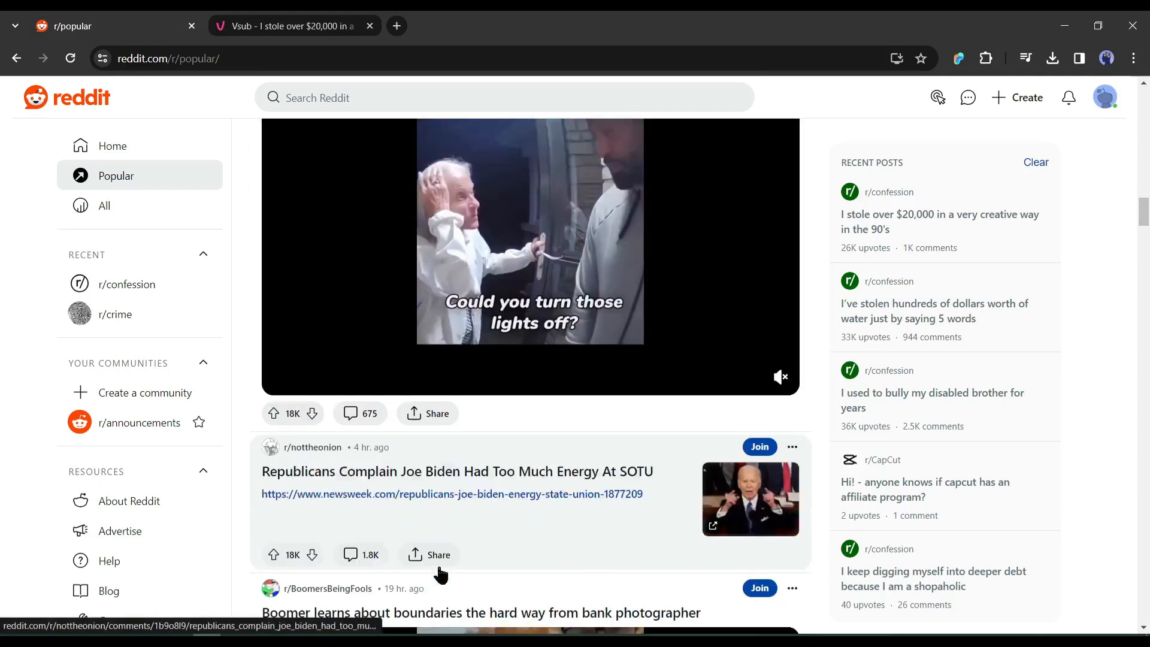
scroll("down", 3)
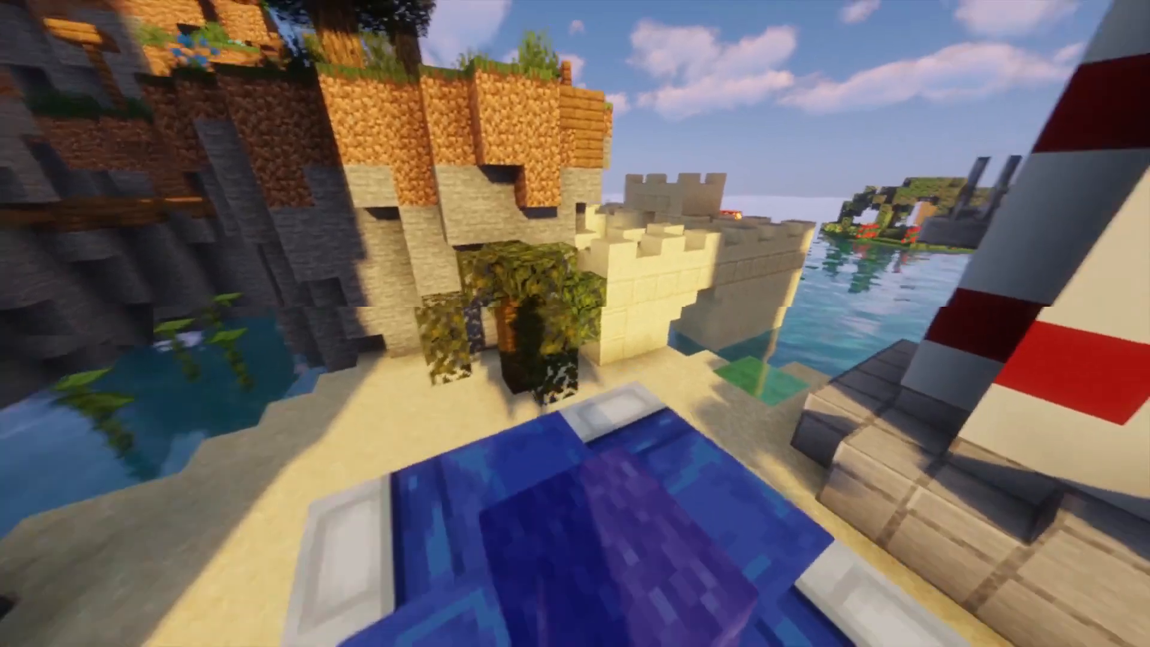
mouse_move(575, 324)
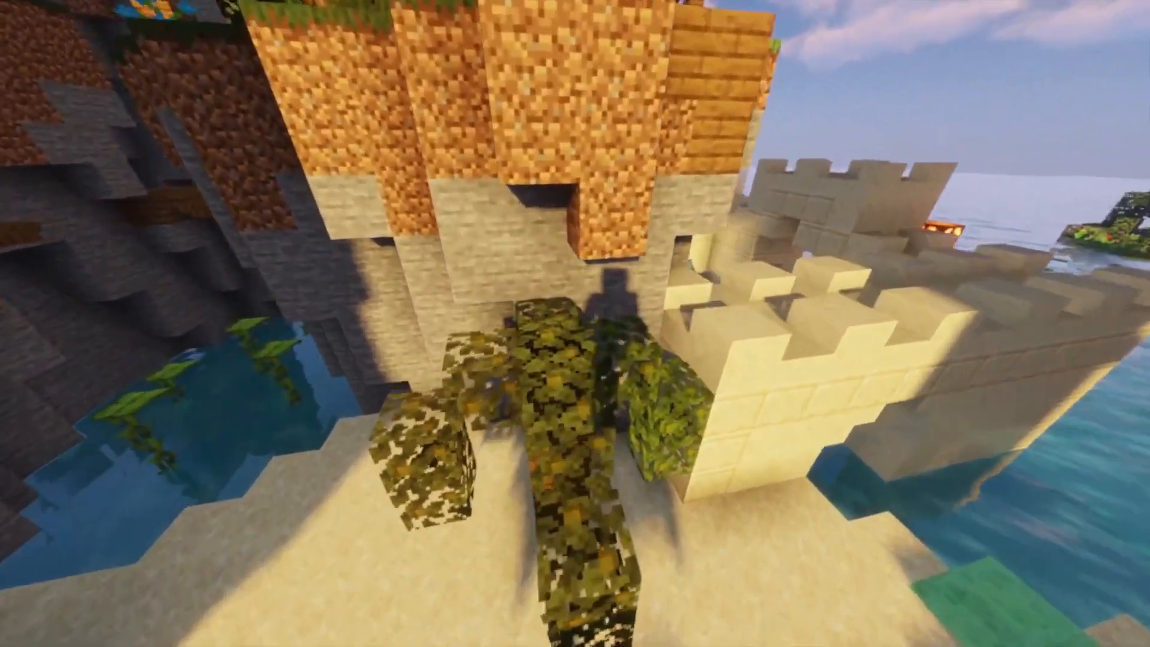
mouse_move(575, 323)
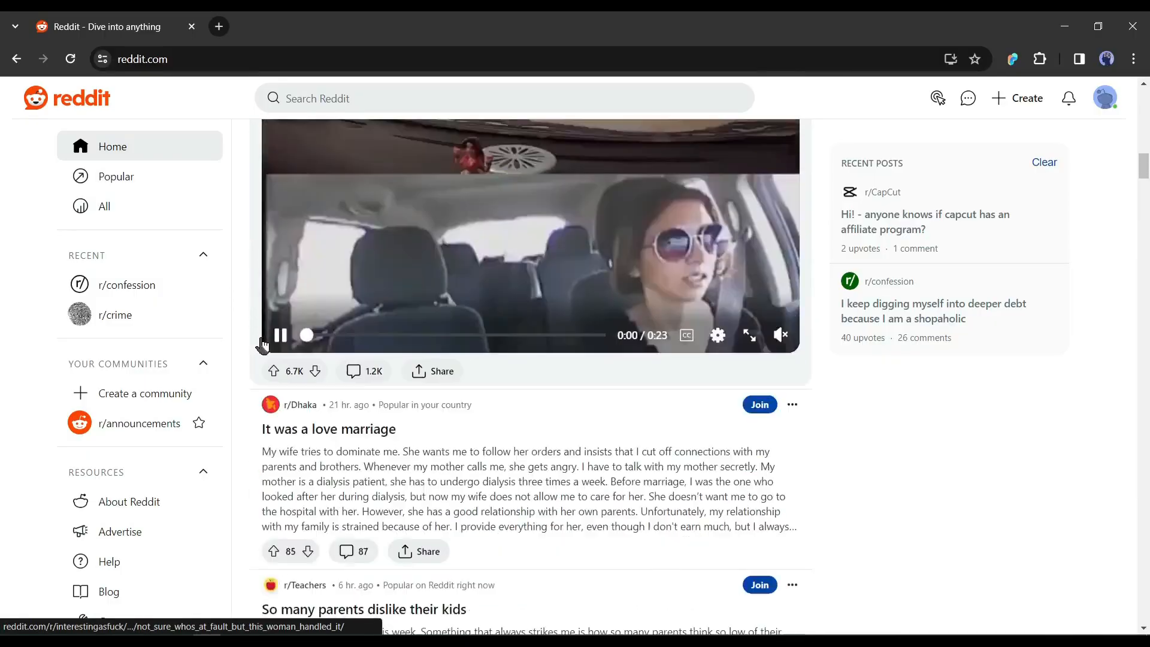
scroll("down", 3)
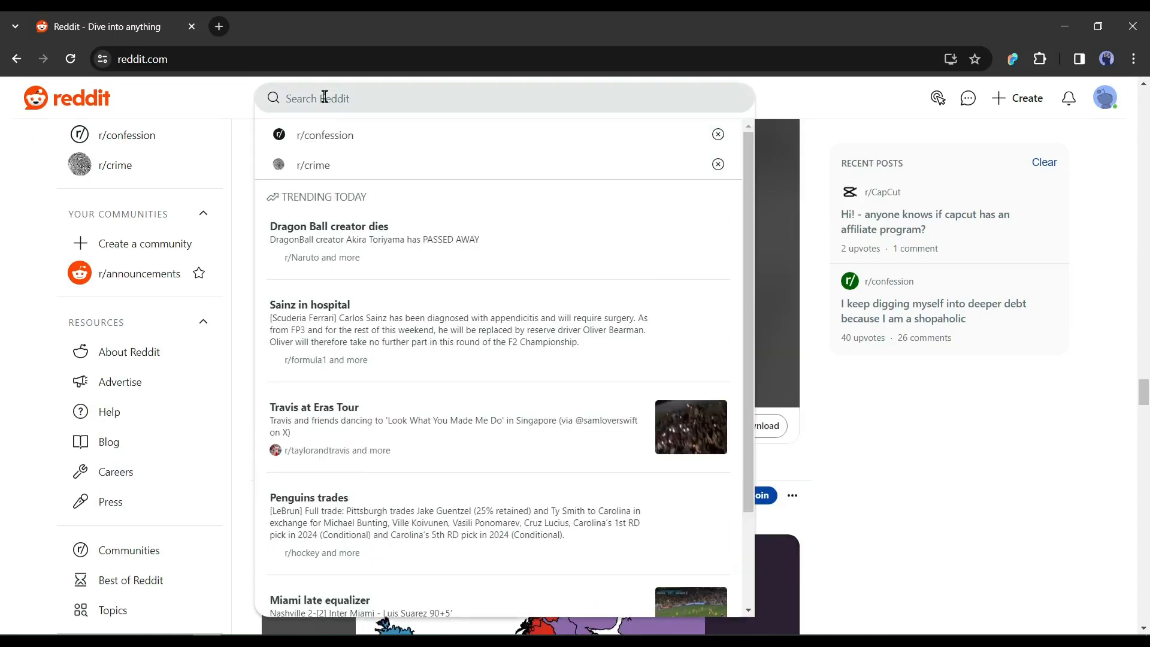
type("Confe")
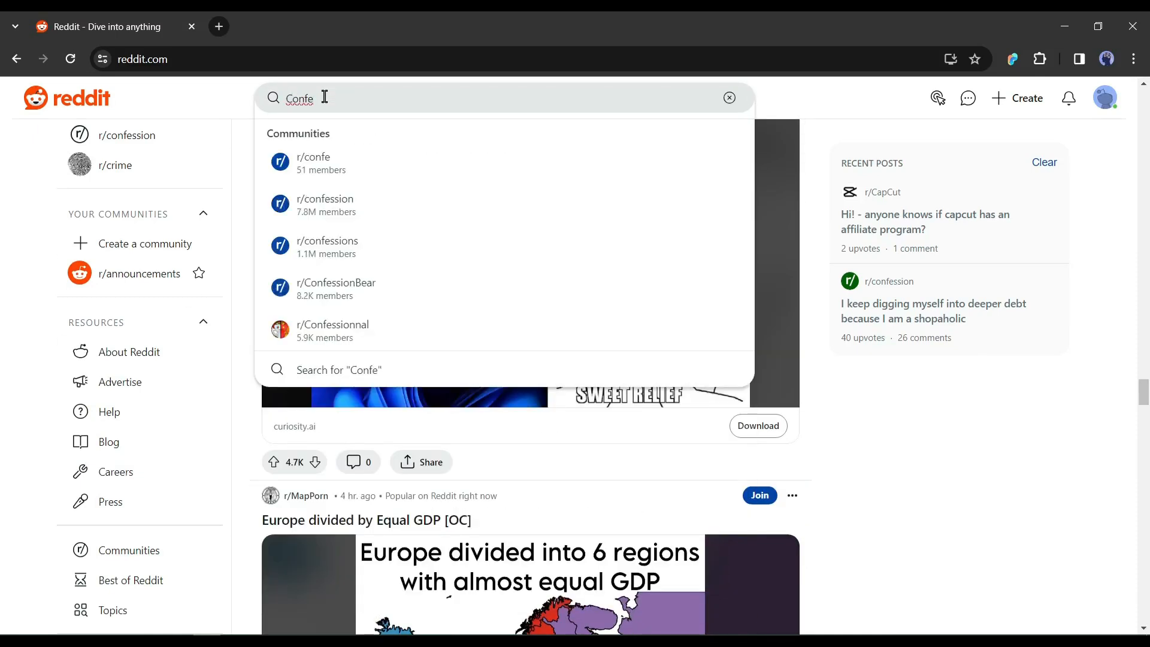
left_click(325, 199)
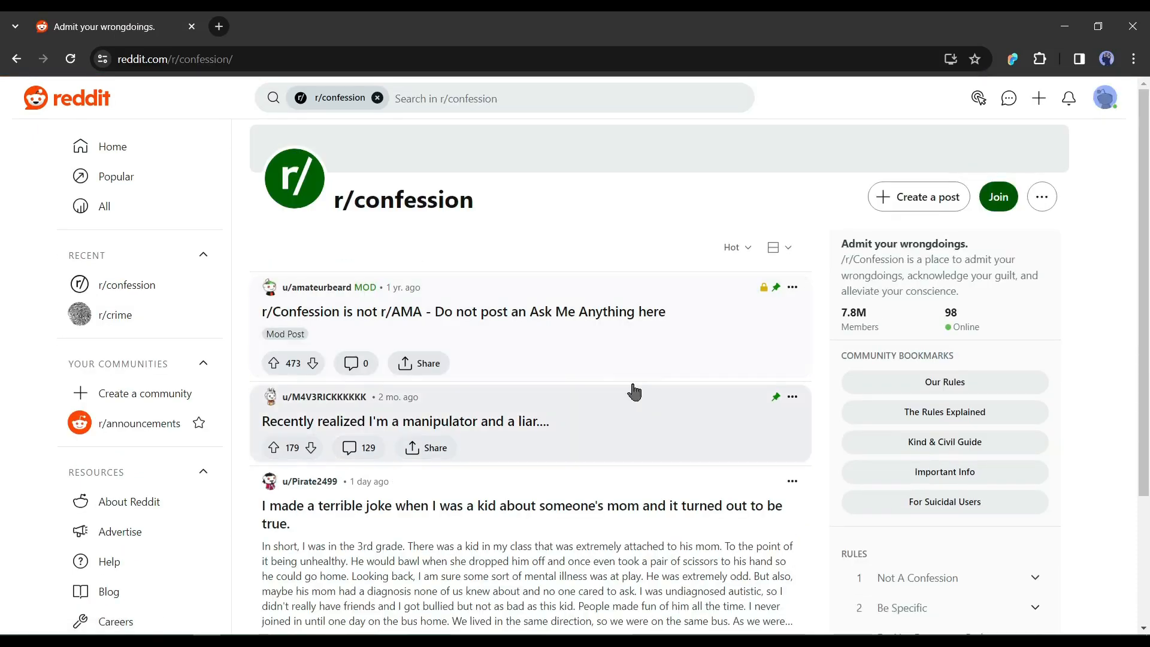
left_click(736, 248)
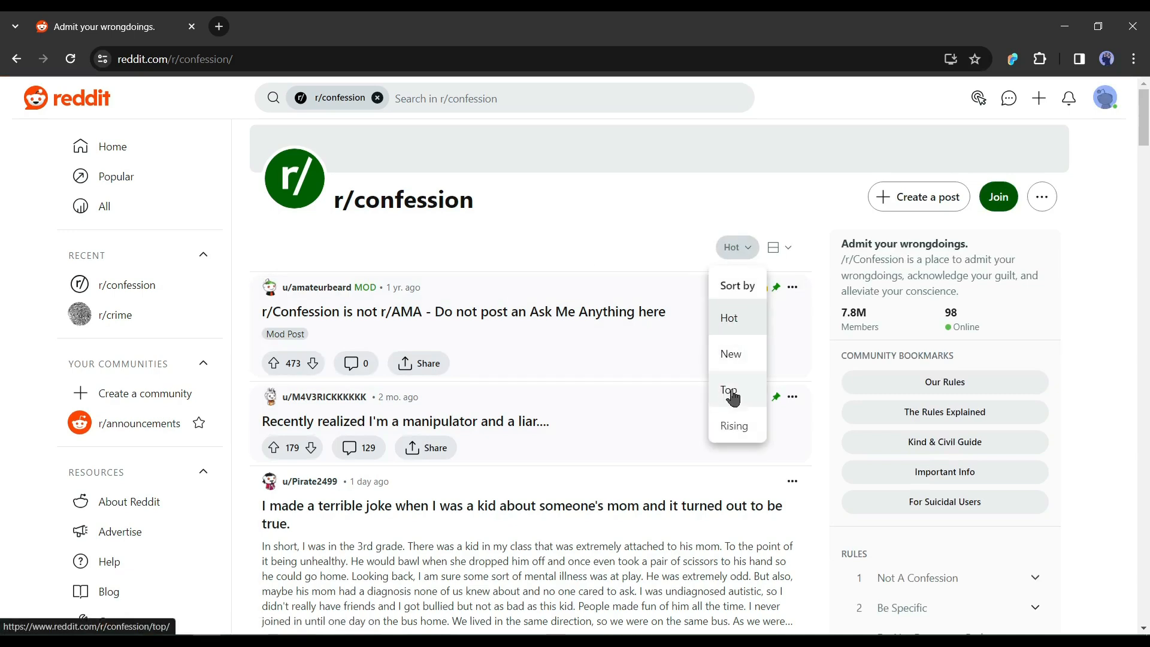
left_click(729, 389)
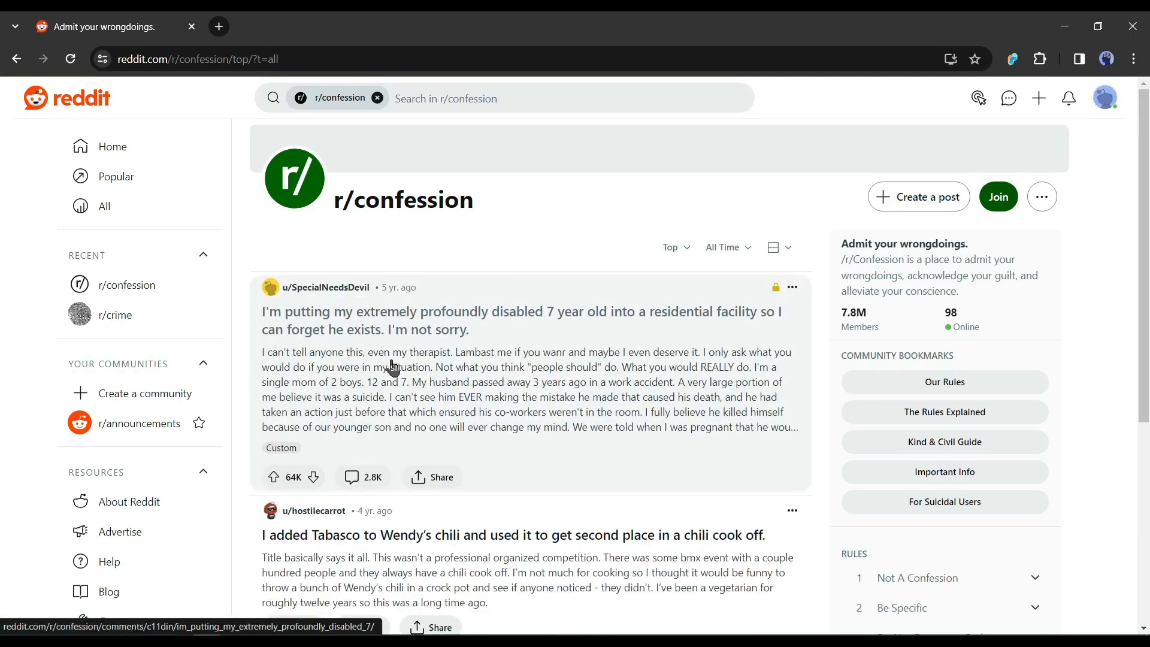
Step: Open the 'stole over $20,000' confession post and copy its share link
scroll("down", 3)
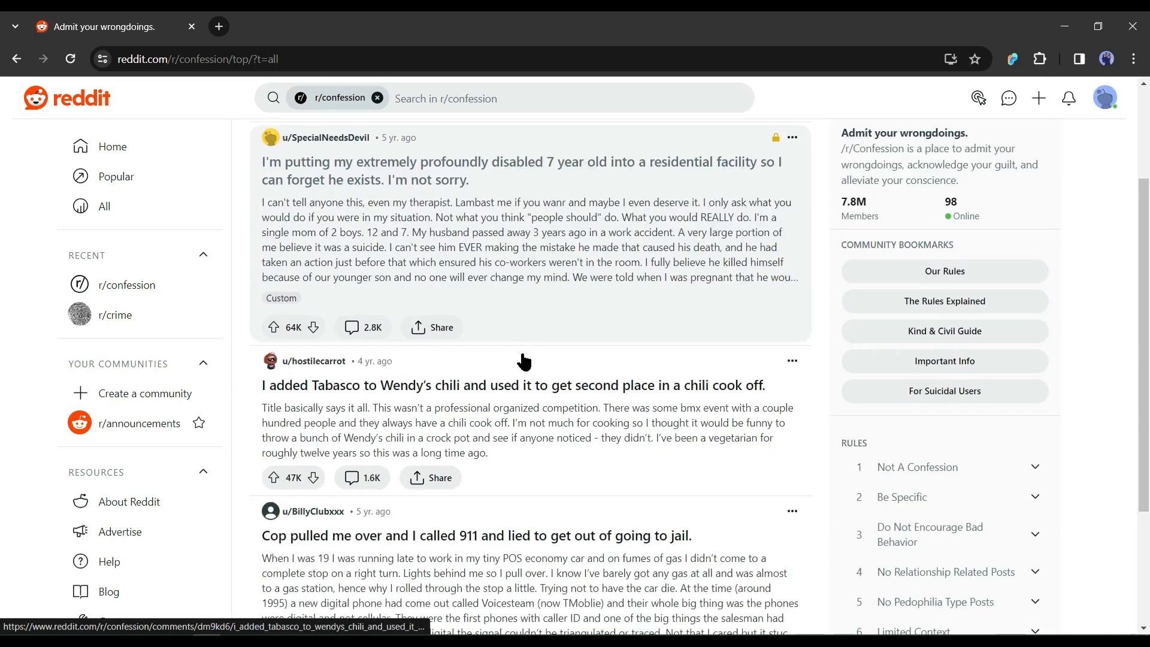
scroll("down", 3)
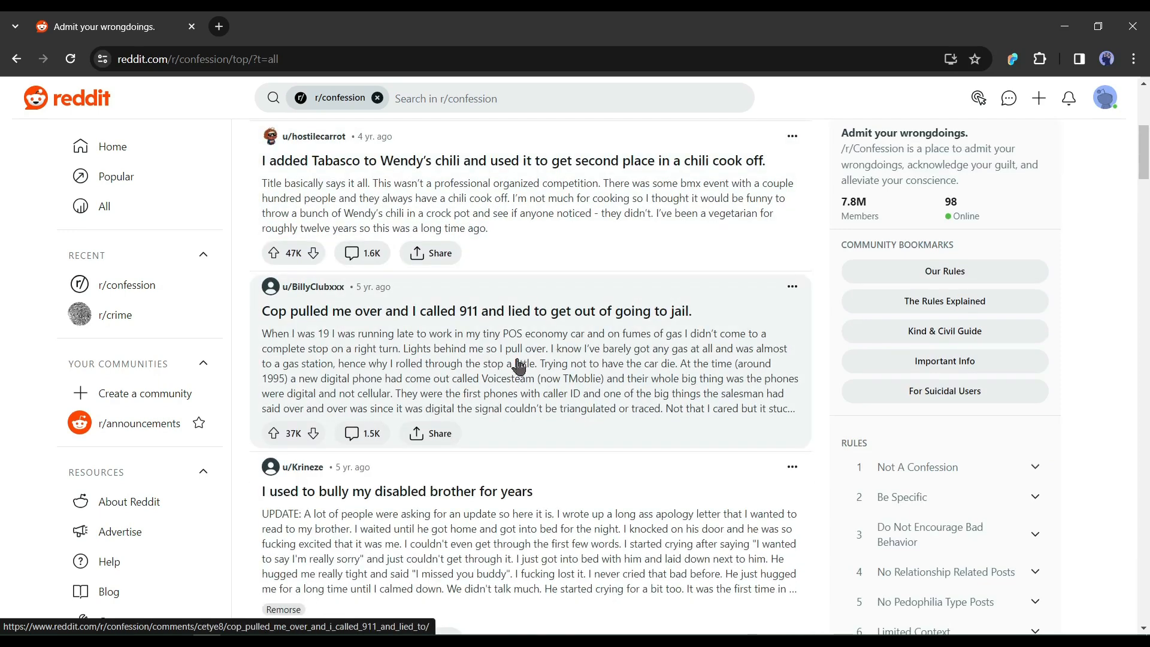
scroll("down", 3)
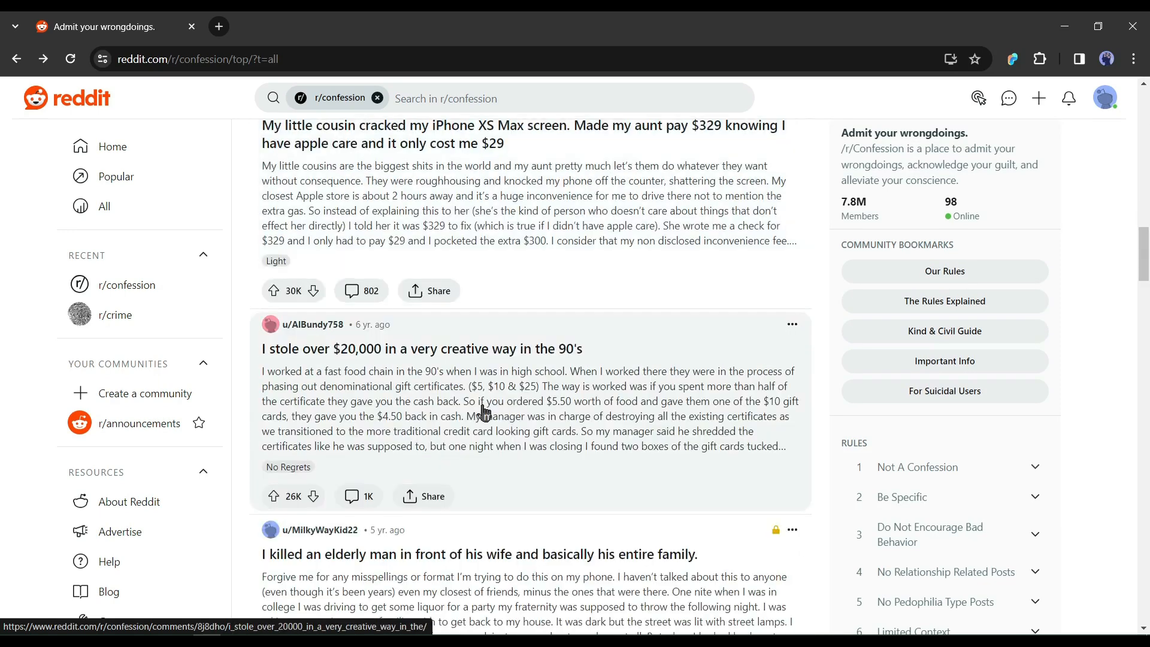
left_click(421, 349)
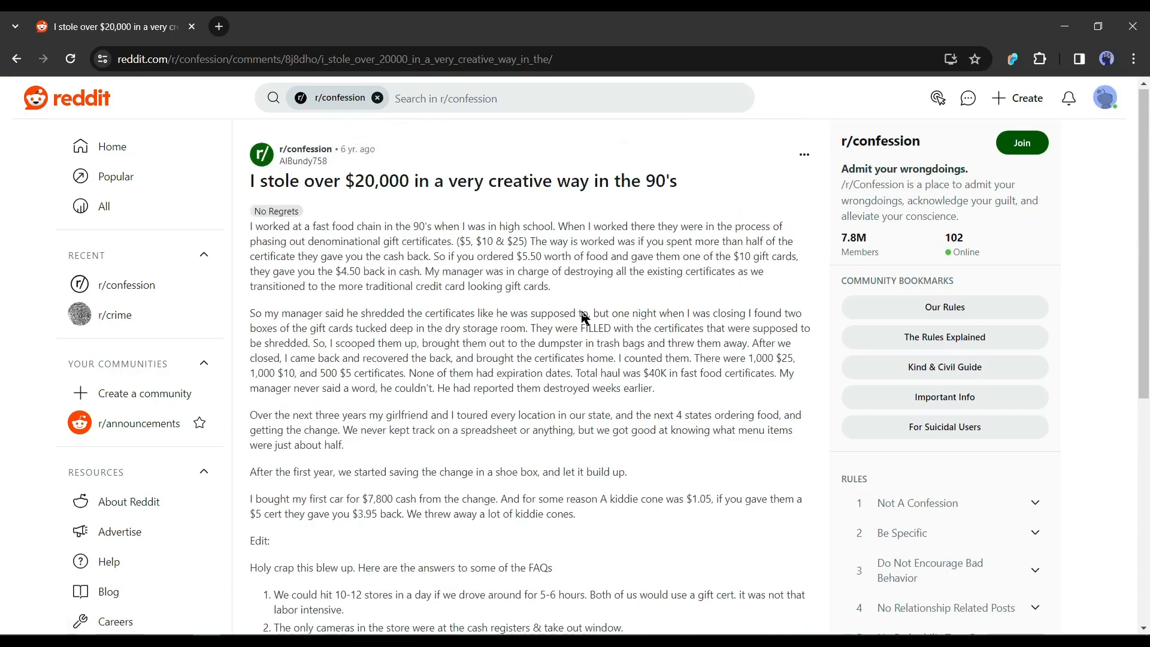
scroll("down", 3)
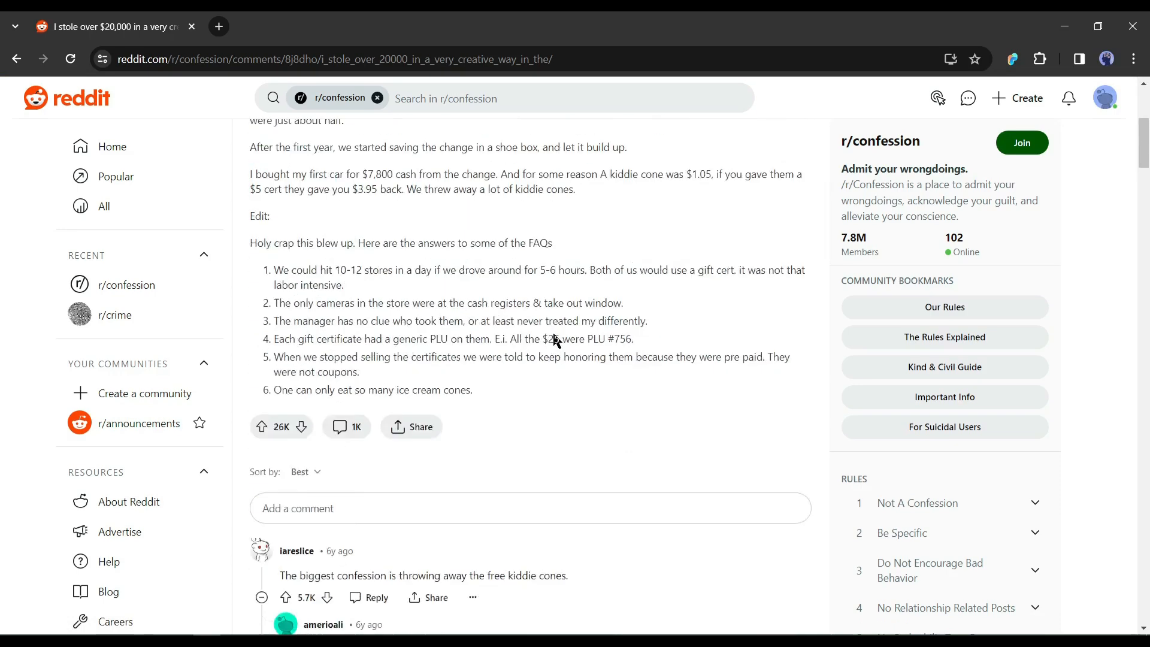
left_click(411, 301)
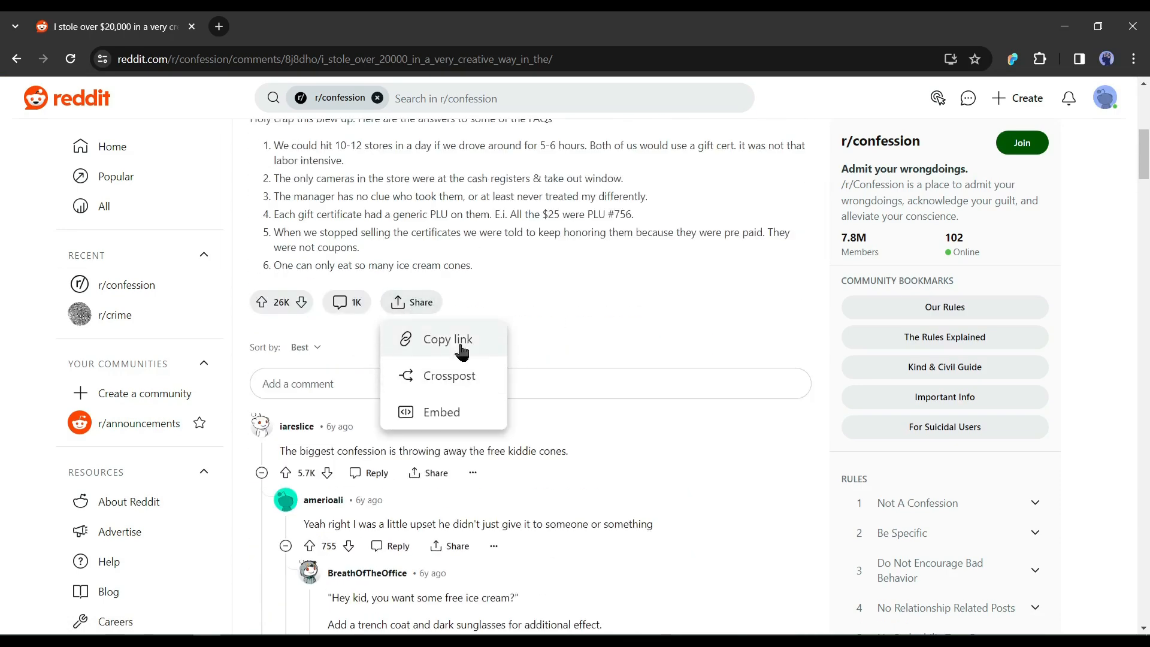
left_click(447, 339)
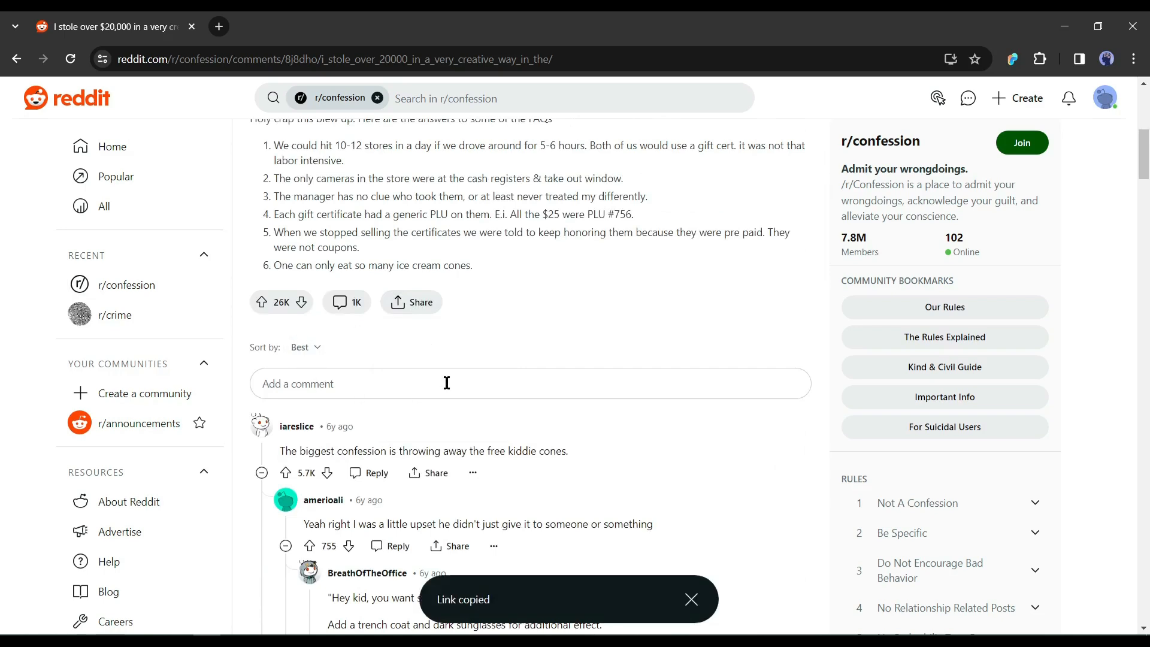
mouse_move(359, 307)
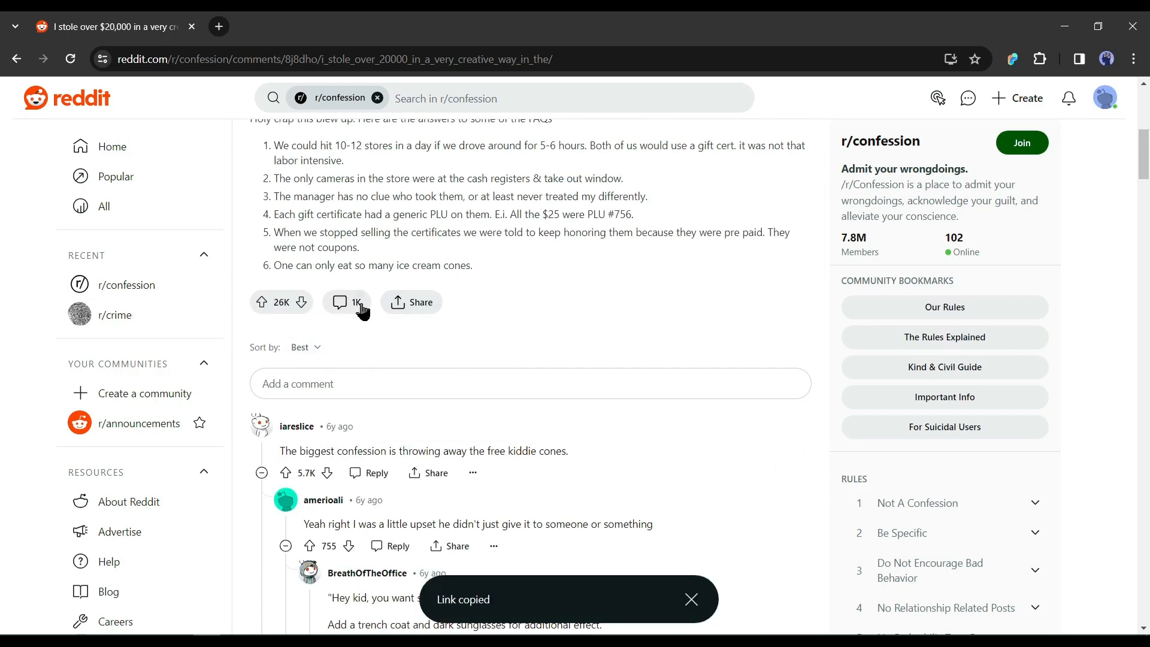
mouse_move(209, 78)
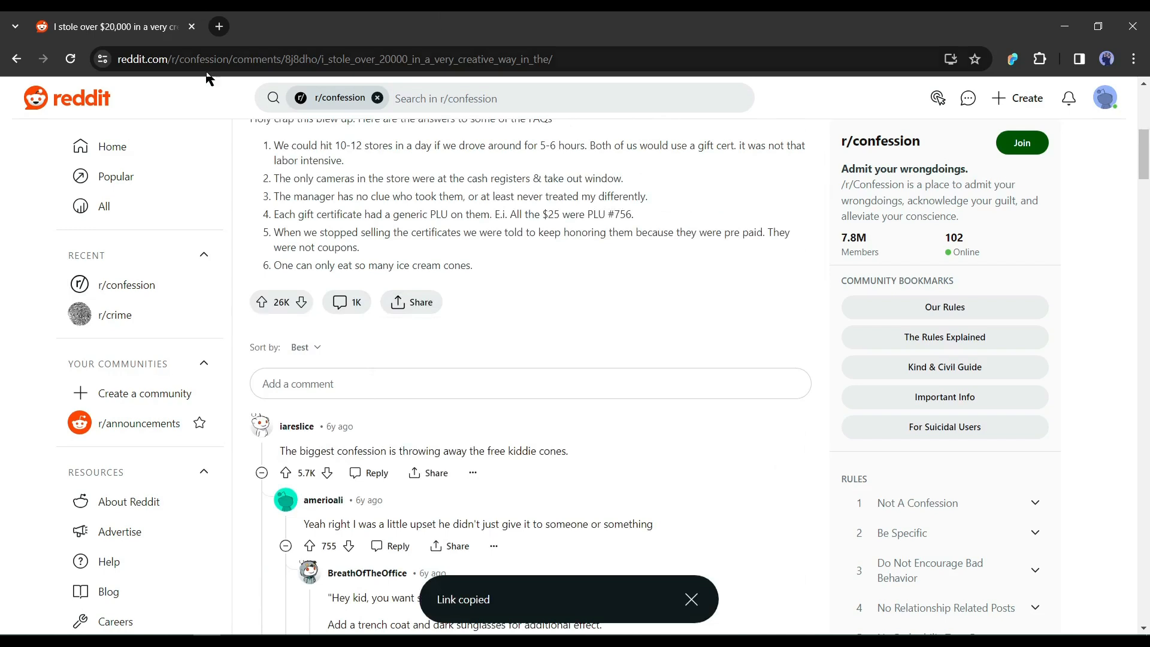
mouse_move(235, 34)
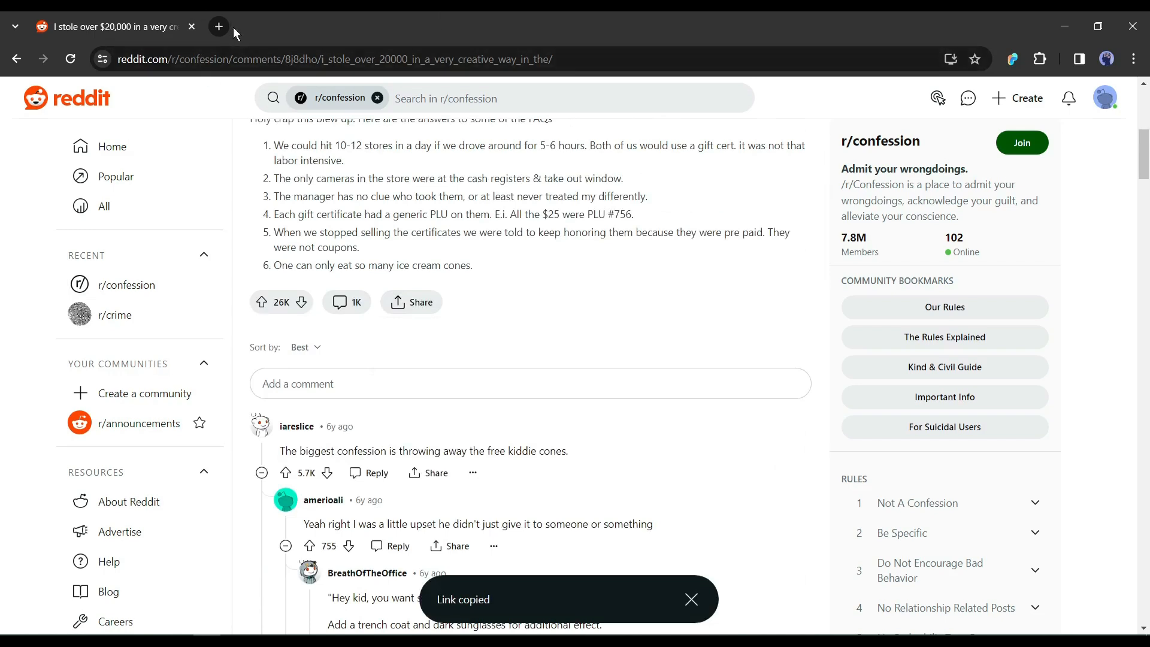
Step: In a new Chrome tab, search for Vsub and open its website
left_click(218, 26)
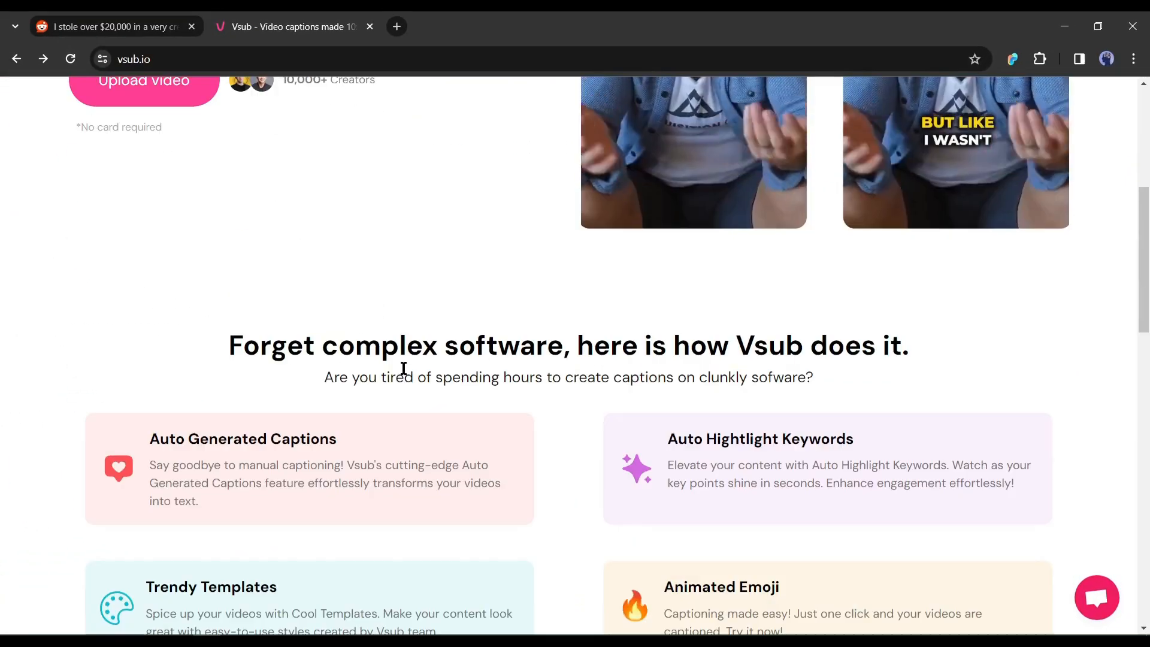
scroll("up", 3)
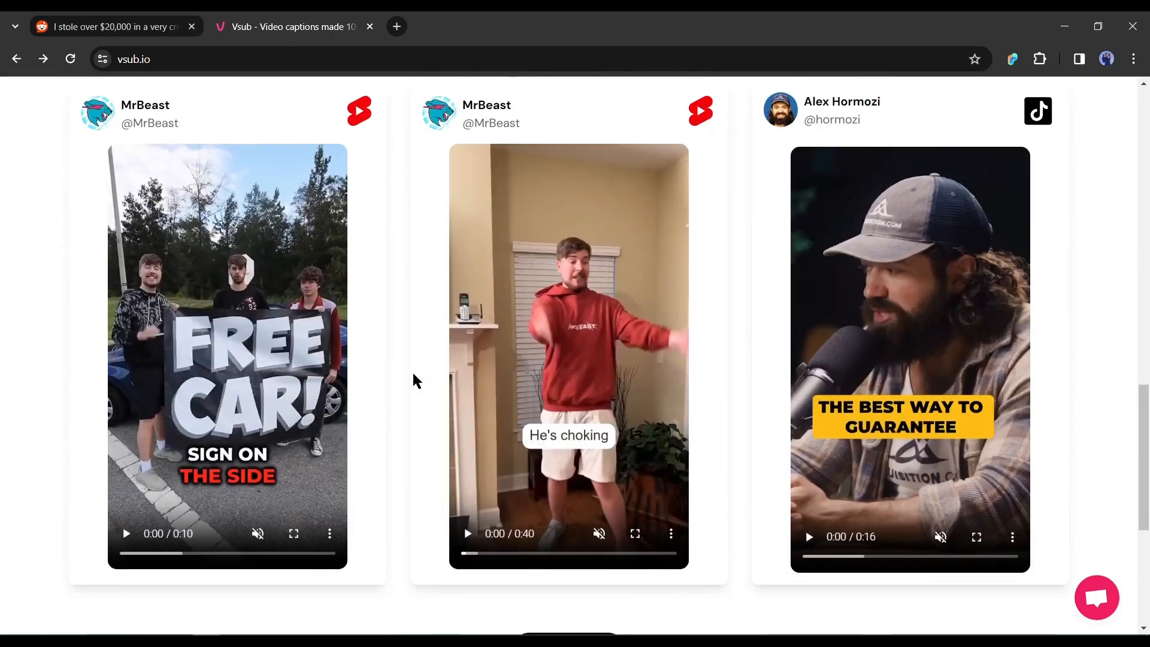
scroll("down", 3)
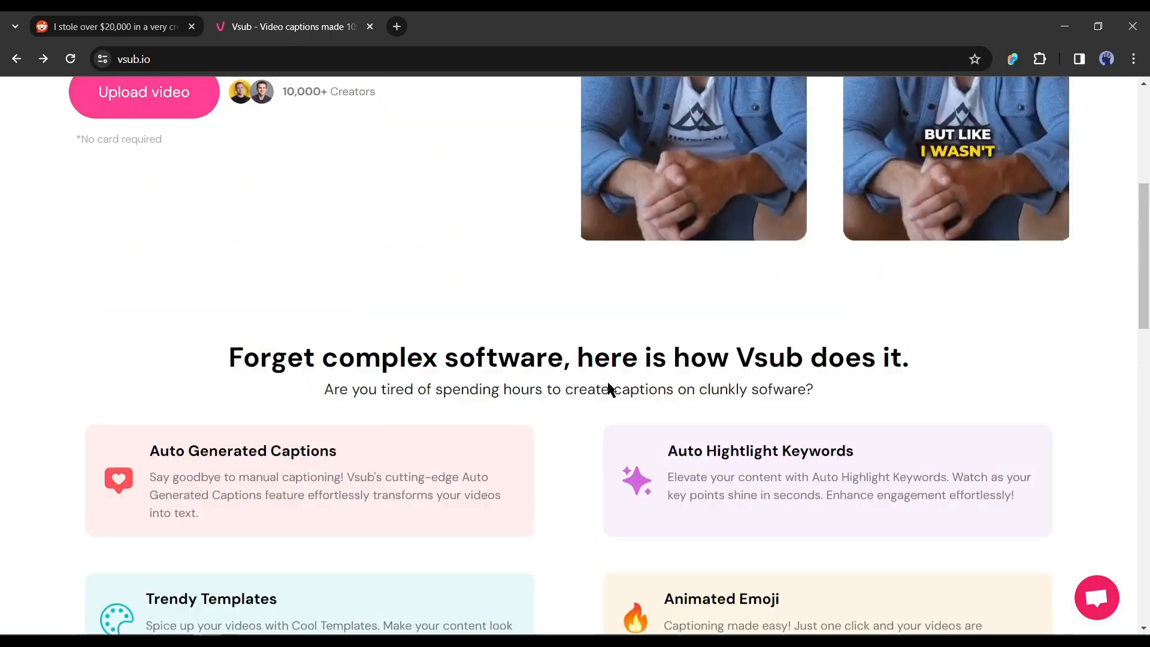
scroll("up", 3)
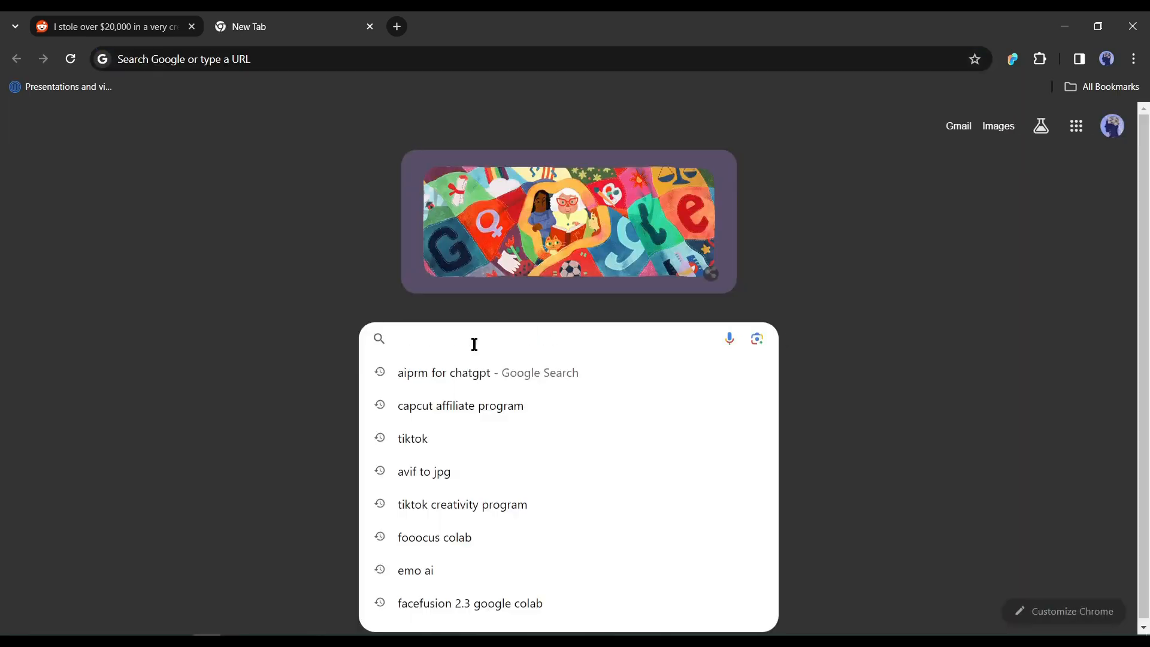
type("Vsub")
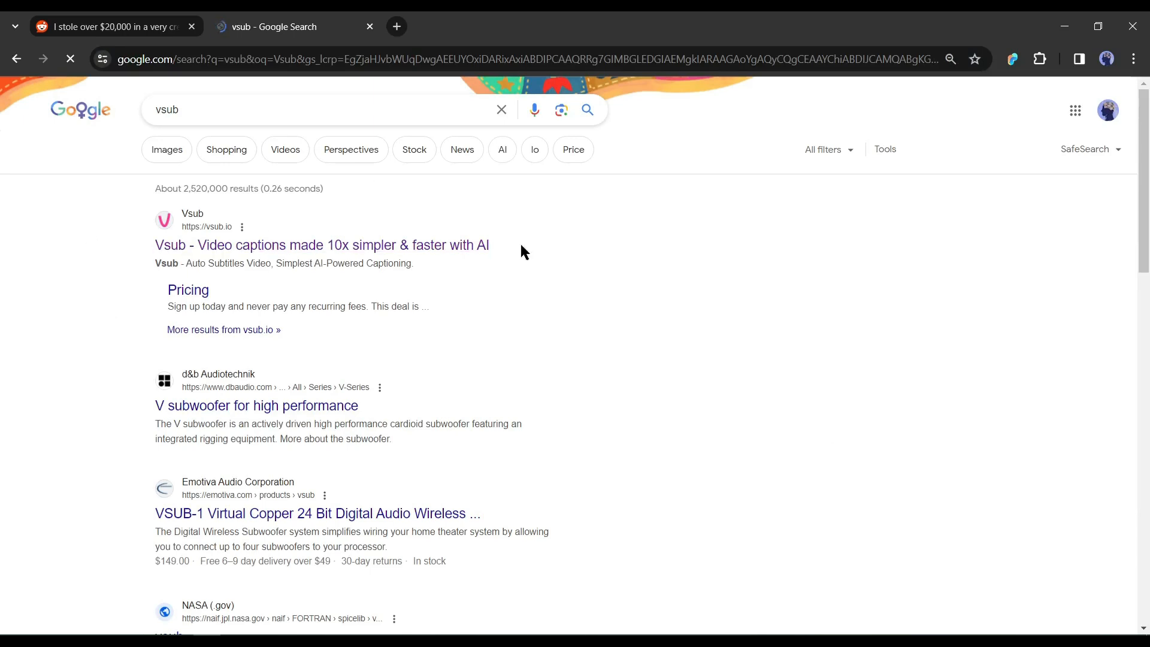
left_click(320, 245)
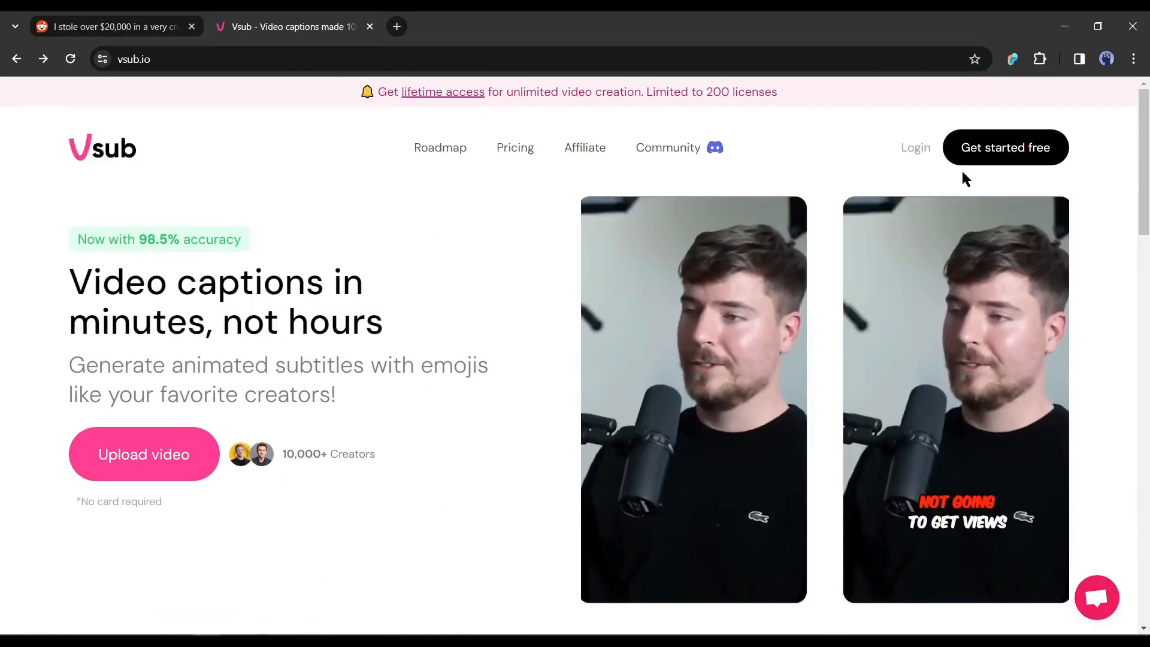
Step: Open the Vsub login page and sign in with a Google account
left_click(914, 147)
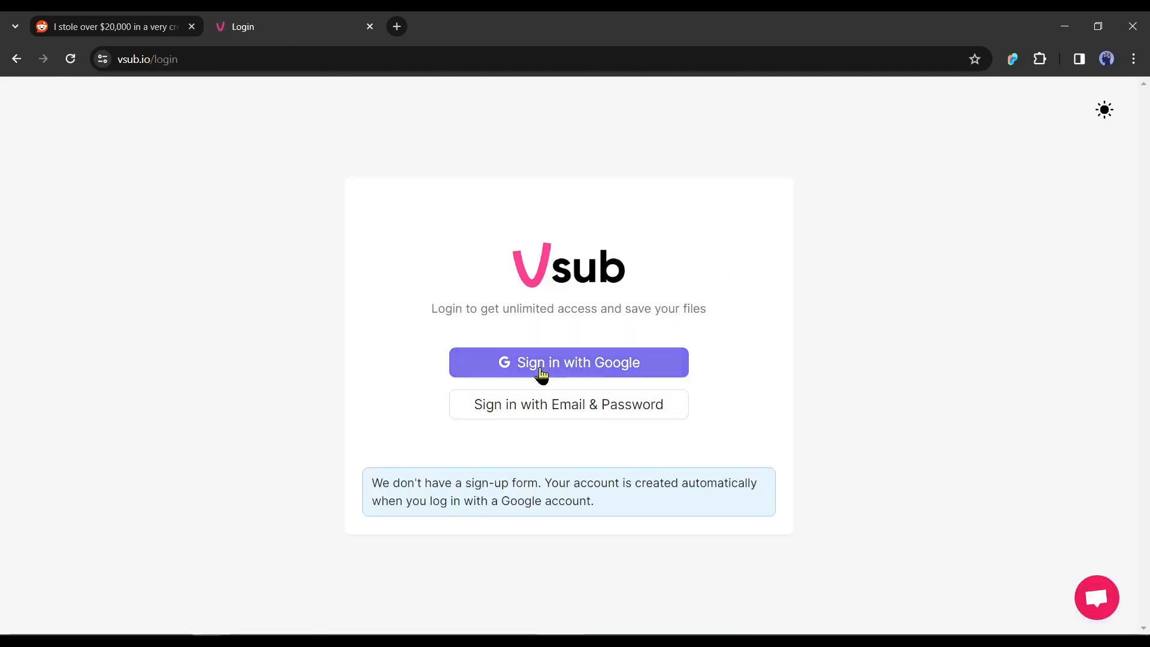
left_click(567, 362)
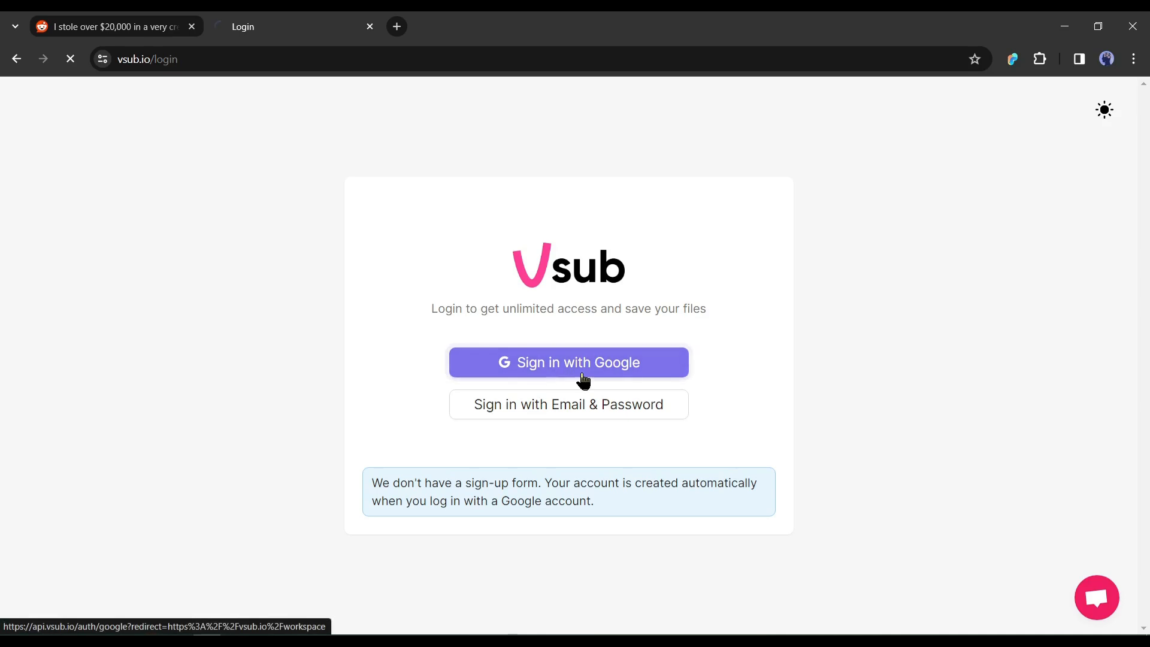
left_click(569, 361)
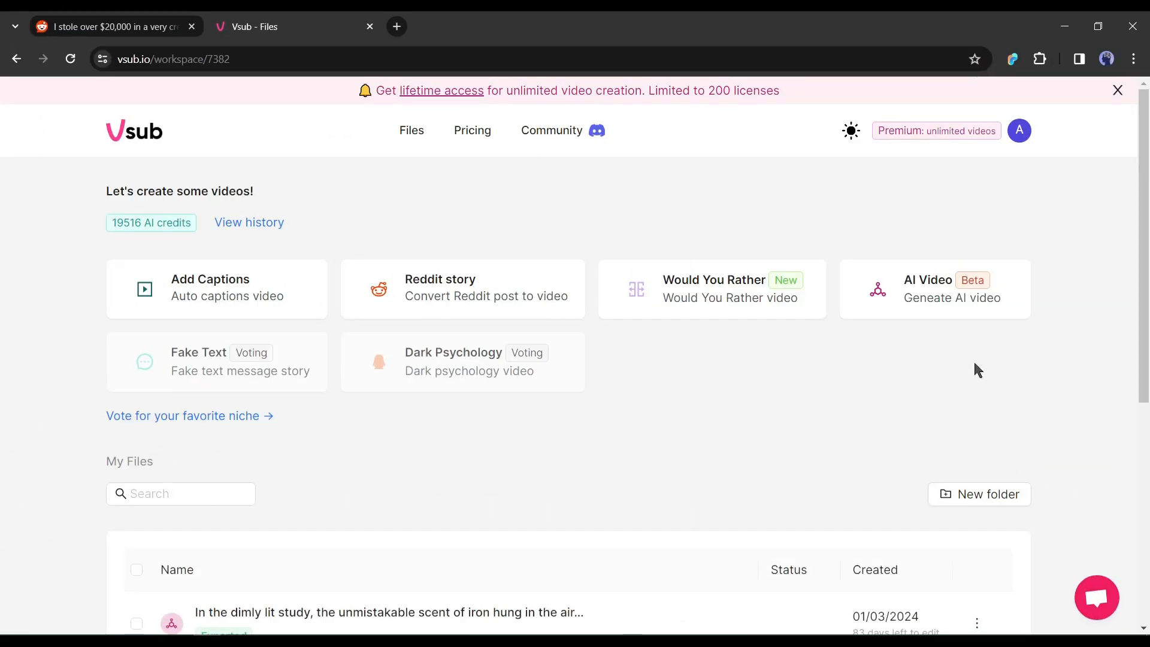
mouse_move(249, 223)
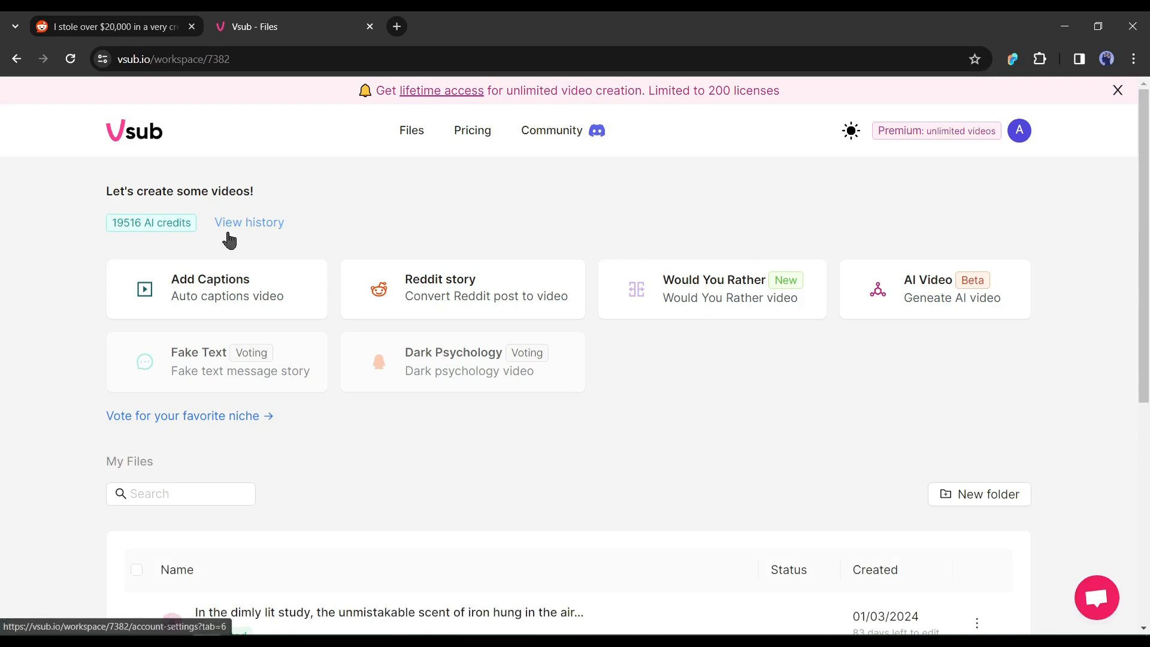
mouse_move(578, 374)
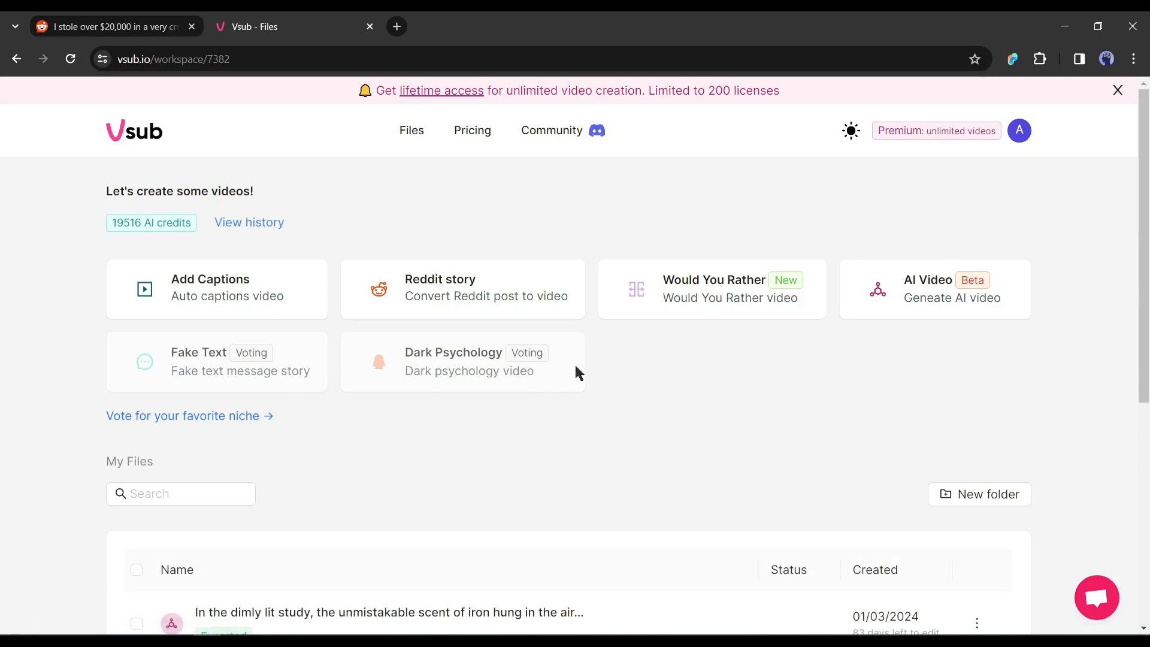
mouse_move(264, 295)
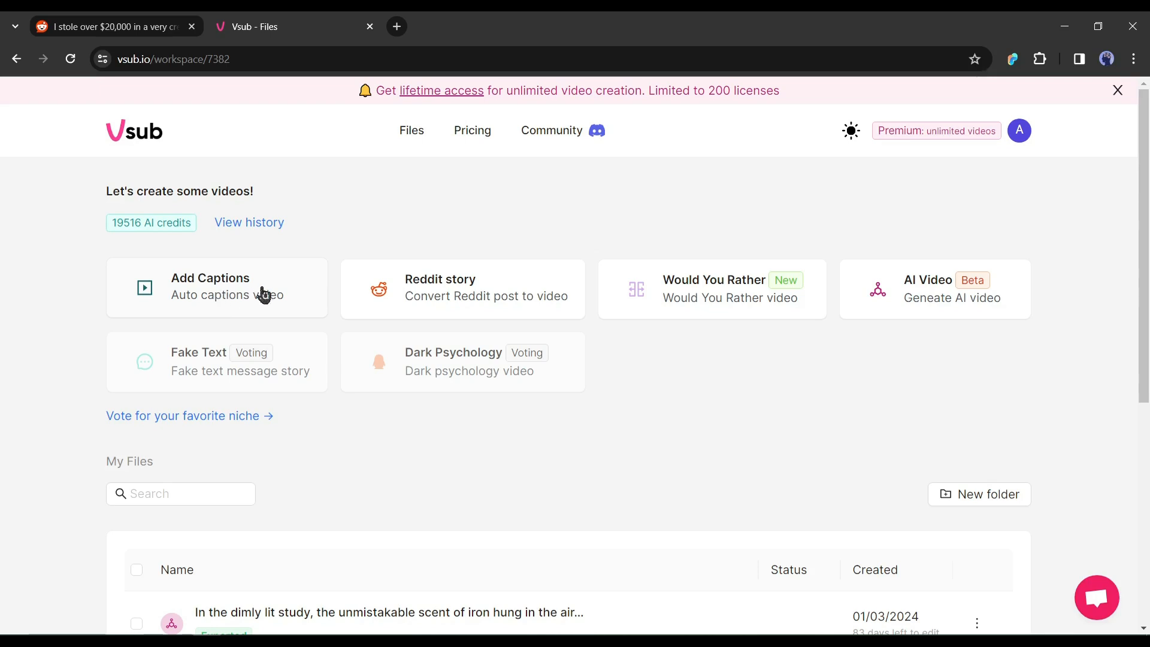
mouse_move(297, 294)
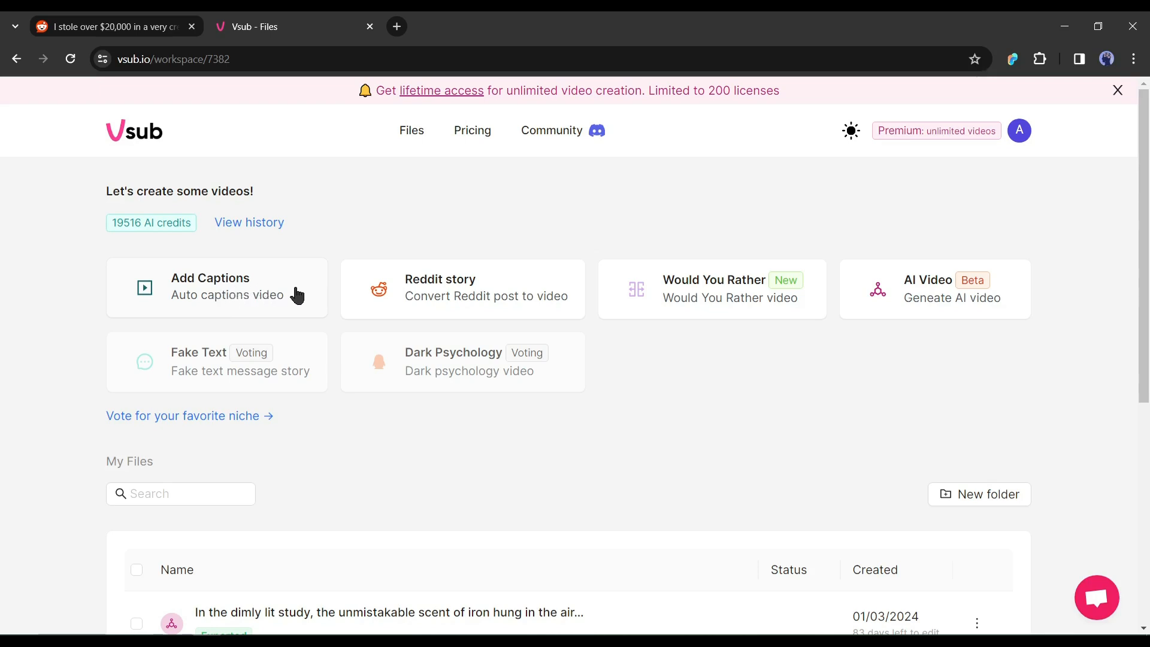
mouse_move(287, 298)
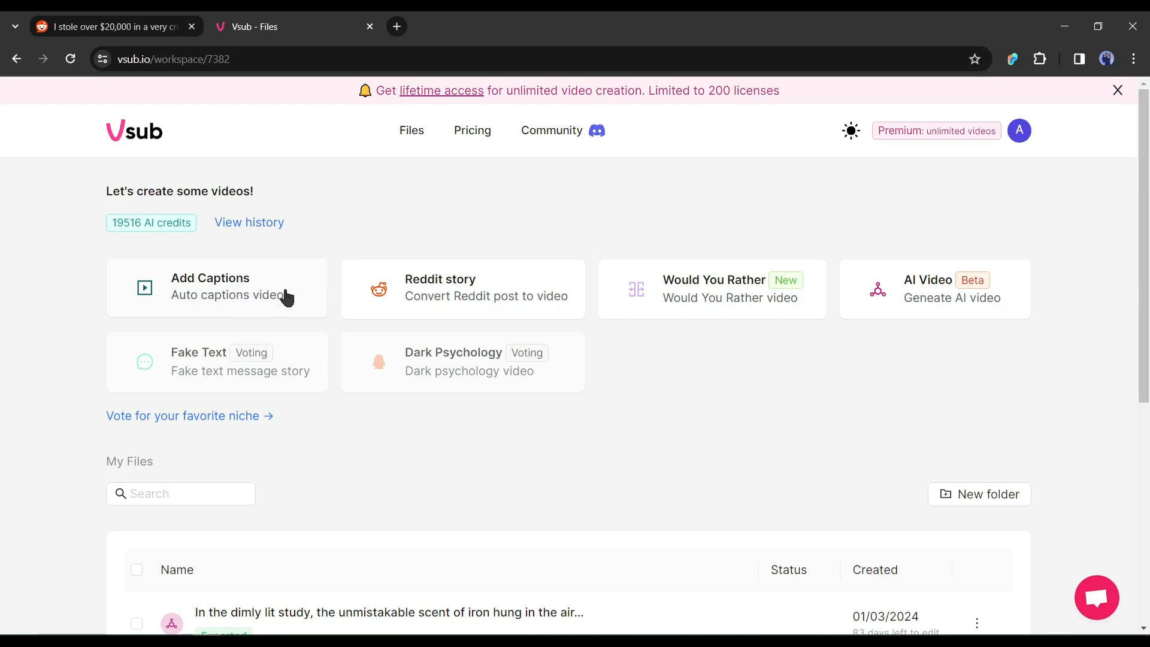
left_click(216, 287)
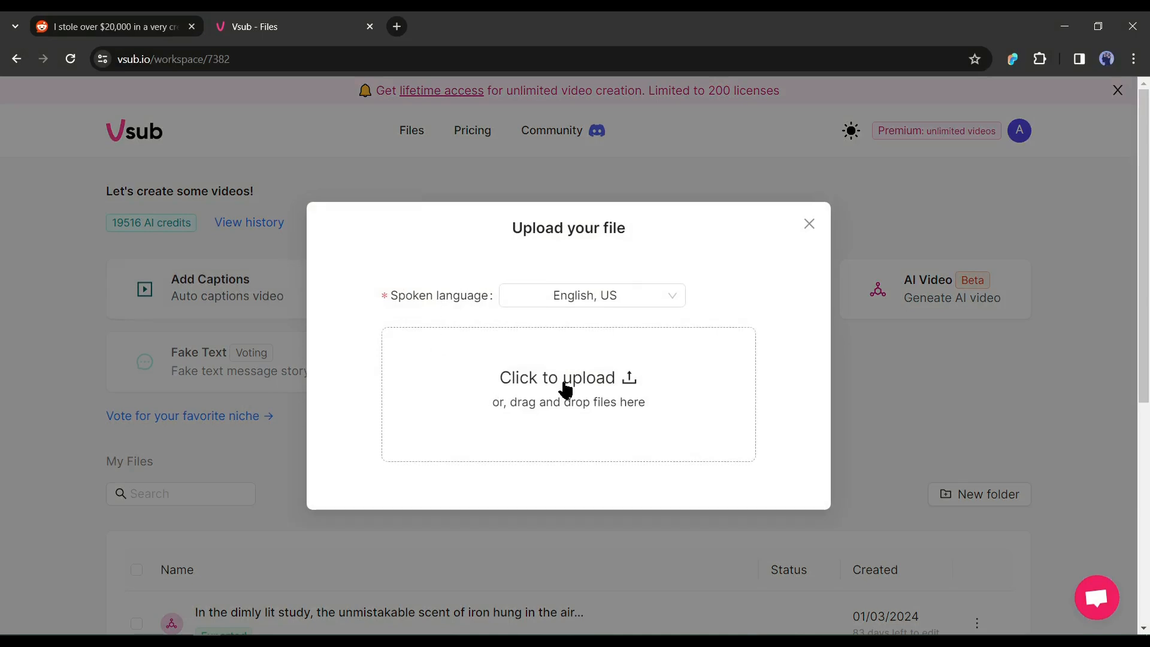
mouse_move(801, 305)
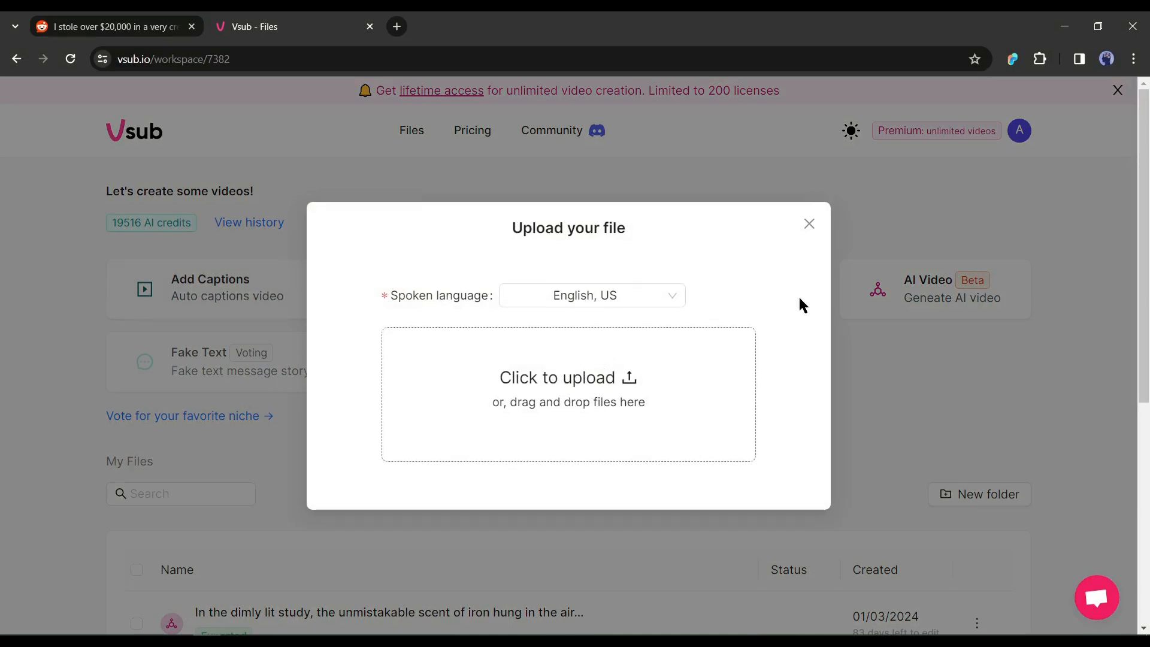
left_click(809, 223)
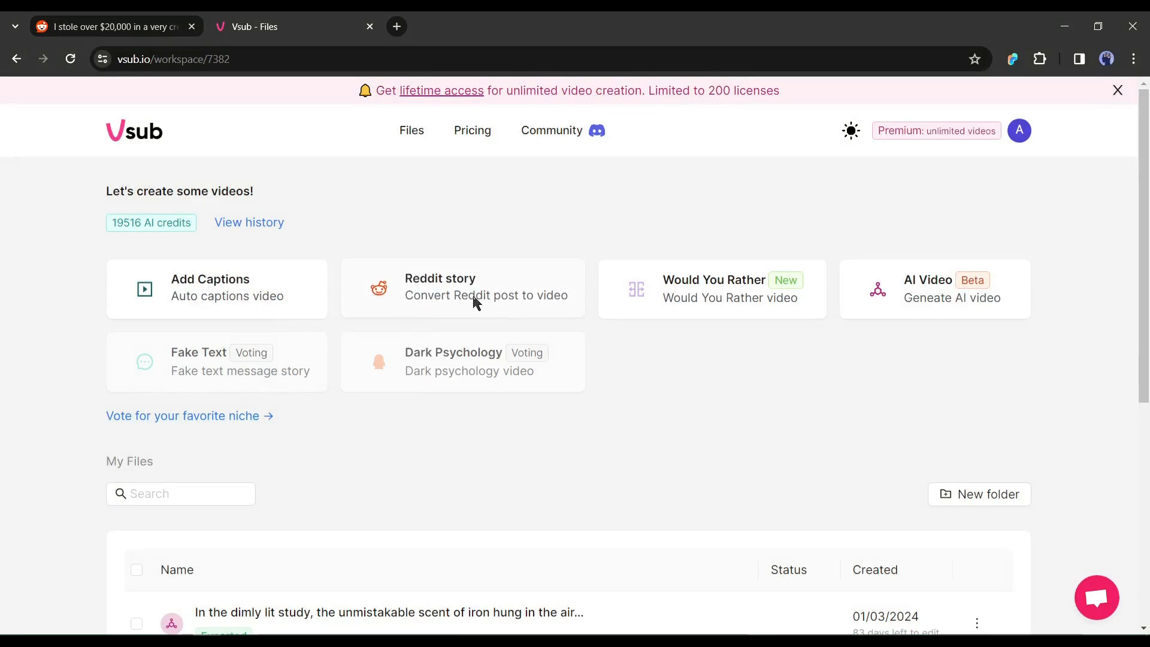
left_click(461, 288)
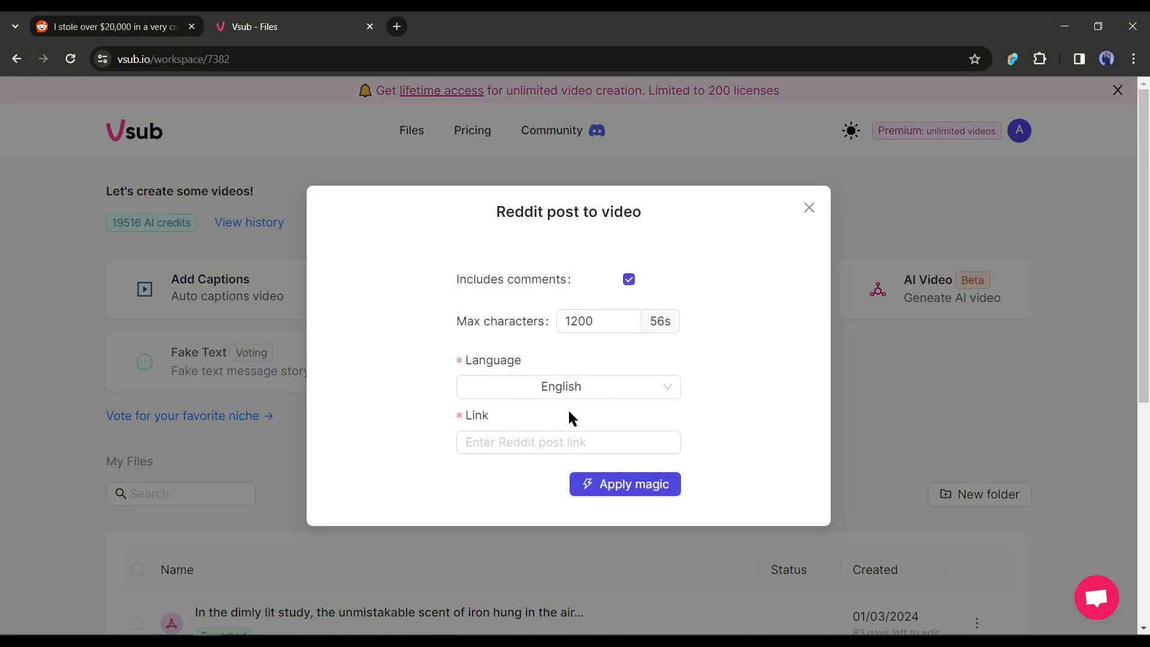
mouse_move(517, 466)
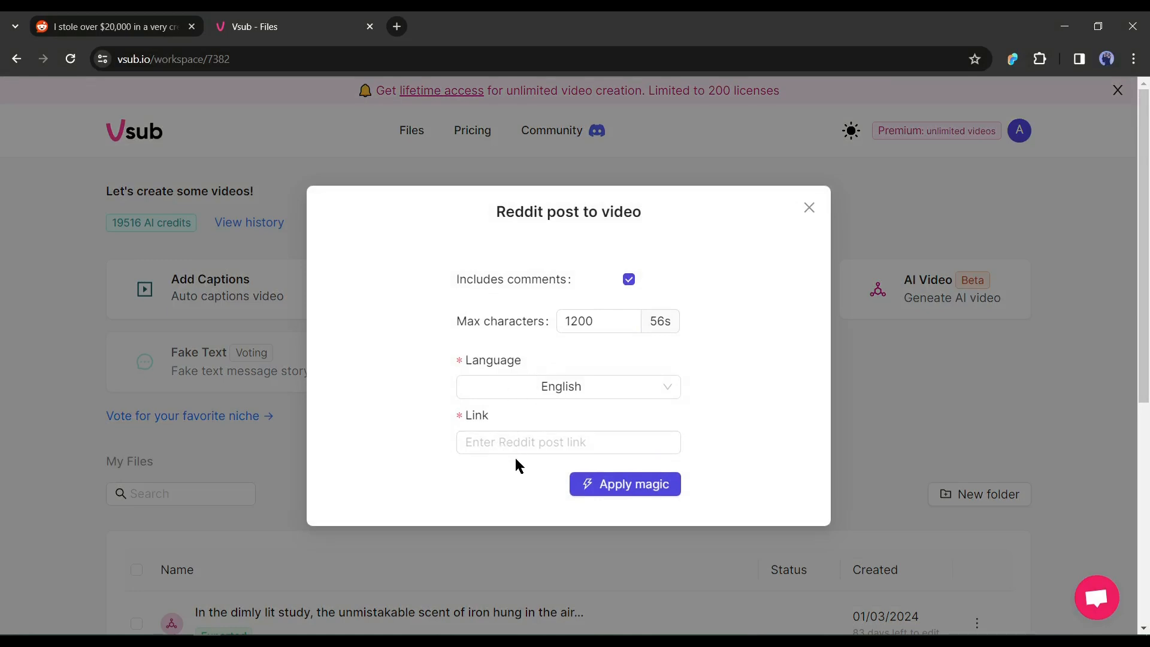
mouse_move(839, 328)
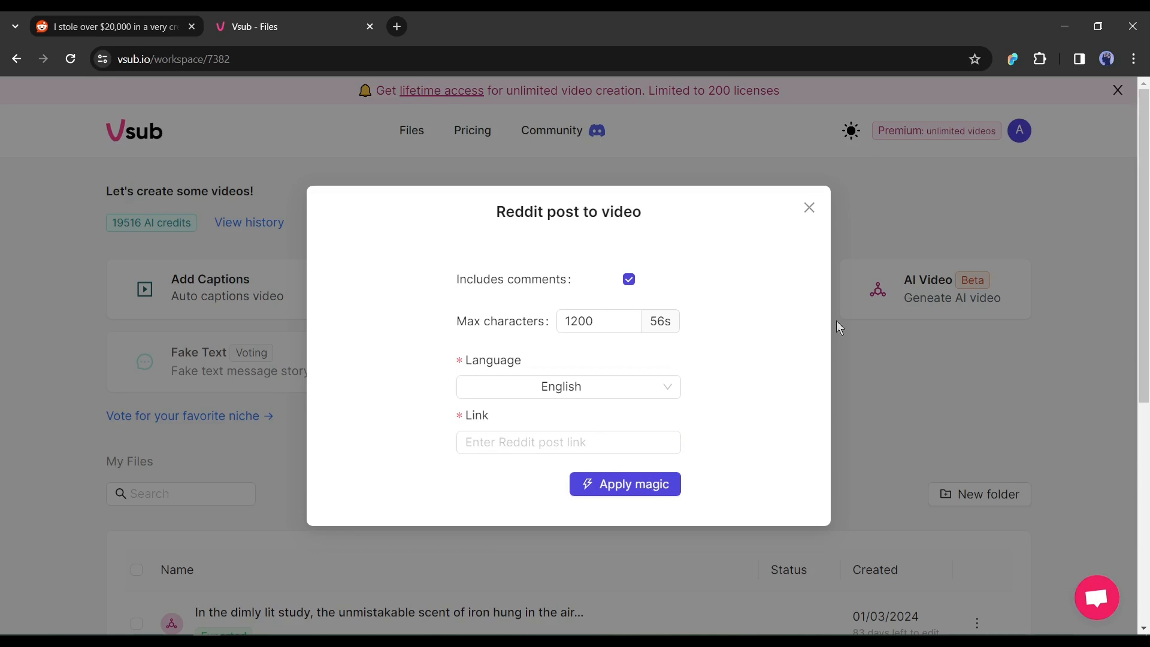
mouse_move(809, 208)
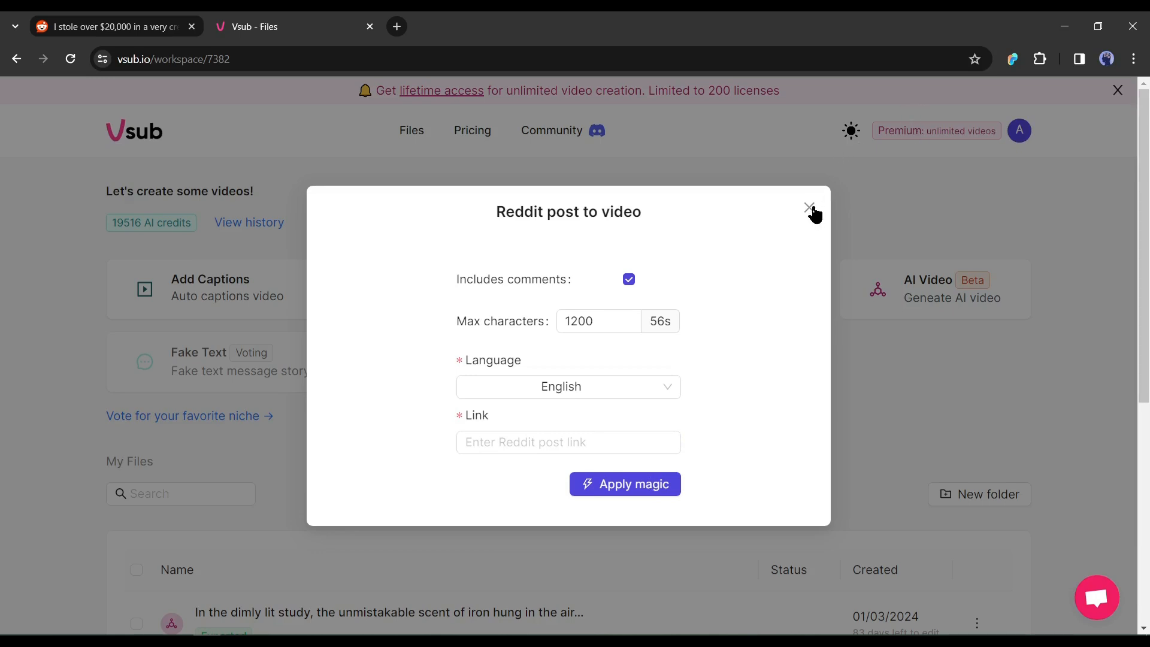
left_click(810, 208)
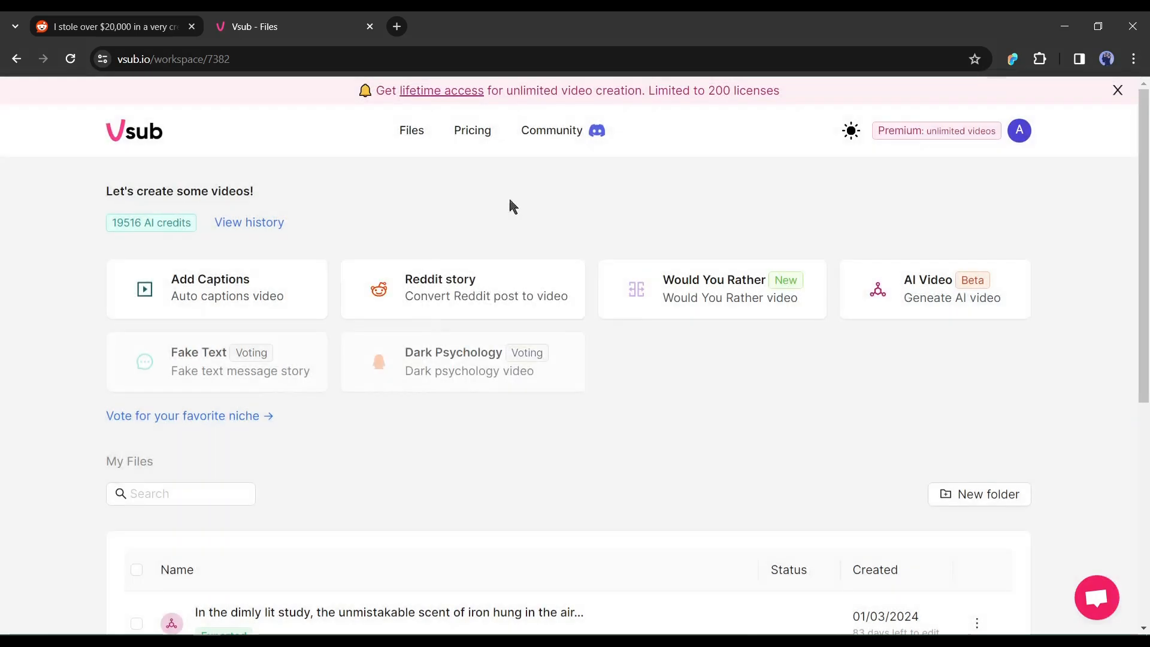
mouse_move(660, 302)
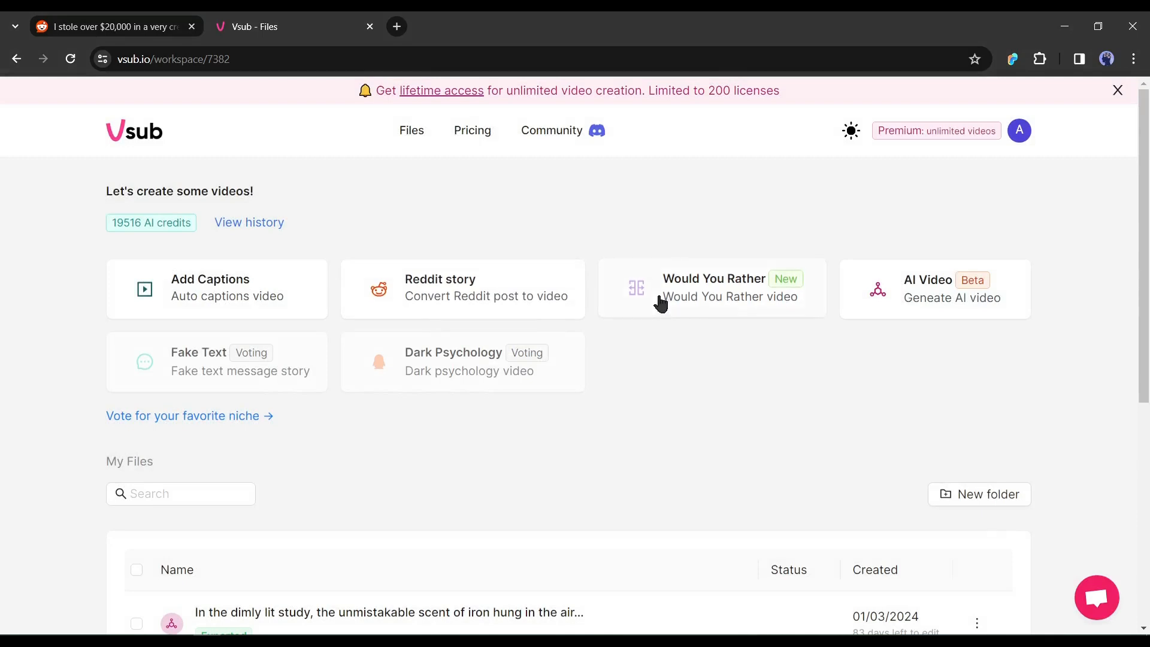
left_click(935, 289)
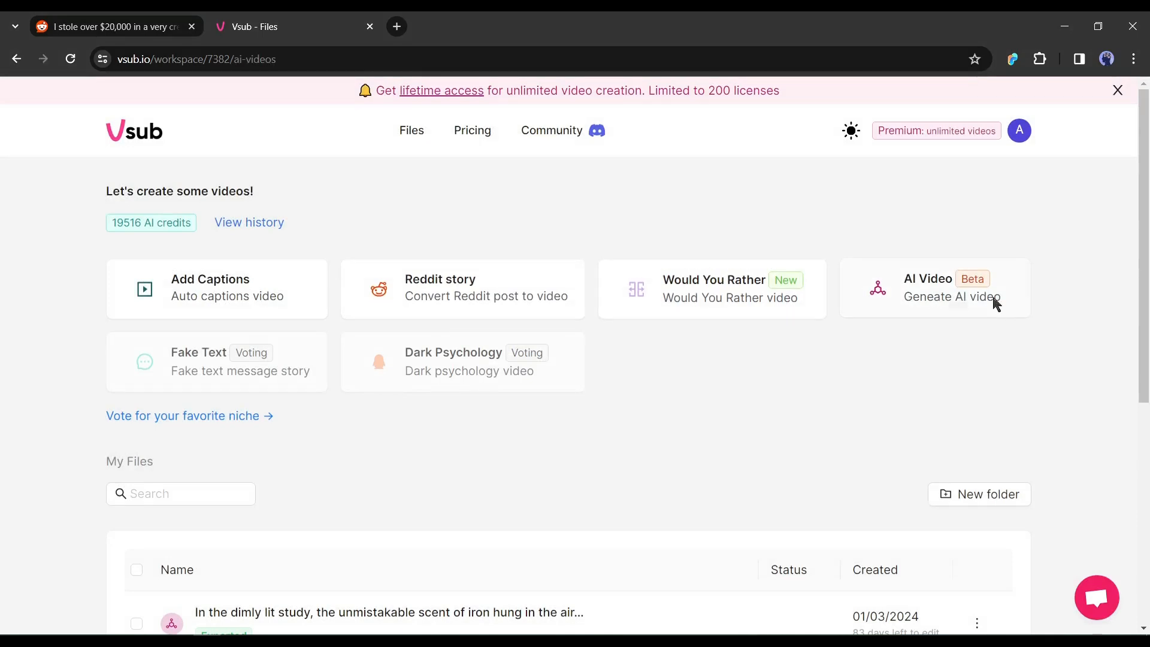
left_click(934, 287)
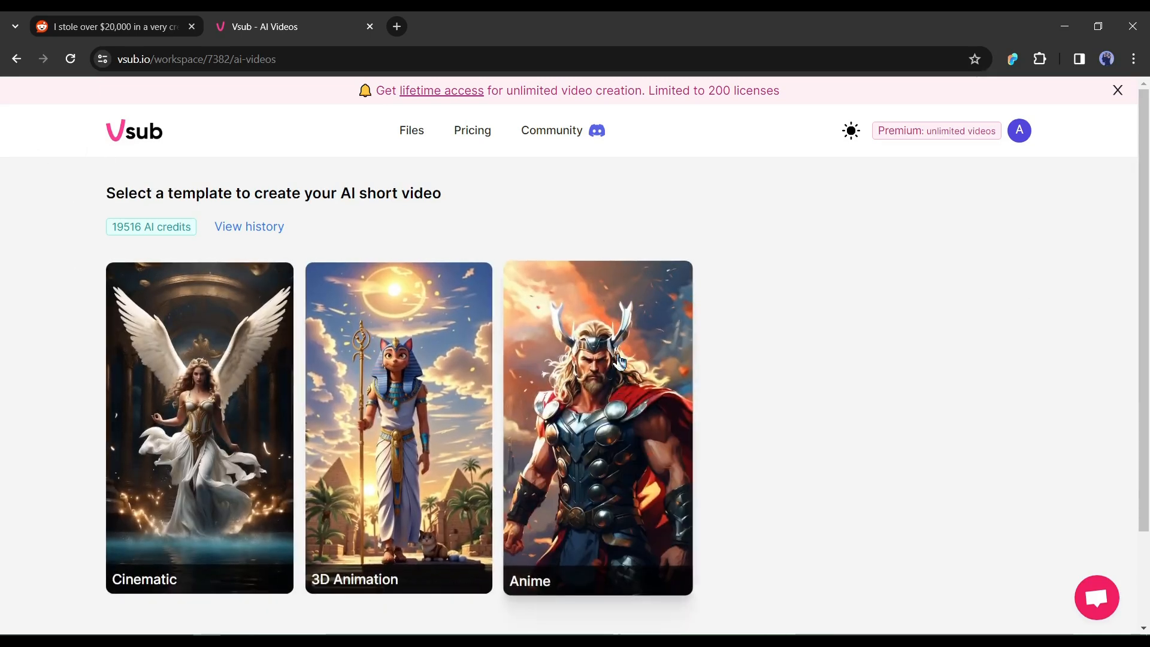
mouse_move(6, 75)
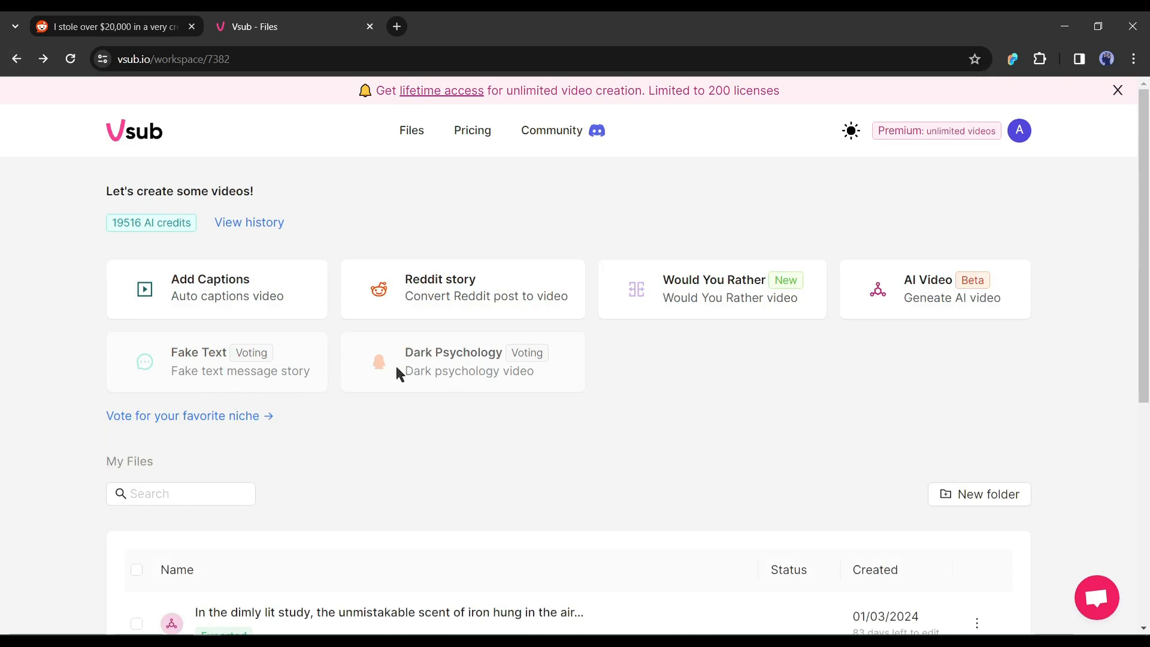
mouse_move(473, 403)
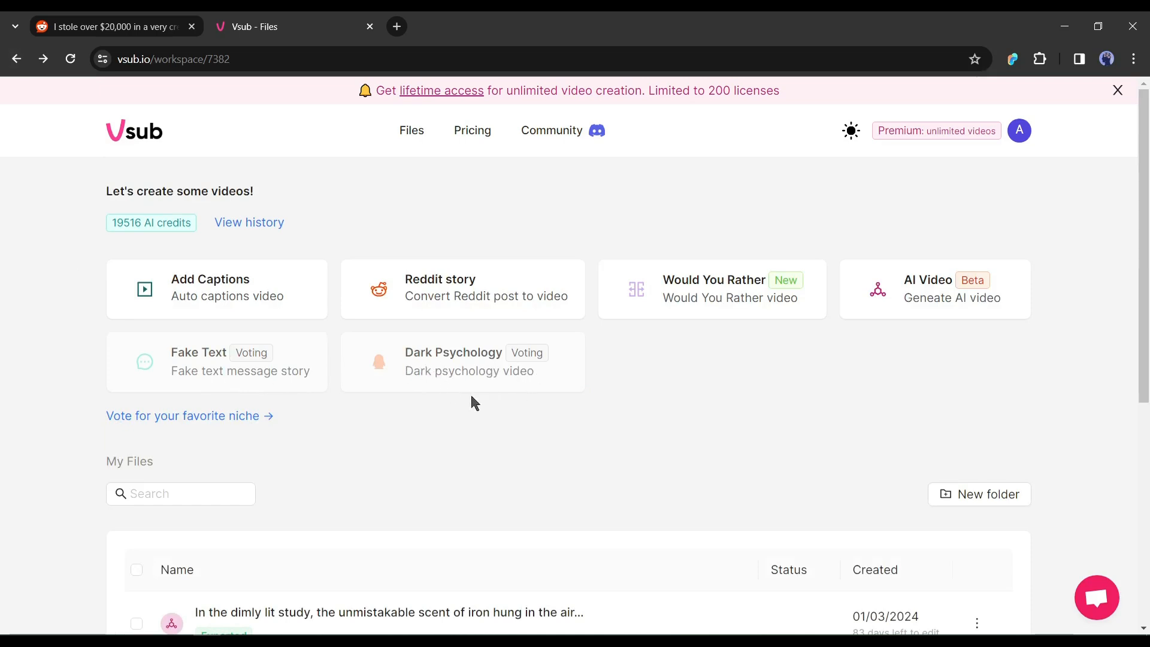
mouse_move(514, 437)
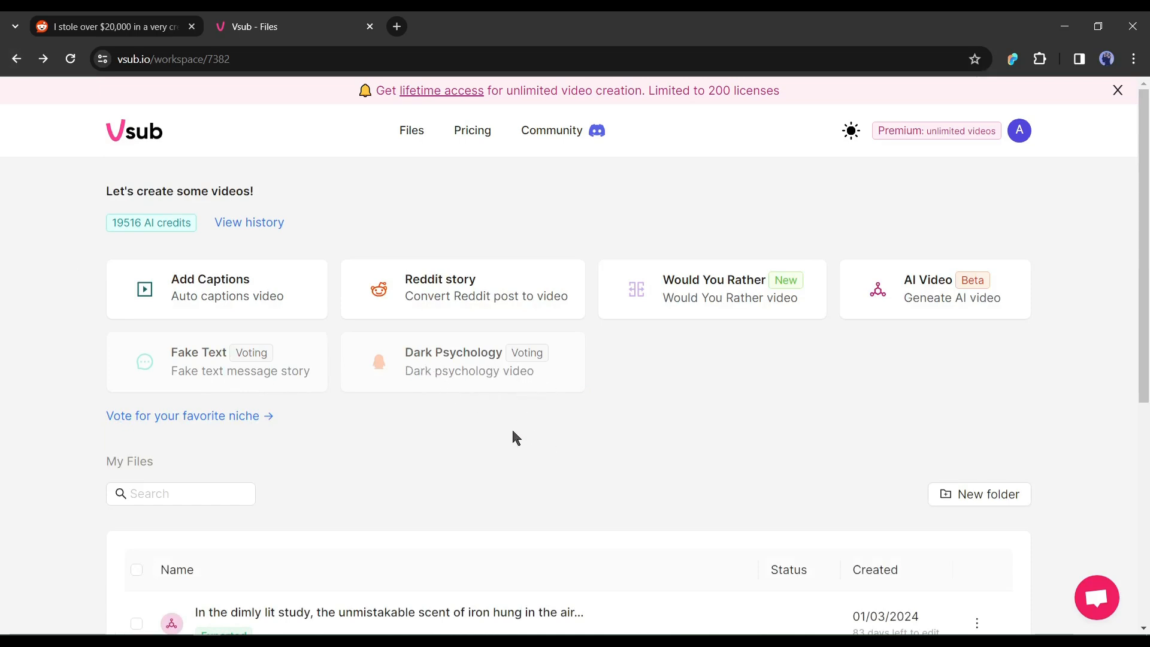
mouse_move(480, 291)
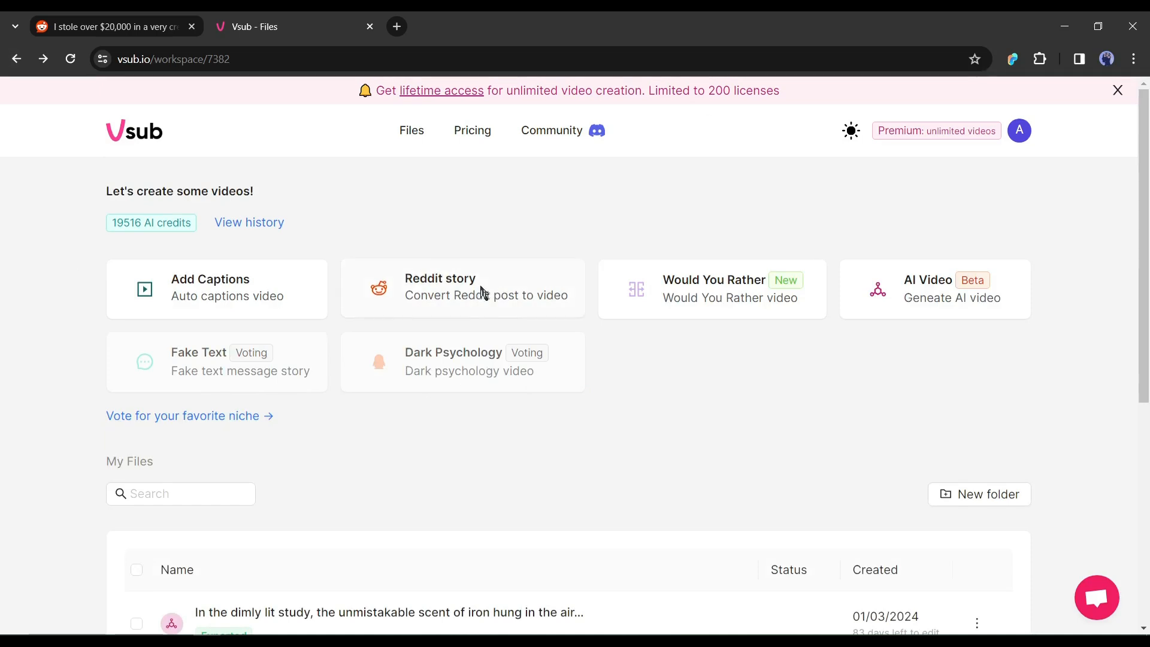
Step: Open Reddit post to video, include comments, and set max characters to 1500
left_click(461, 288)
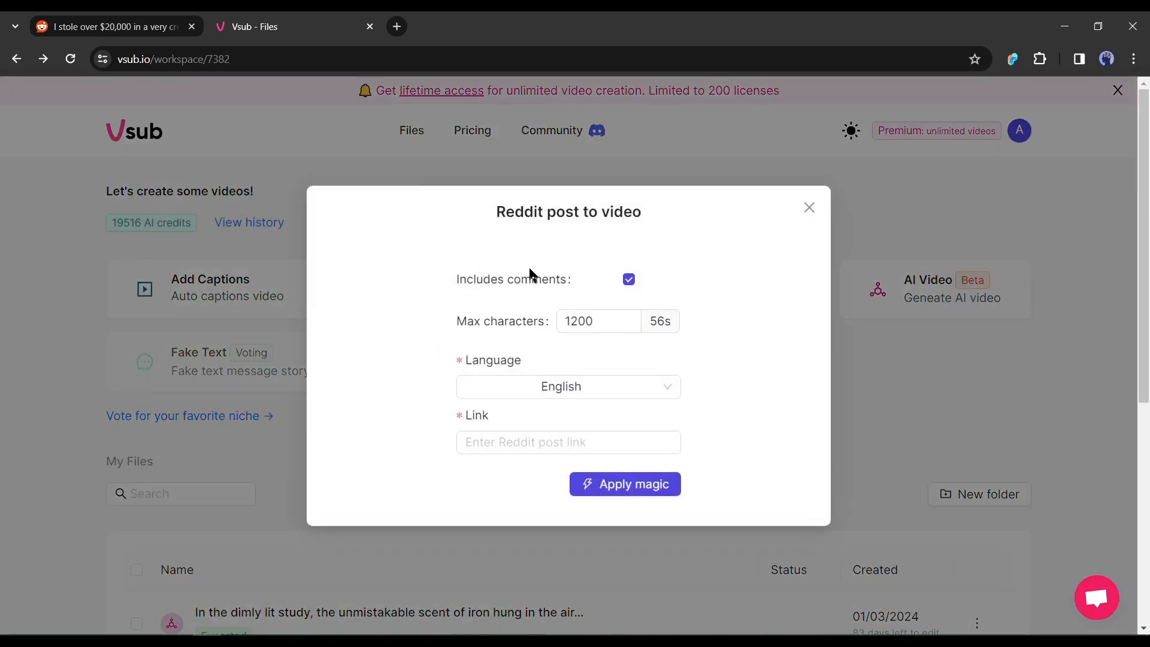
mouse_move(558, 301)
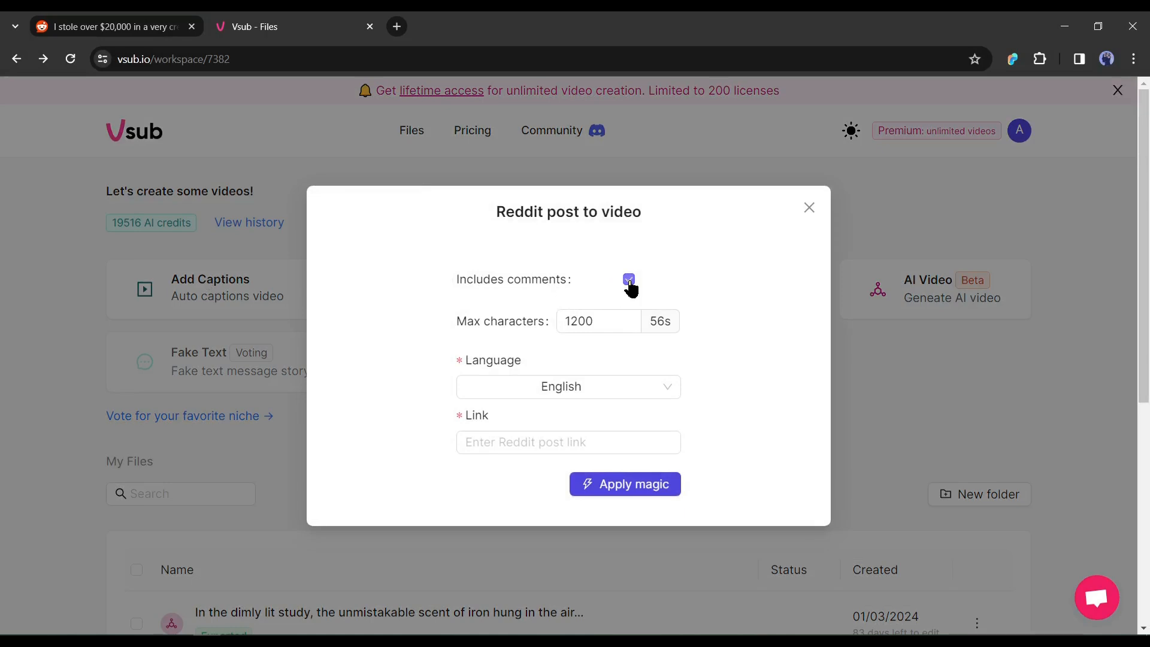
left_click(628, 280)
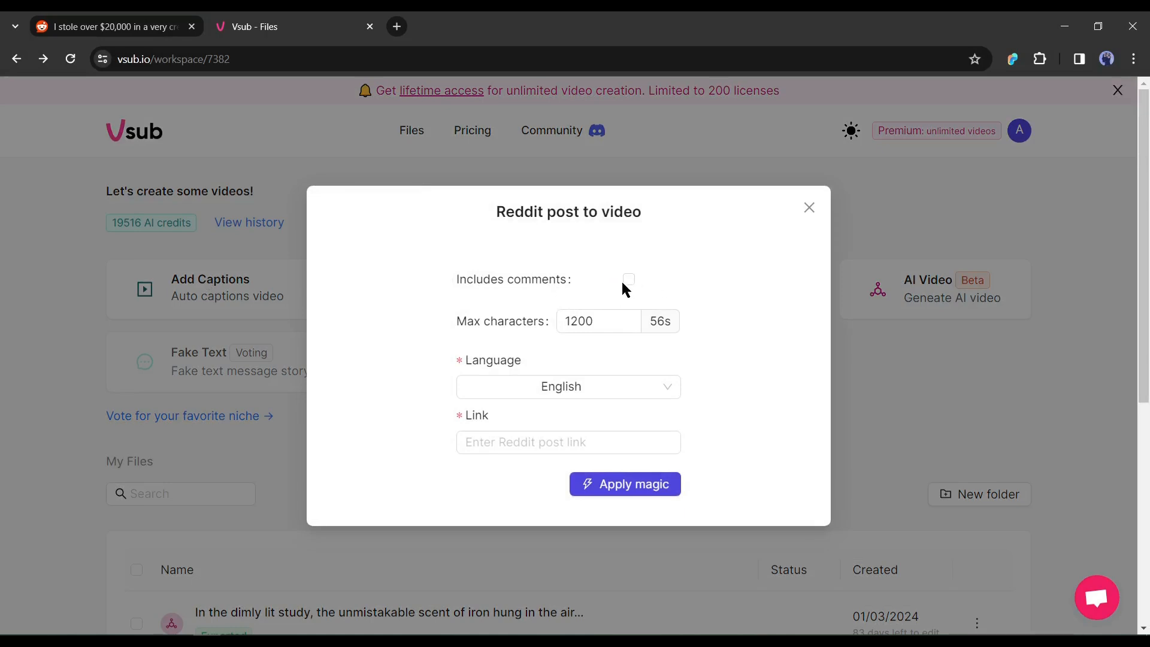
left_click(628, 278)
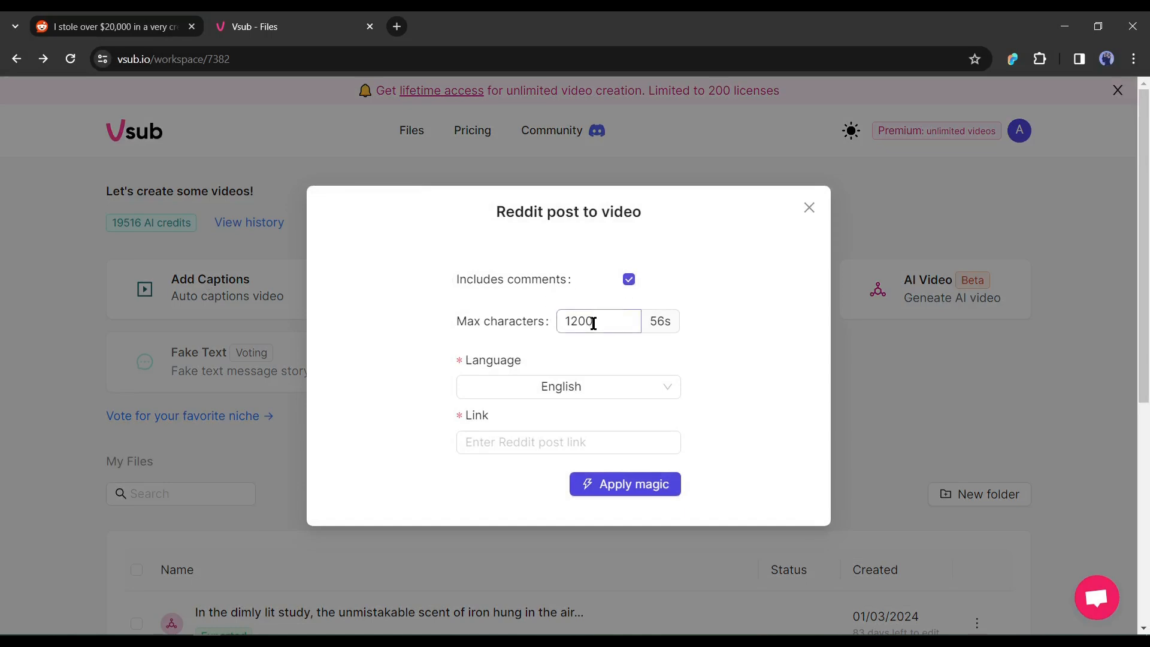
triple_click(595, 321)
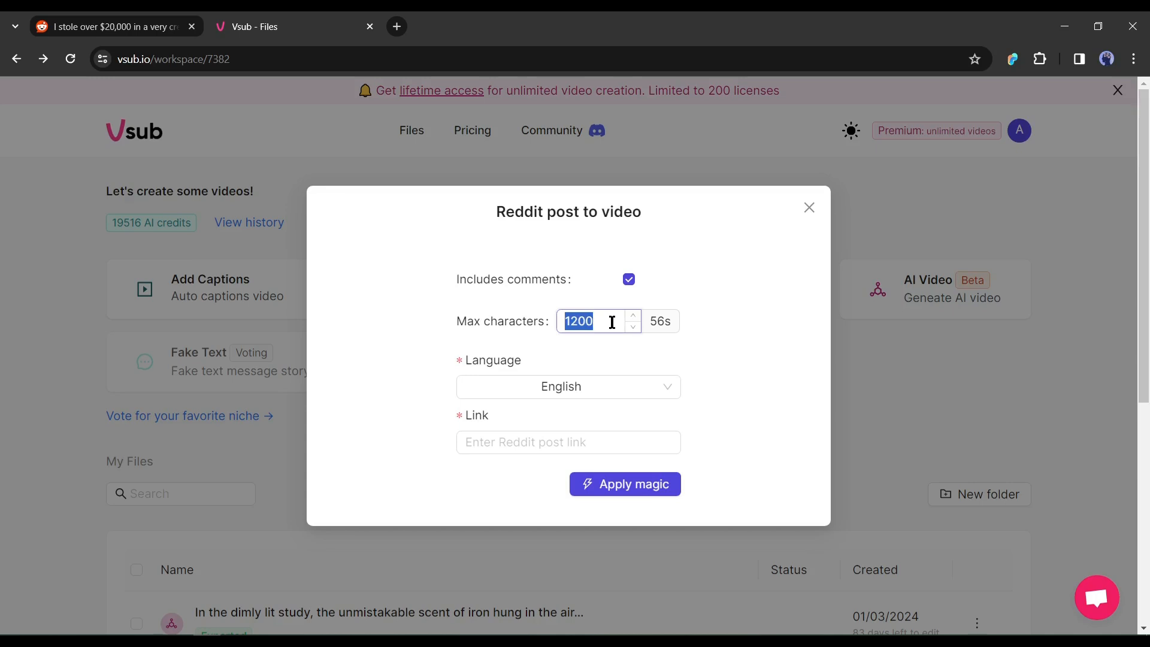
type("1500")
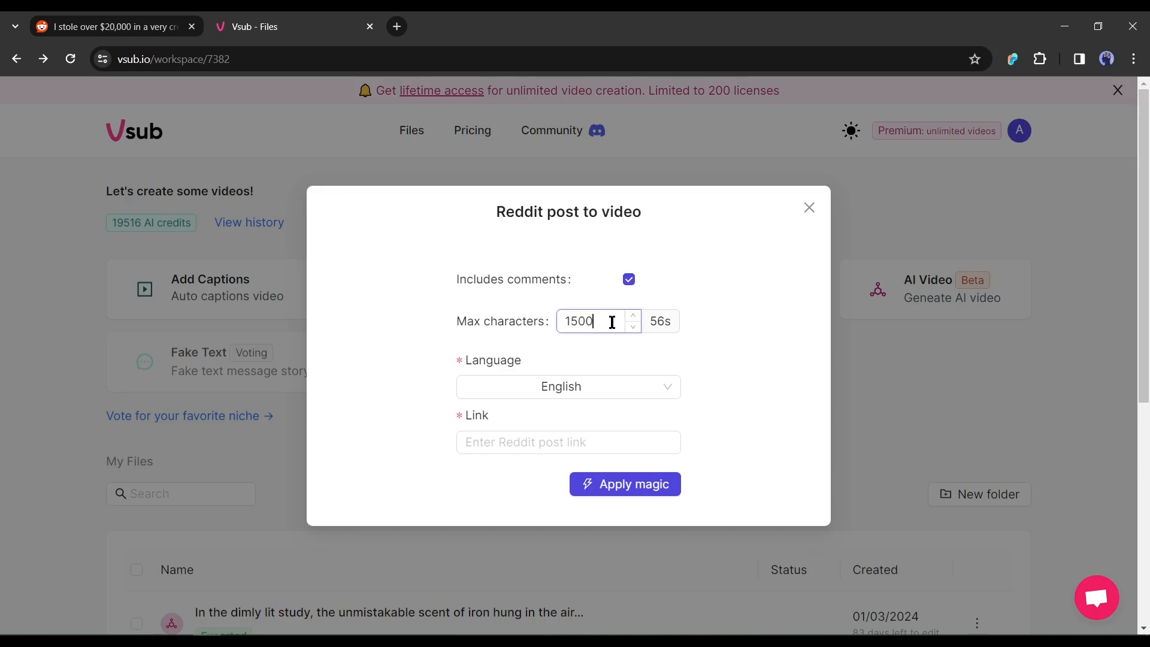
left_click(633, 315)
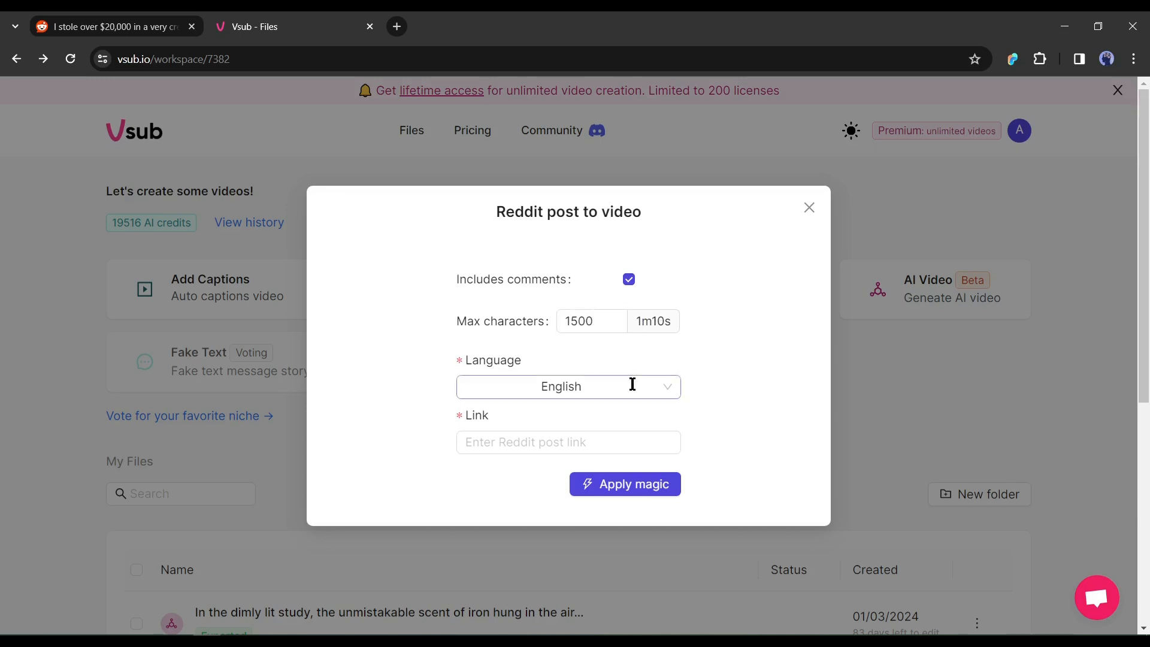
Step: Keep English narration and start generating the video with Apply magic
left_click(568, 386)
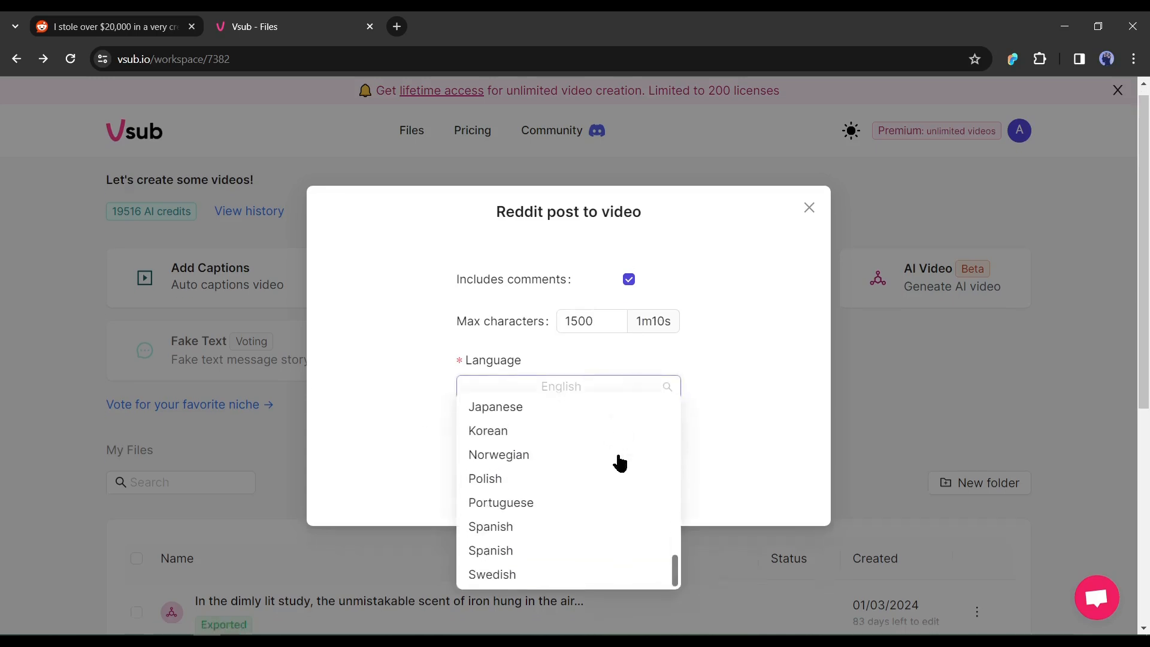
left_click(559, 386)
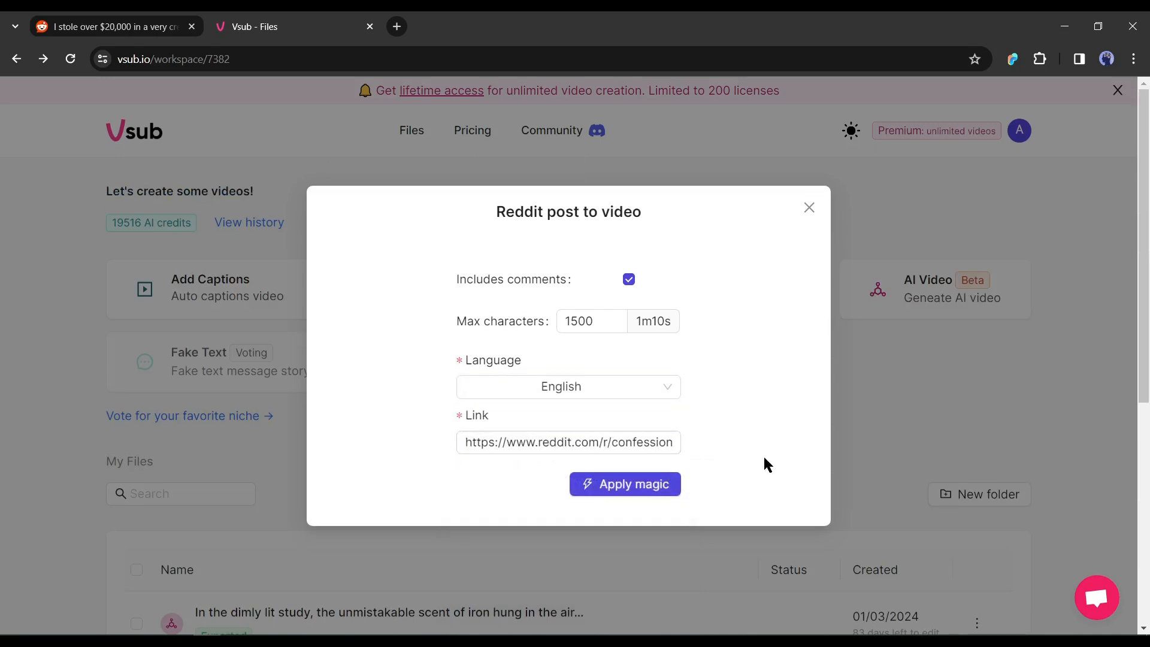
left_click(624, 484)
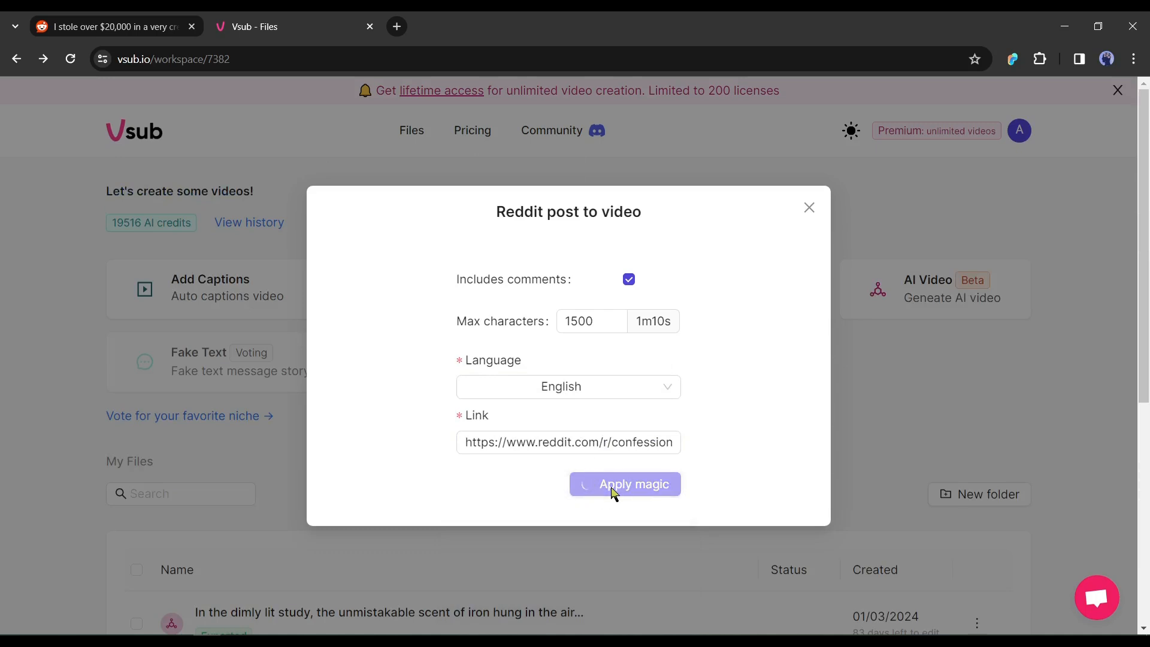
left_click(624, 484)
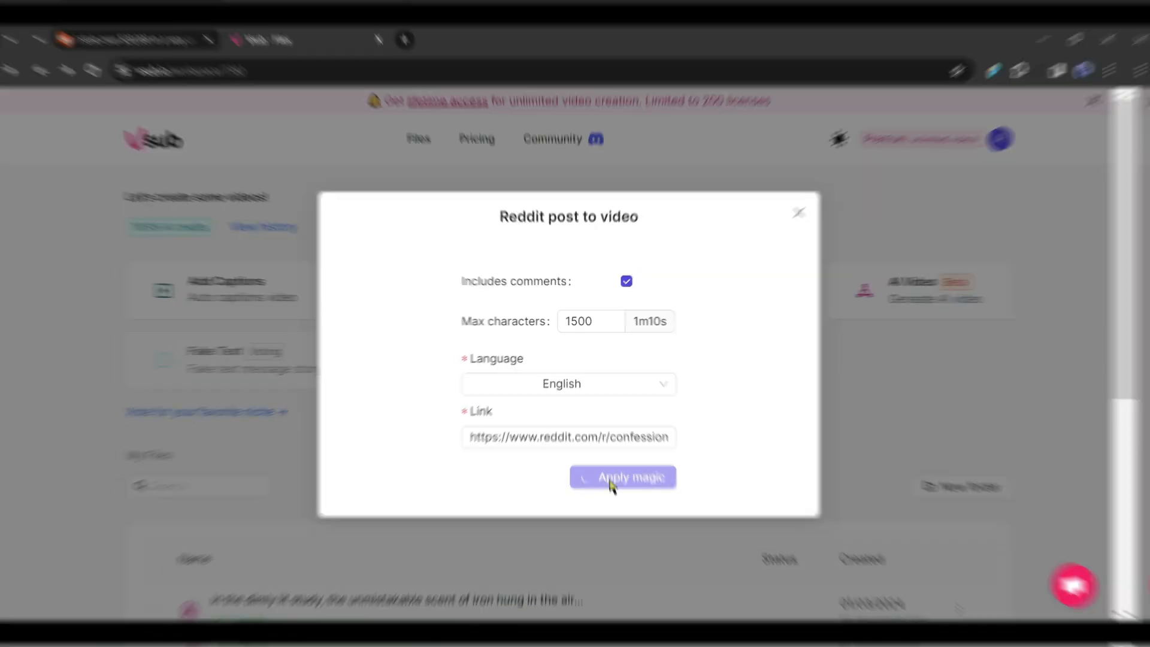
Step: Play the generated confession video preview, jump to about 01:24, and pause
left_click(622, 477)
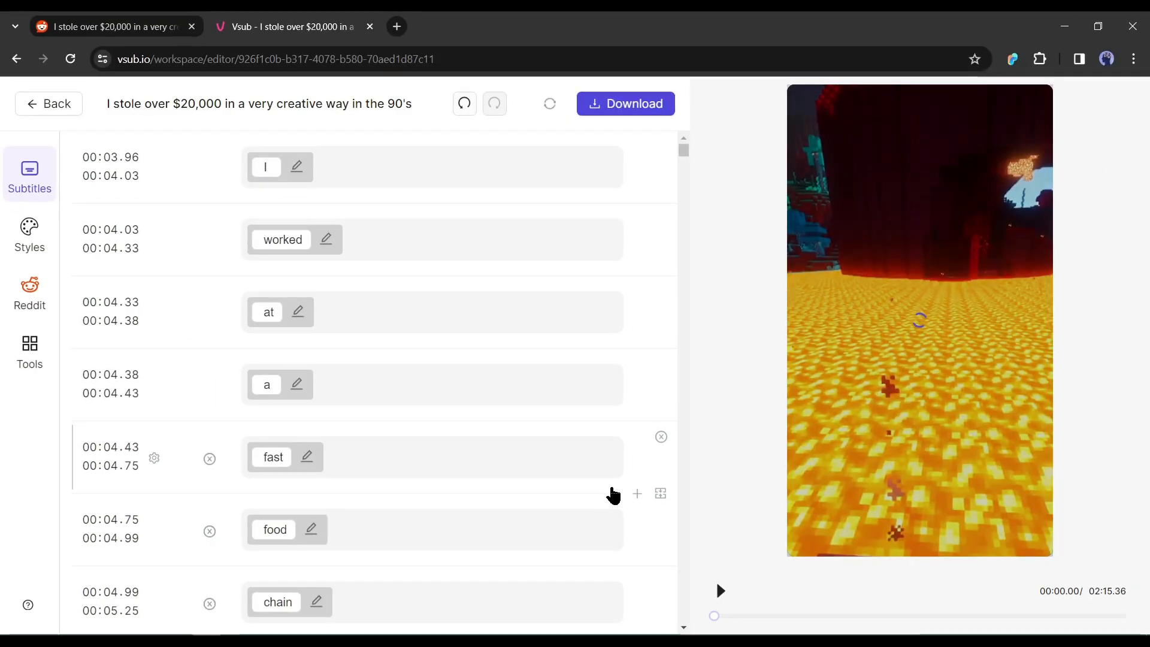
mouse_move(756, 470)
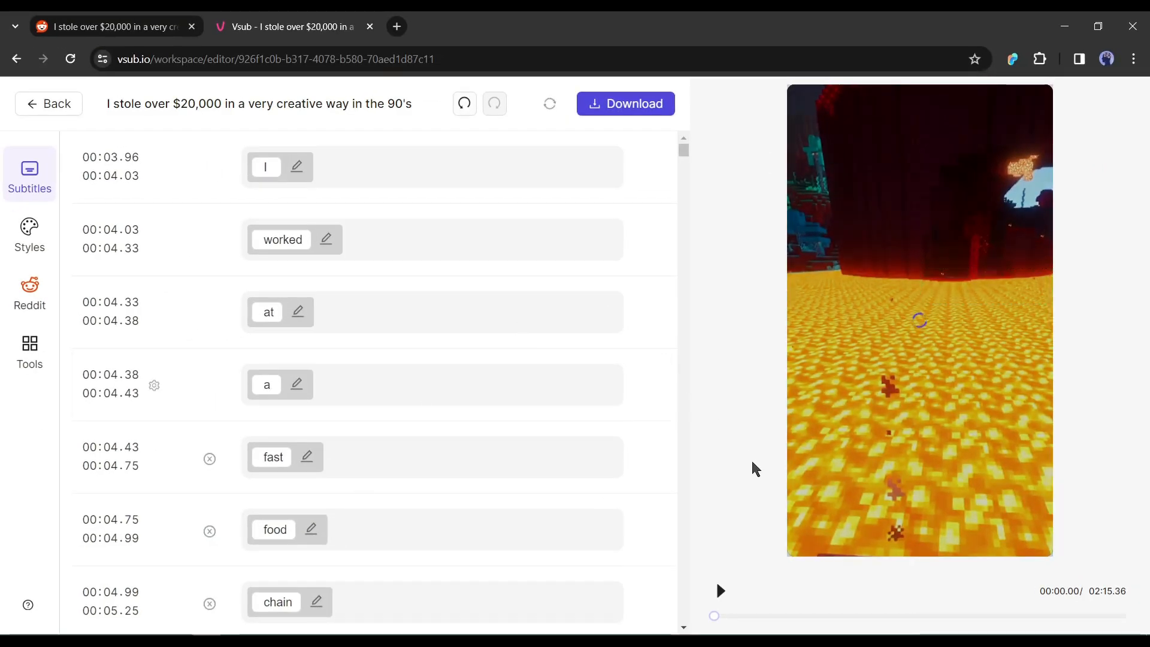
left_click(719, 591)
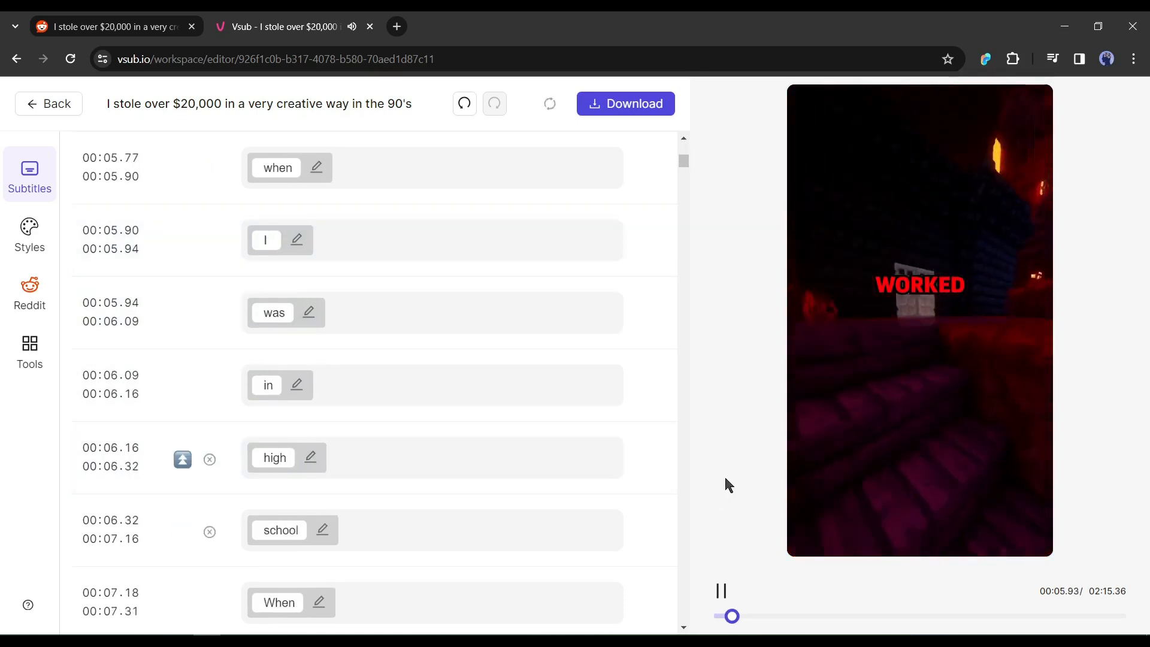
scroll("down", 3)
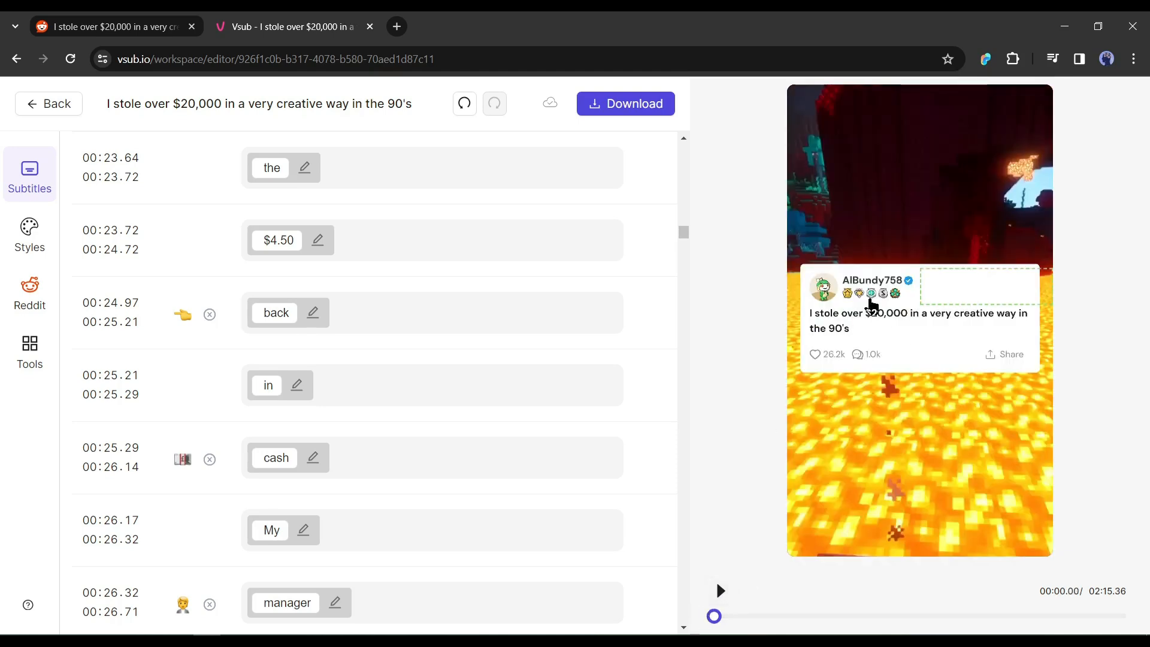
mouse_move(970, 323)
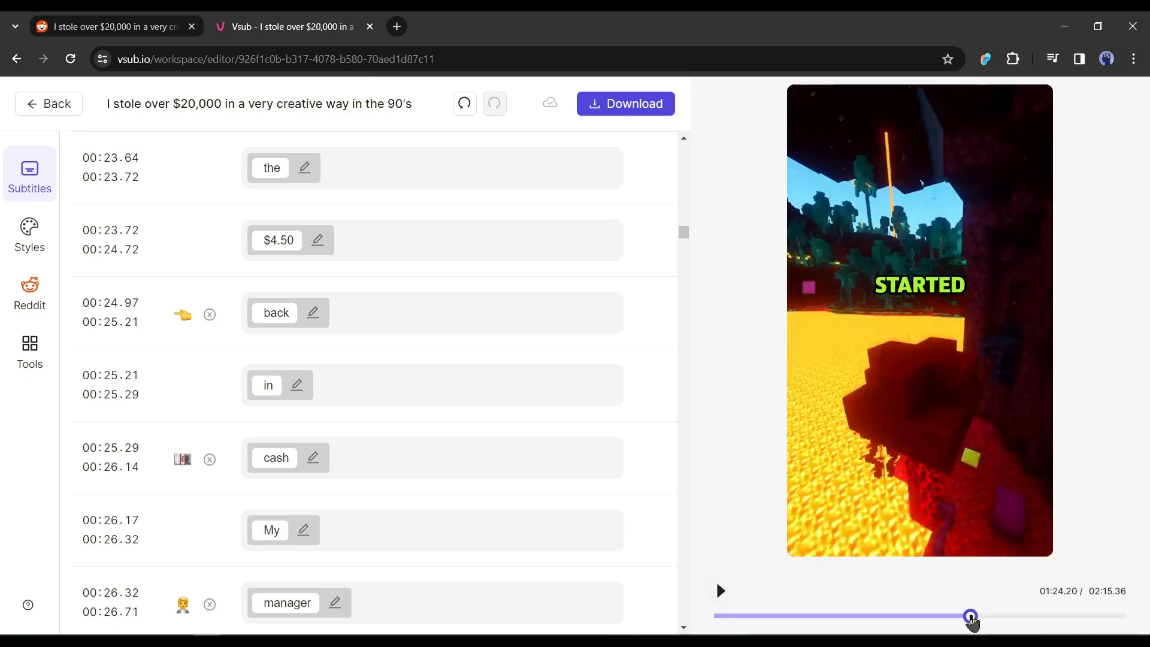
left_click(720, 590)
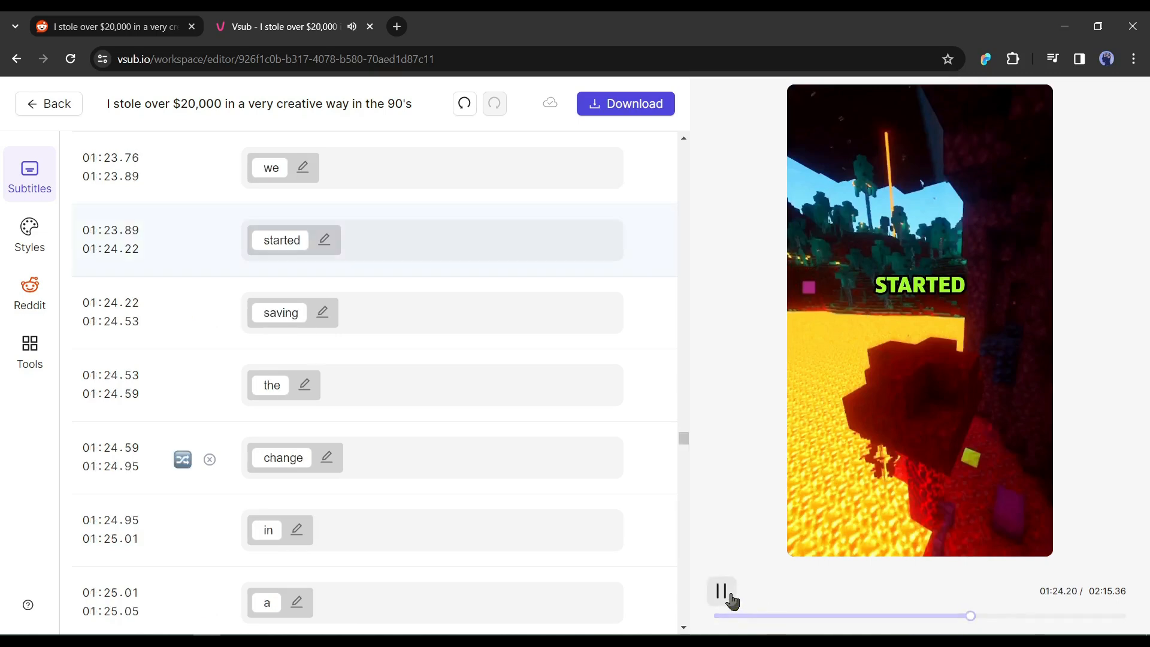
left_click(721, 591)
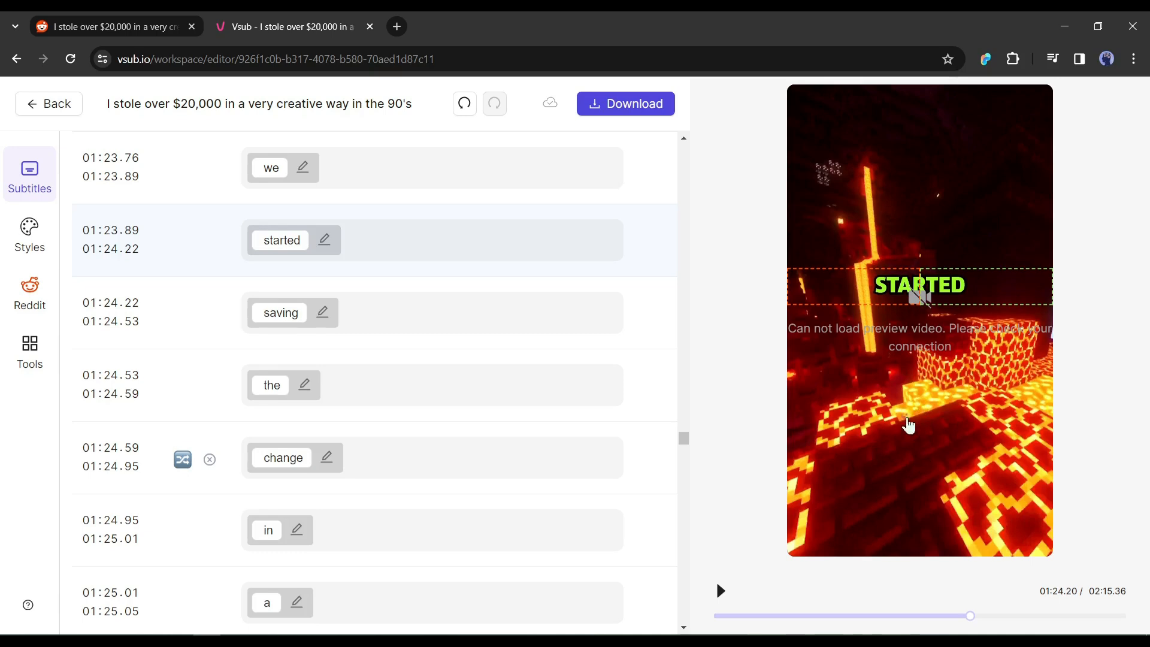
mouse_move(415, 169)
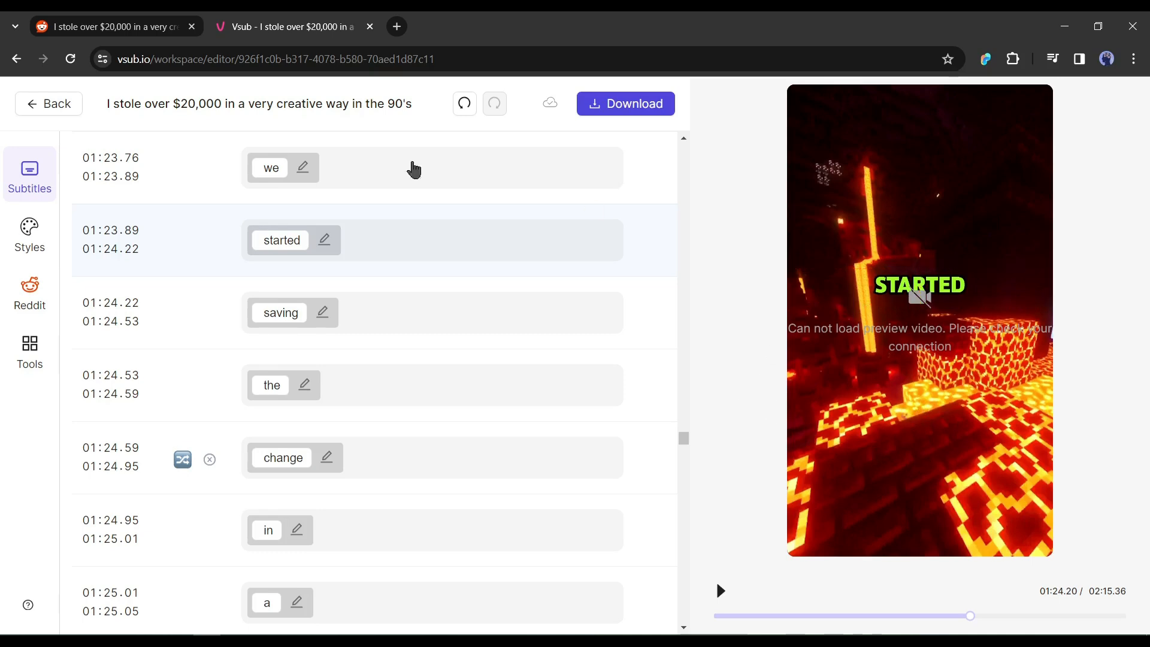
mouse_move(625, 104)
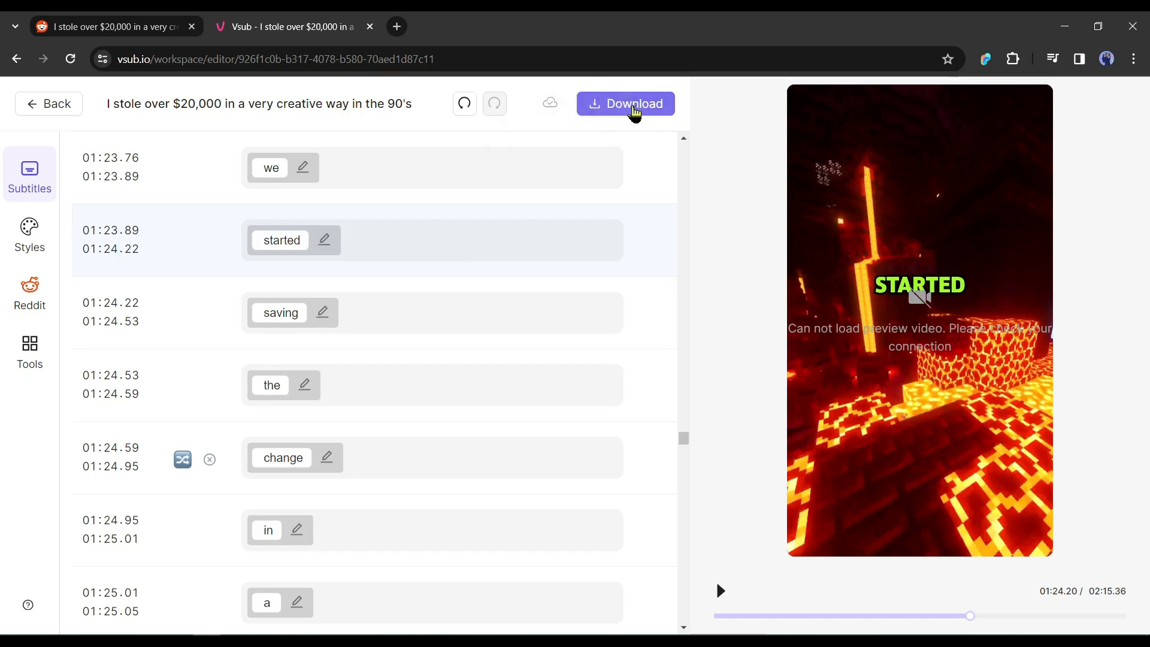
scroll("up", 3)
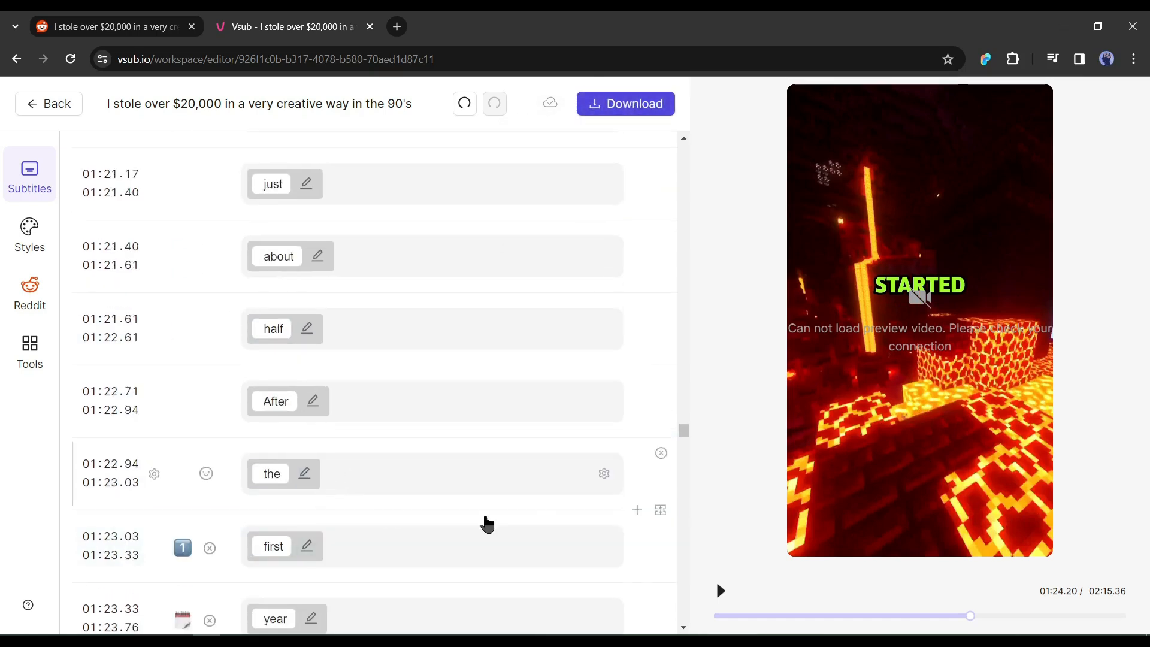
scroll("up", 3)
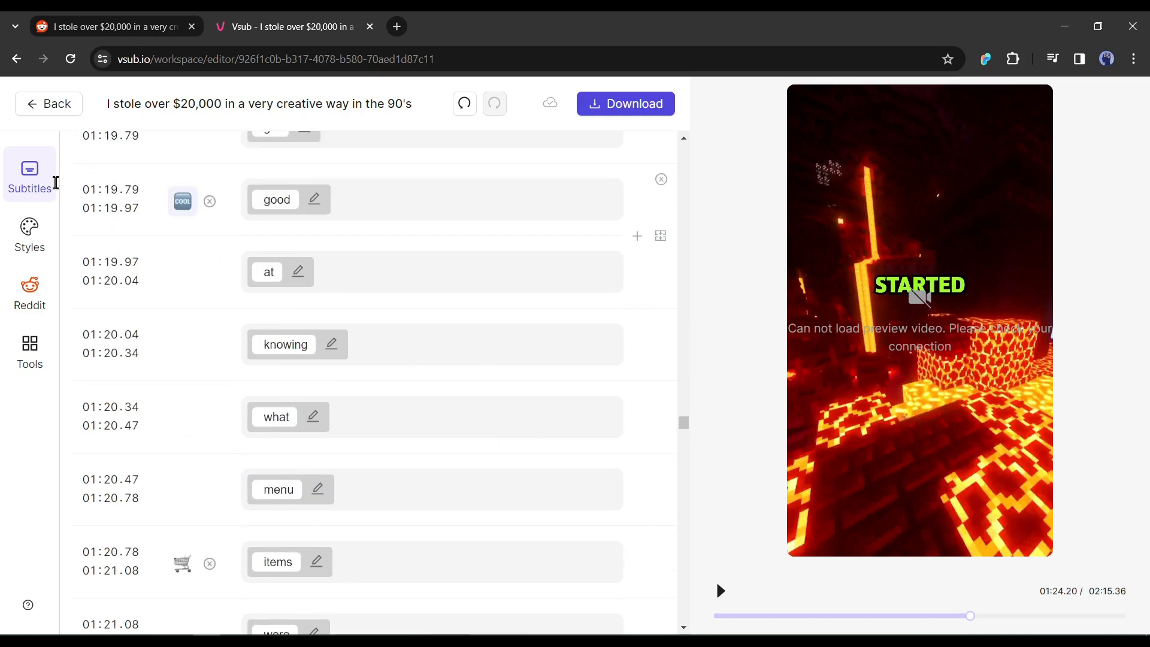
scroll("up", 3)
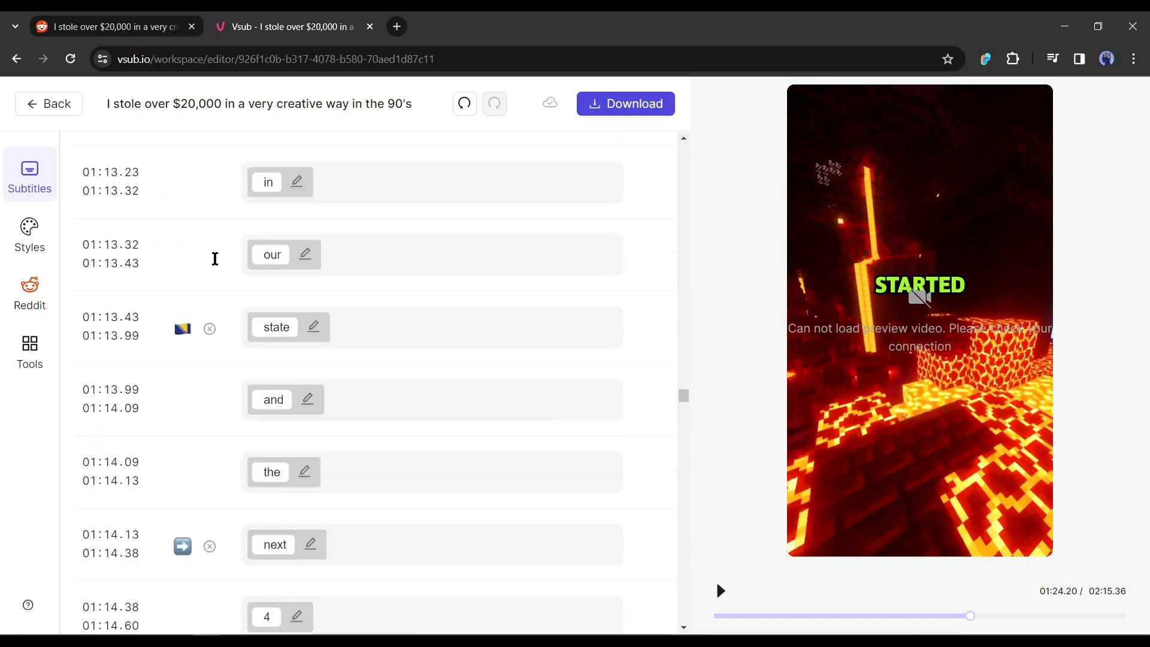
scroll("up", 3)
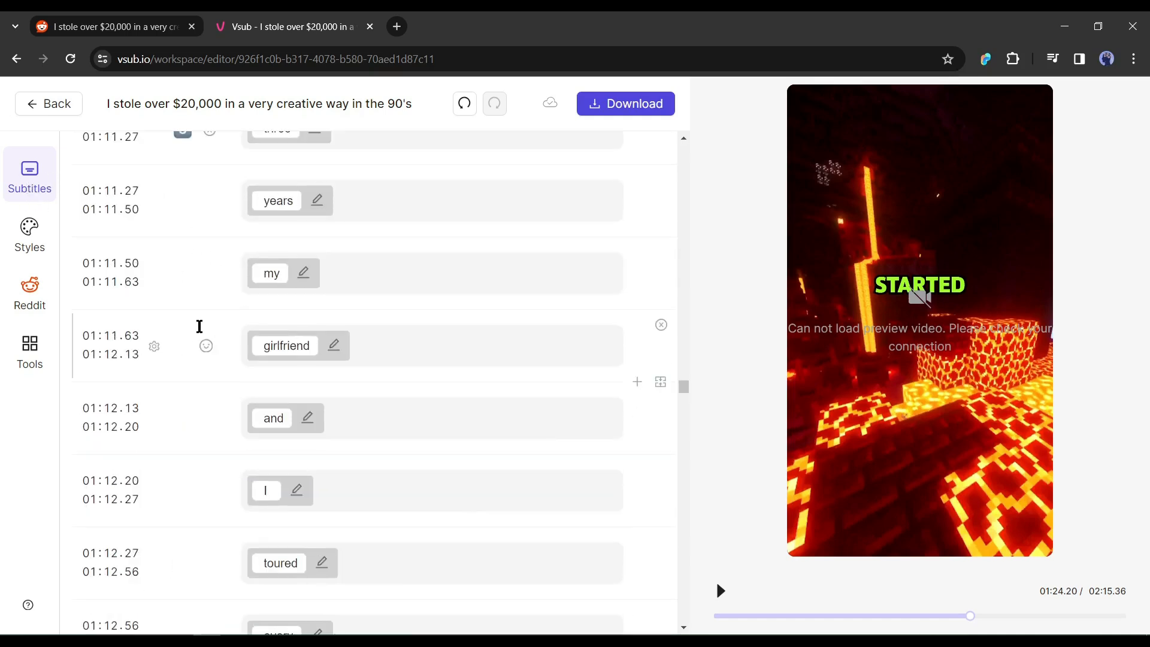
scroll("up", 3)
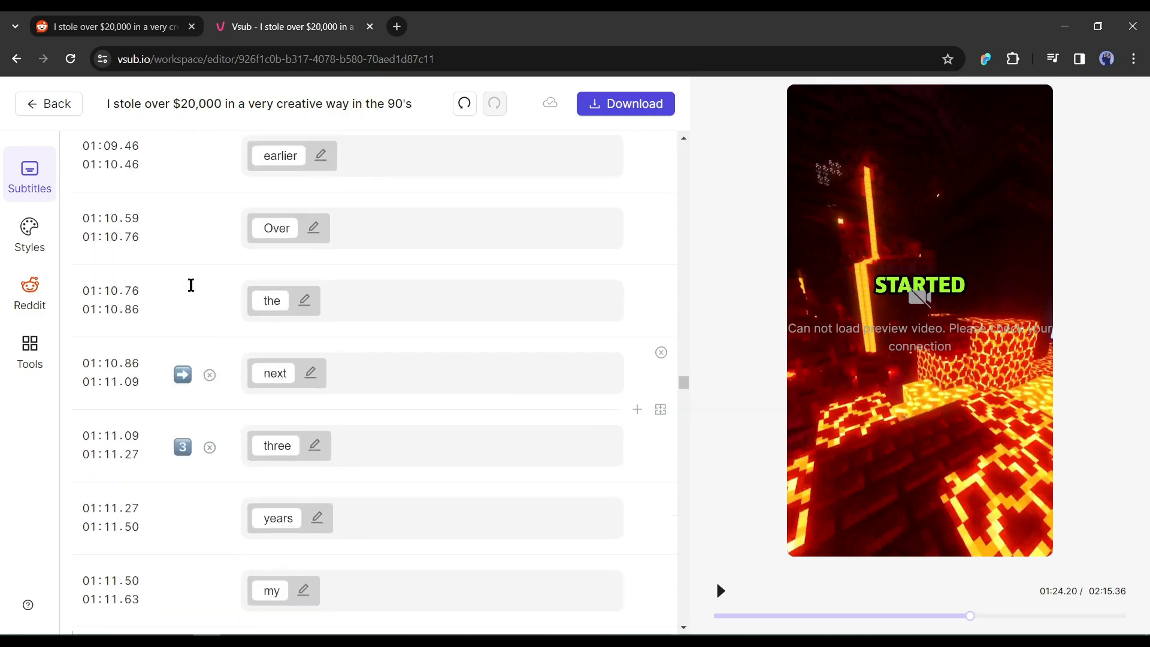
scroll("up", 3)
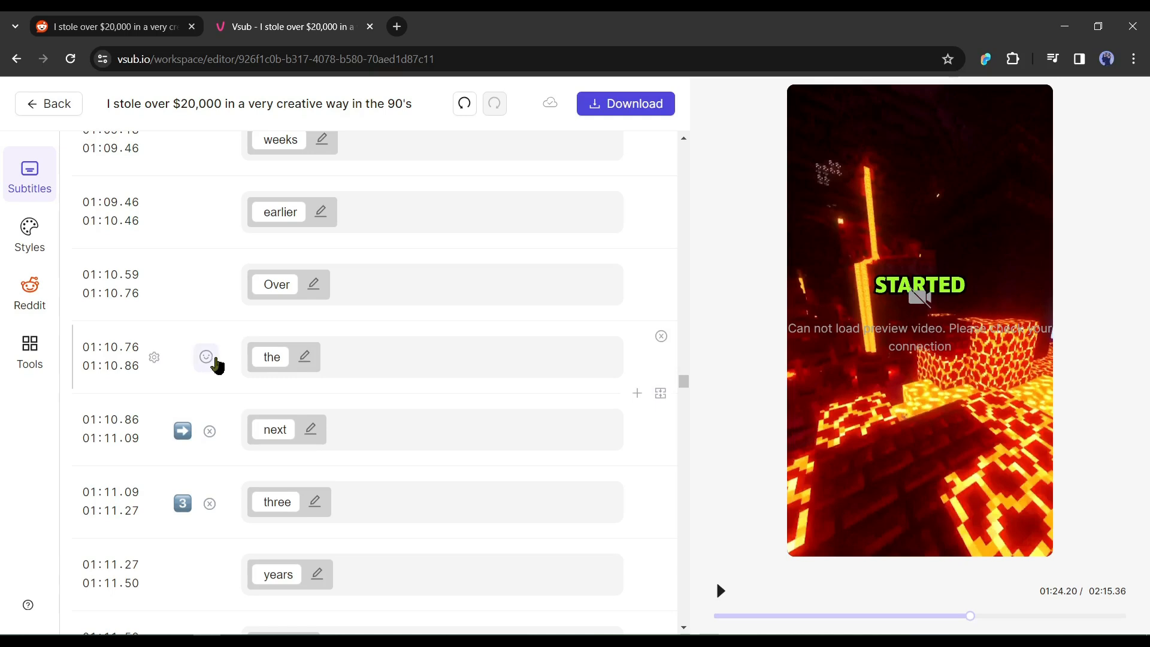
scroll("up", 3)
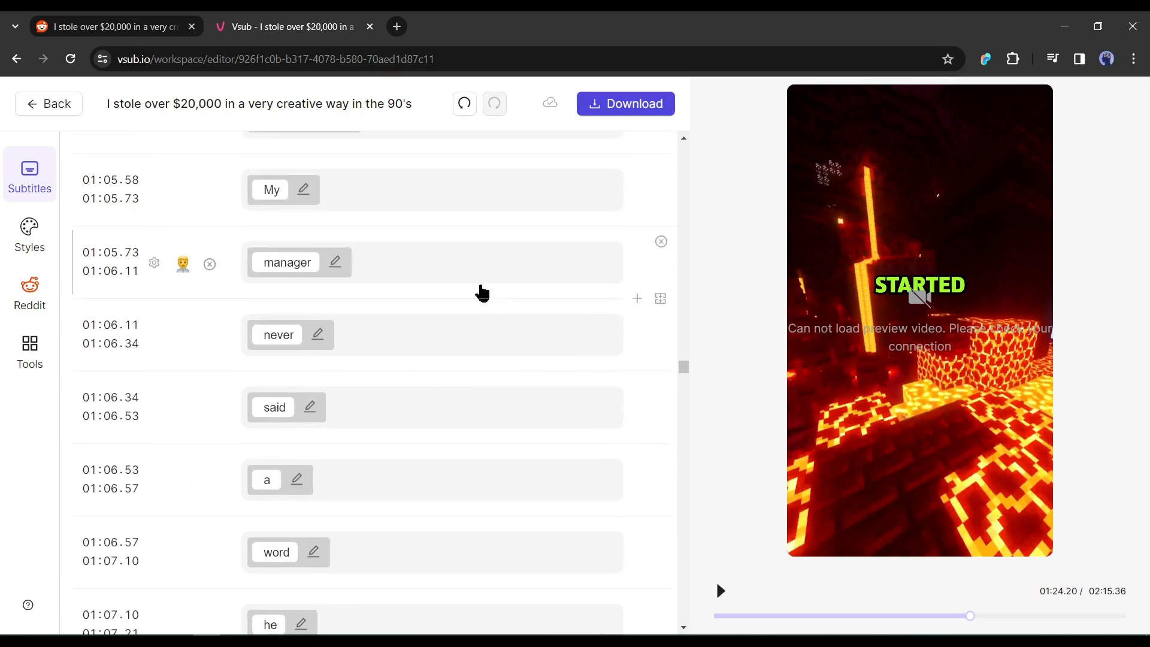
left_click(30, 234)
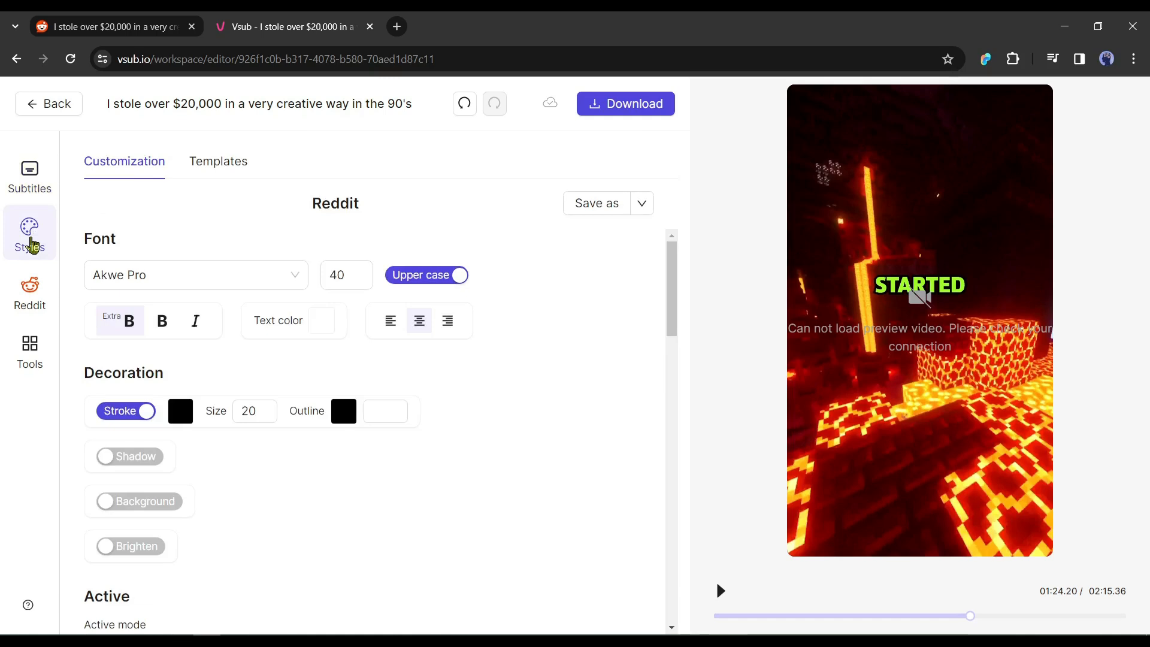
mouse_move(60, 258)
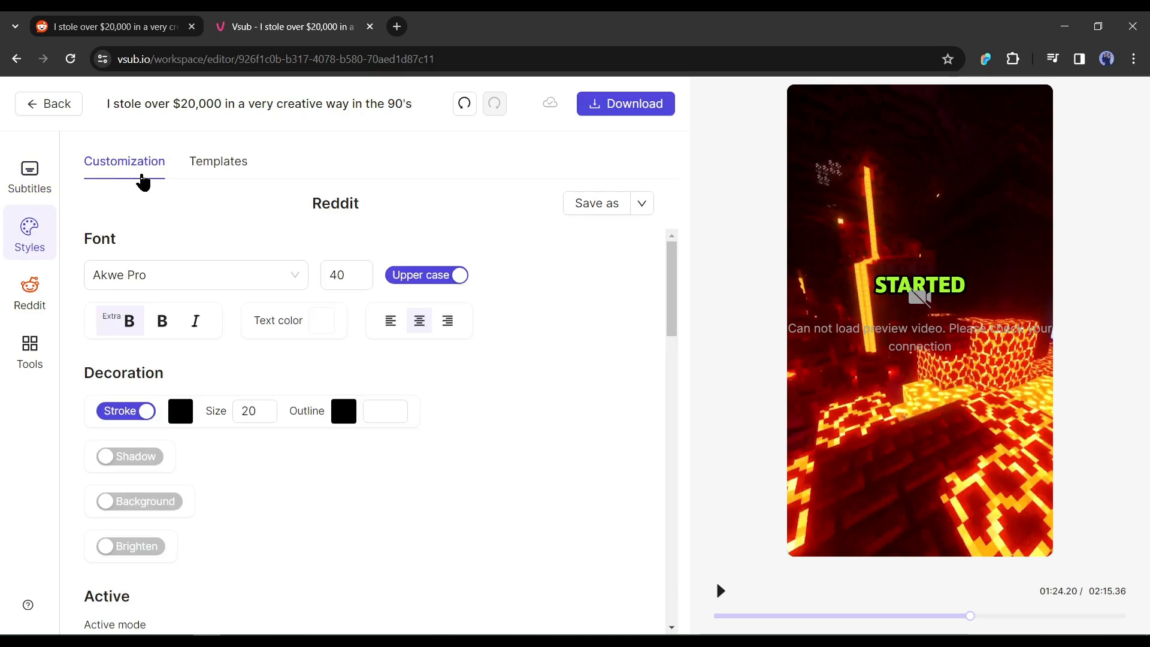
left_click(218, 161)
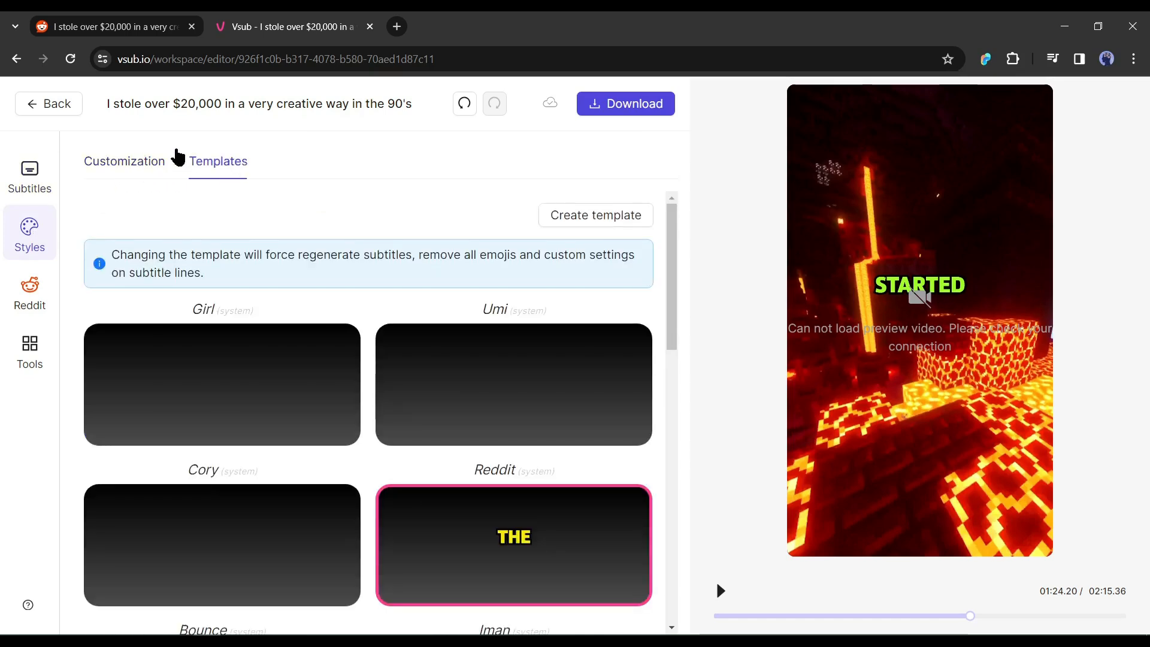
scroll("down", 3)
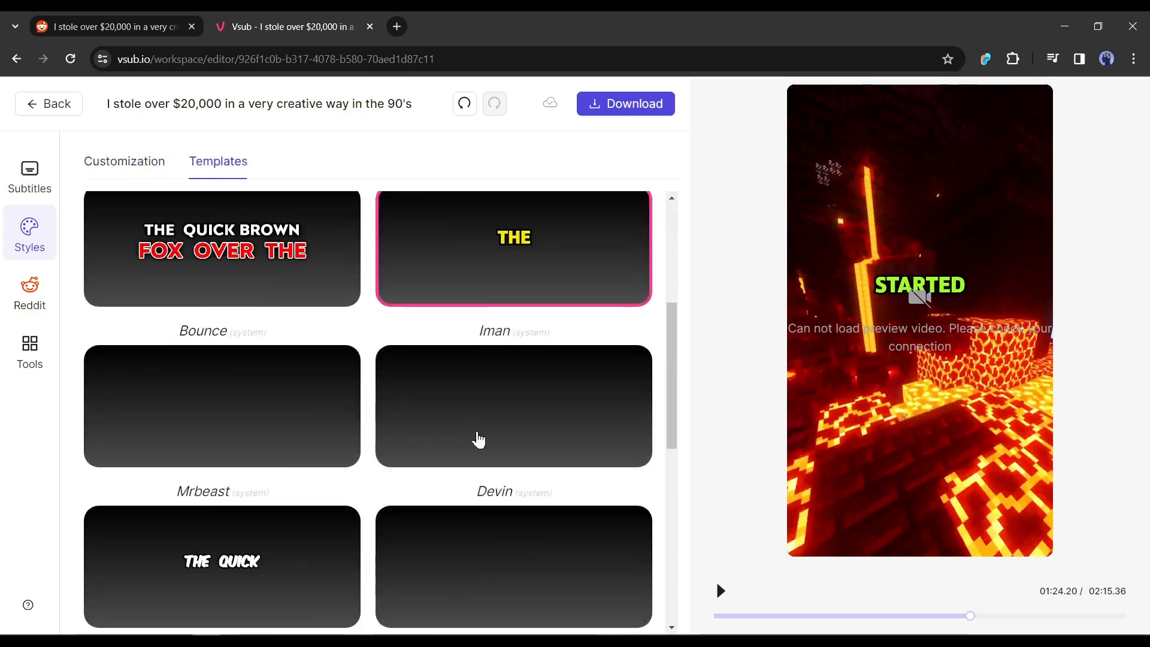
scroll("down", 3)
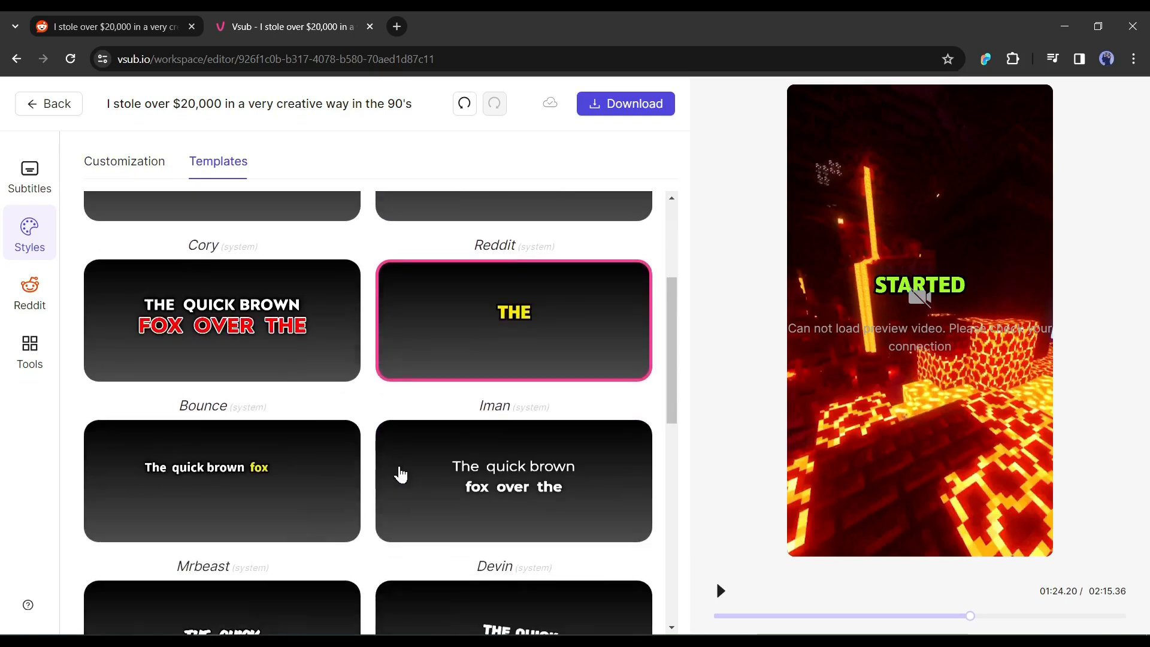
scroll("down", 3)
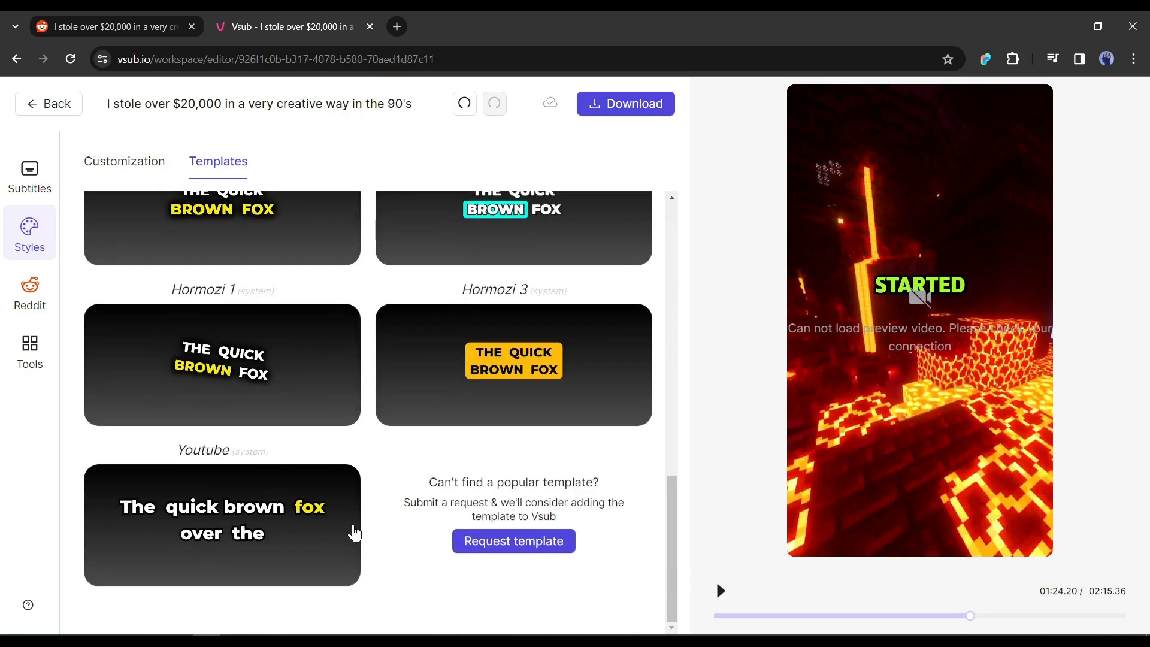
left_click(124, 161)
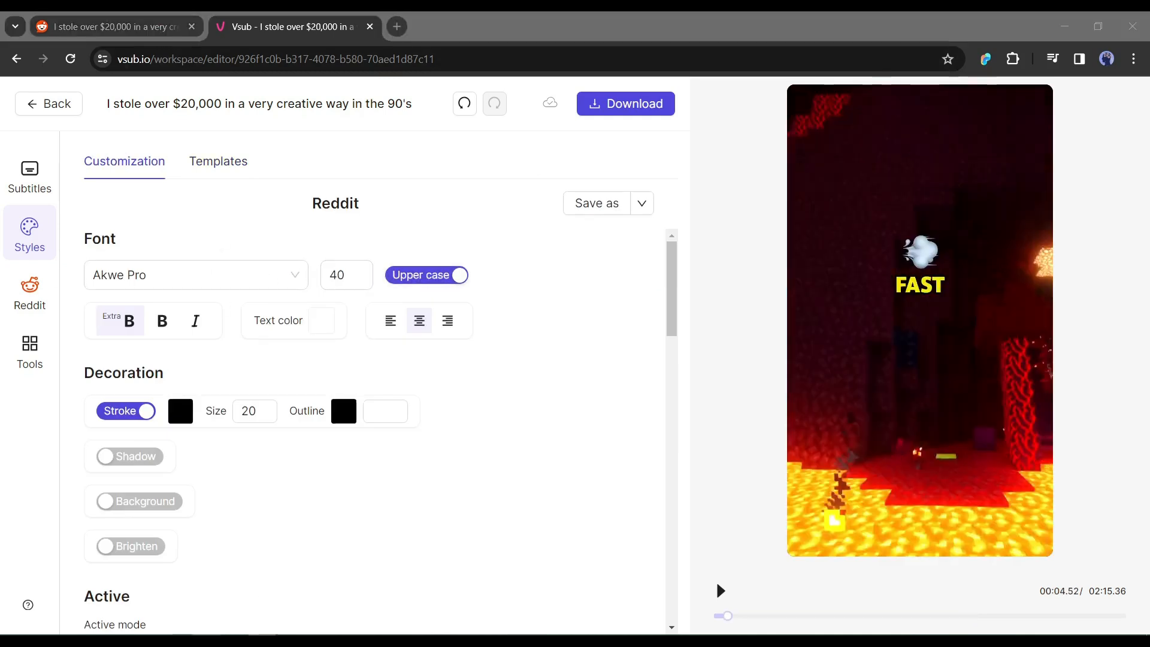
Step: Toggle the caption Upper case and Shadow options off and back on
left_click(426, 275)
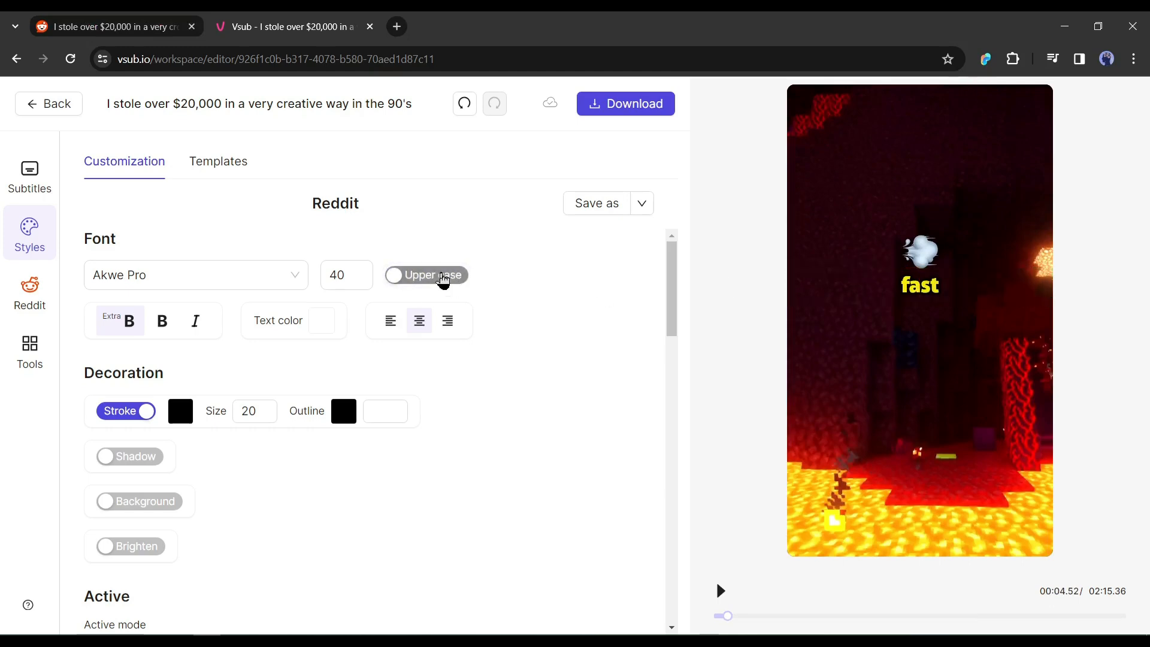
left_click(425, 275)
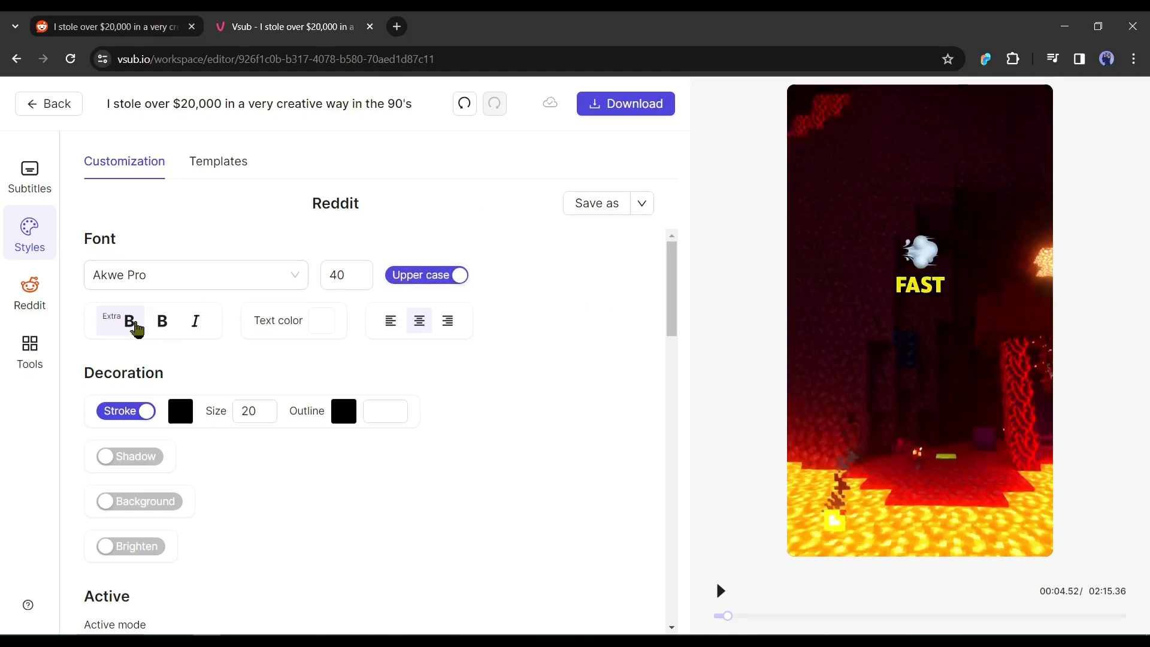
scroll("down", 3)
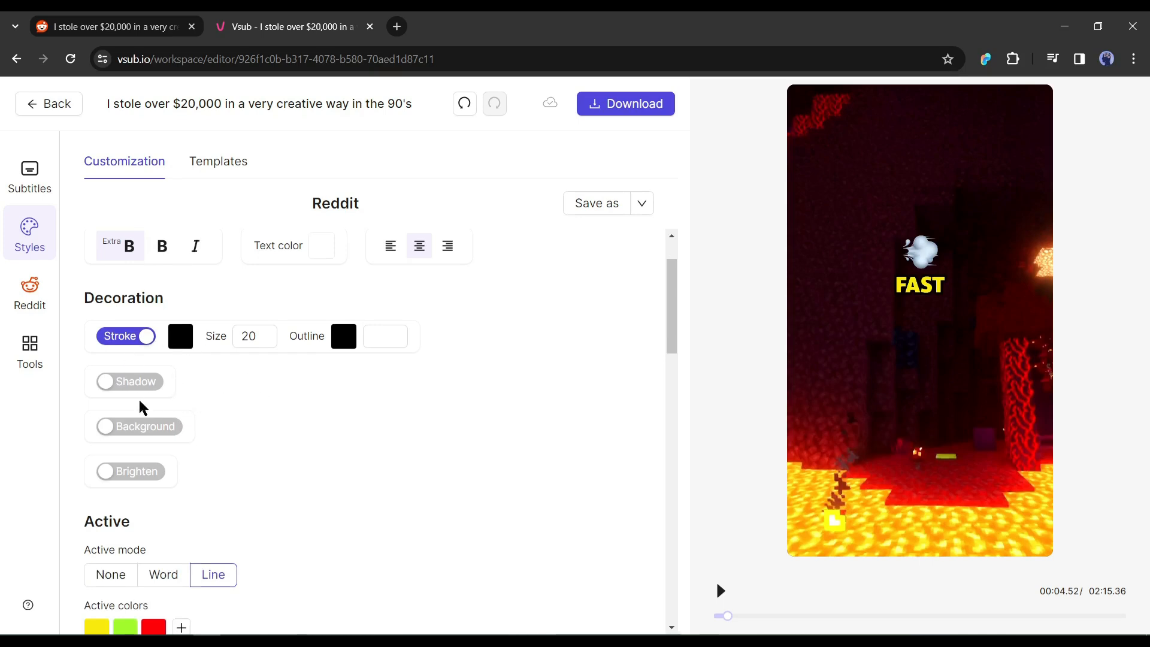
left_click(130, 381)
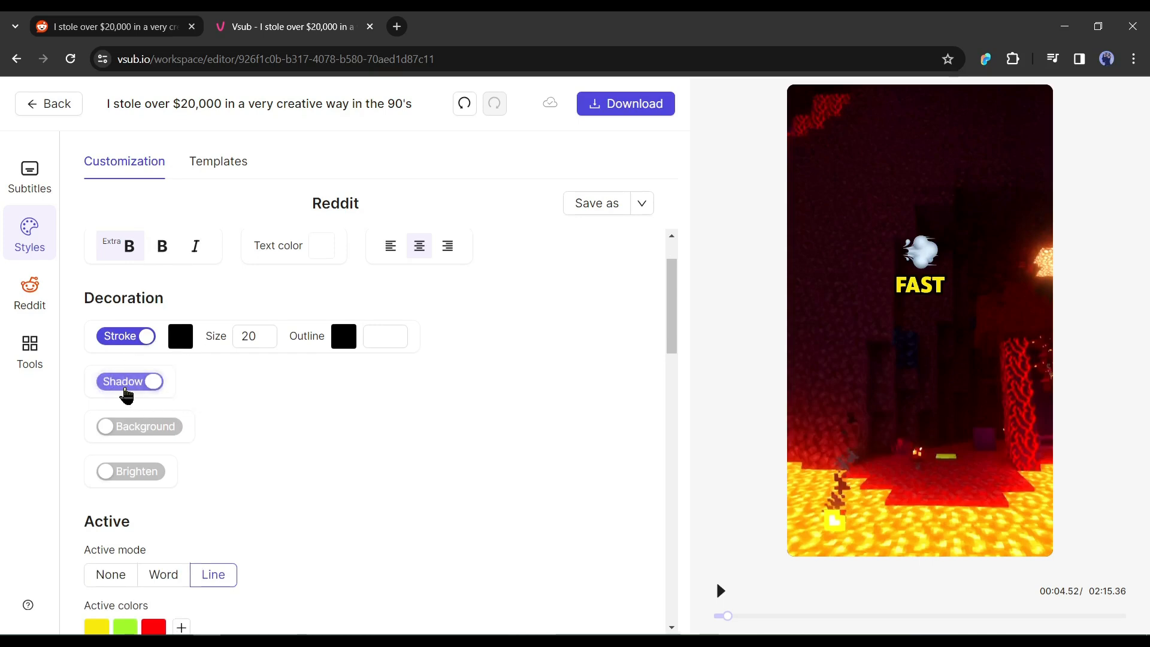
left_click(130, 382)
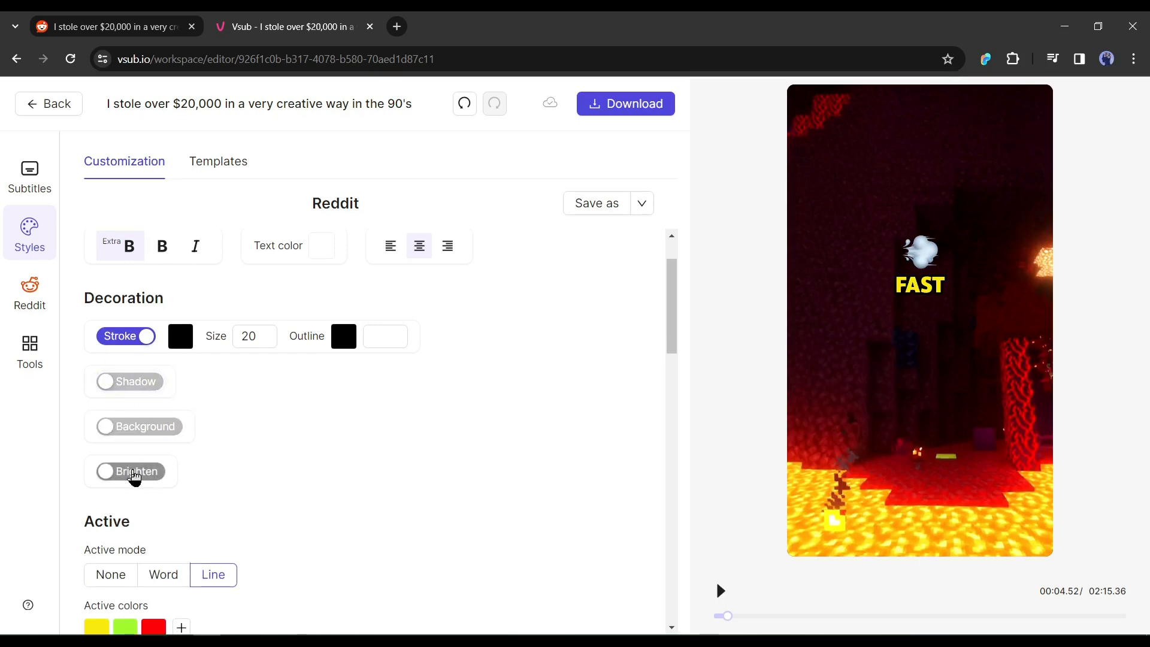
Step: Scroll through the remaining caption style options, then open the Reddit content settings
scroll("down", 3)
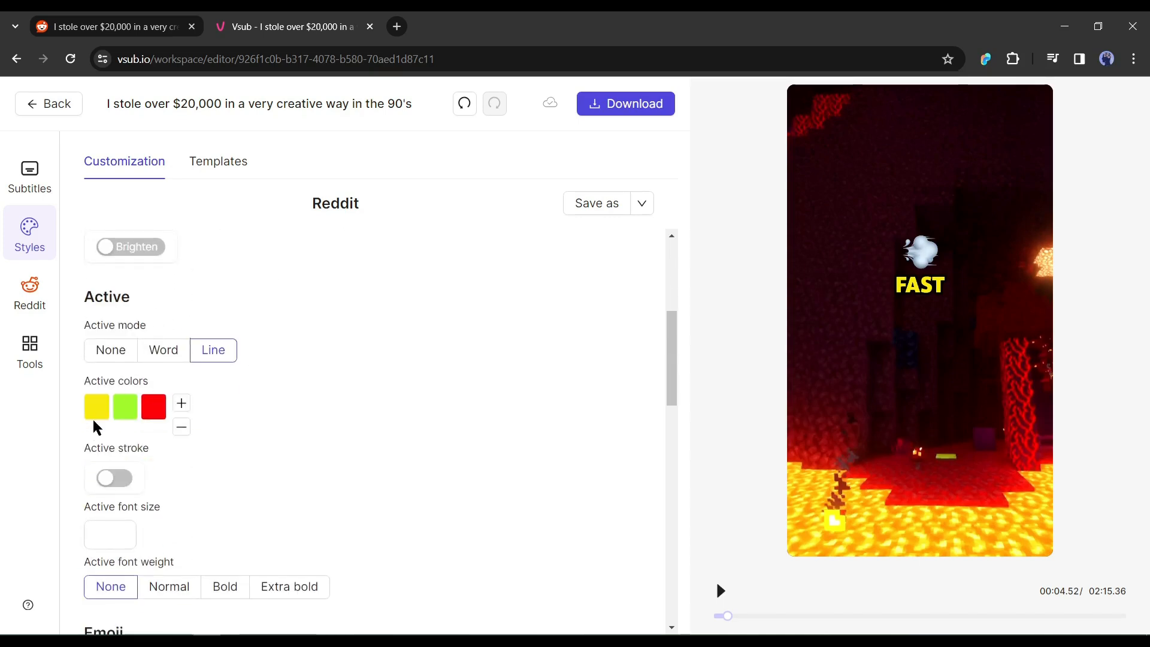
mouse_move(125, 408)
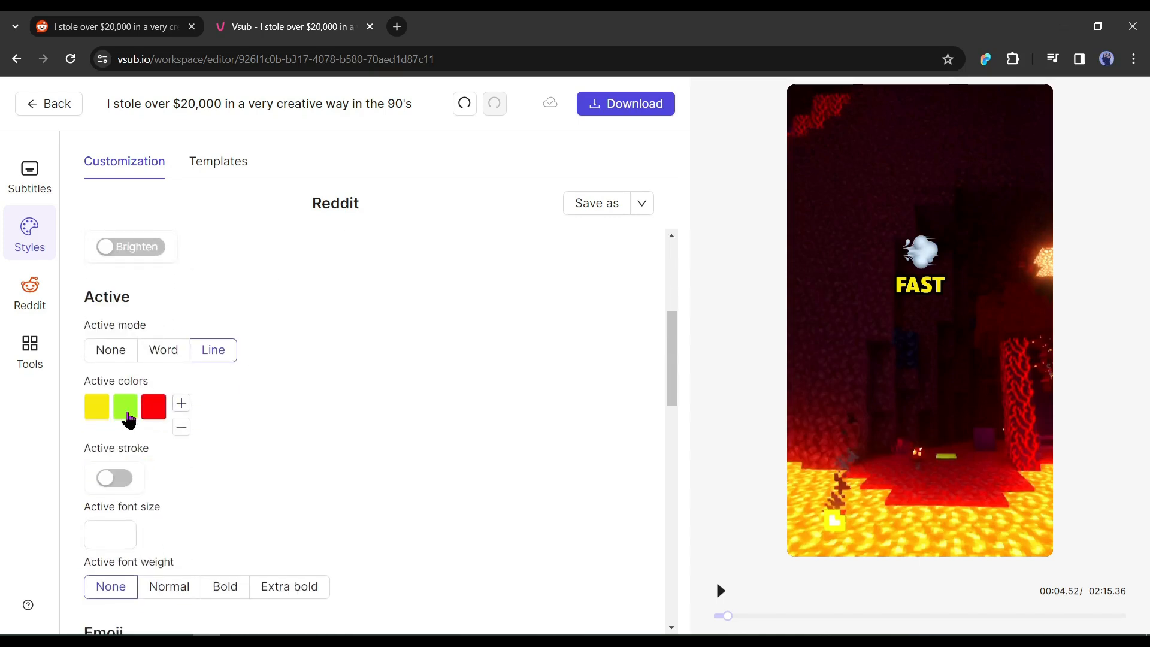
scroll("down", 3)
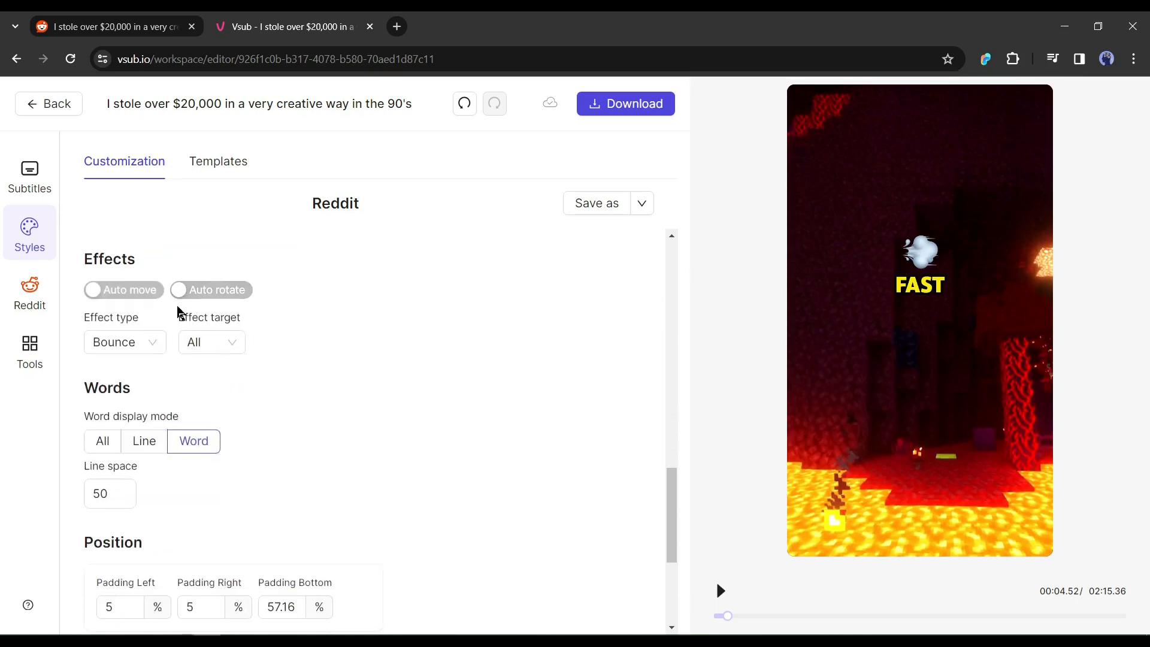
scroll("up", 3)
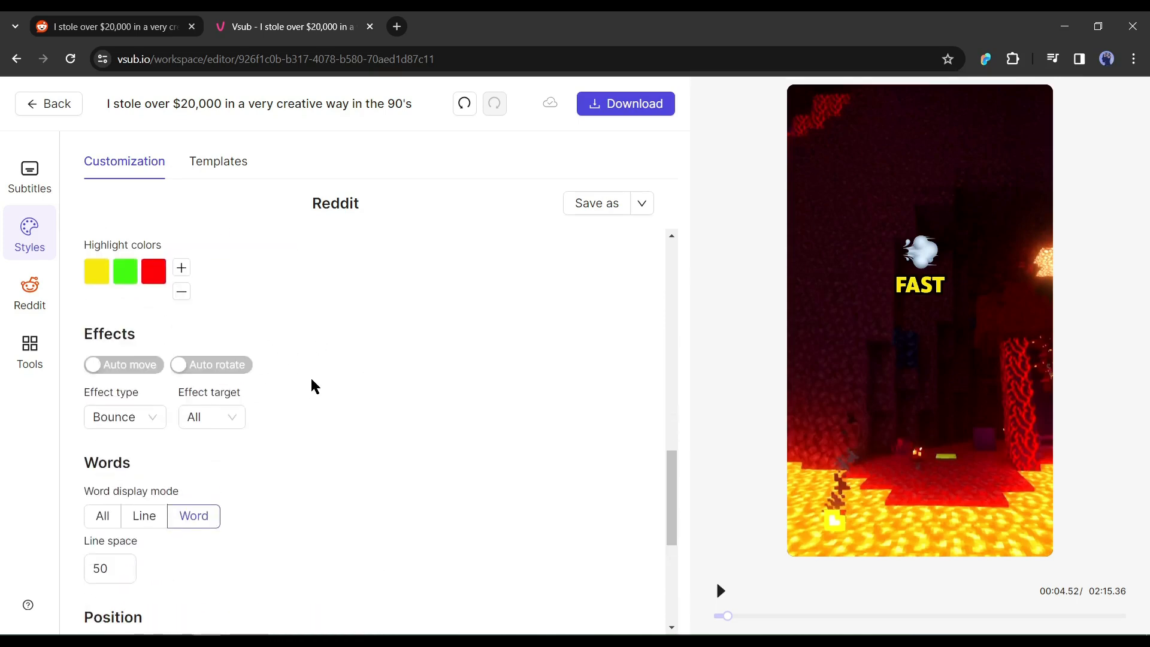
scroll("down", 3)
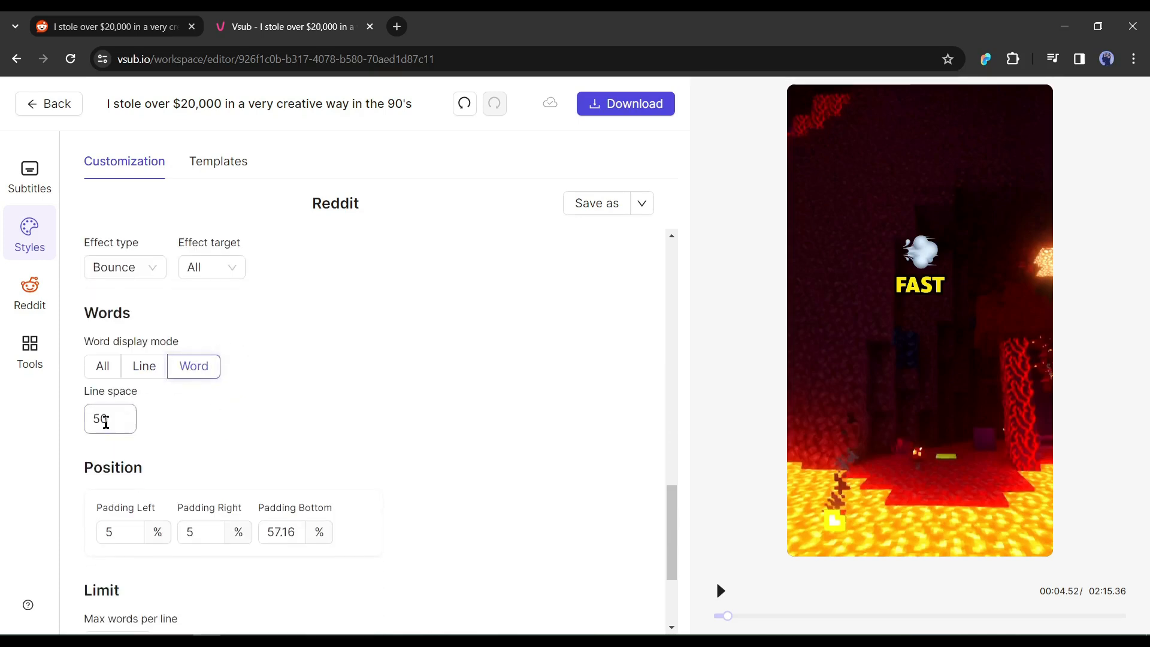
scroll("down", 3)
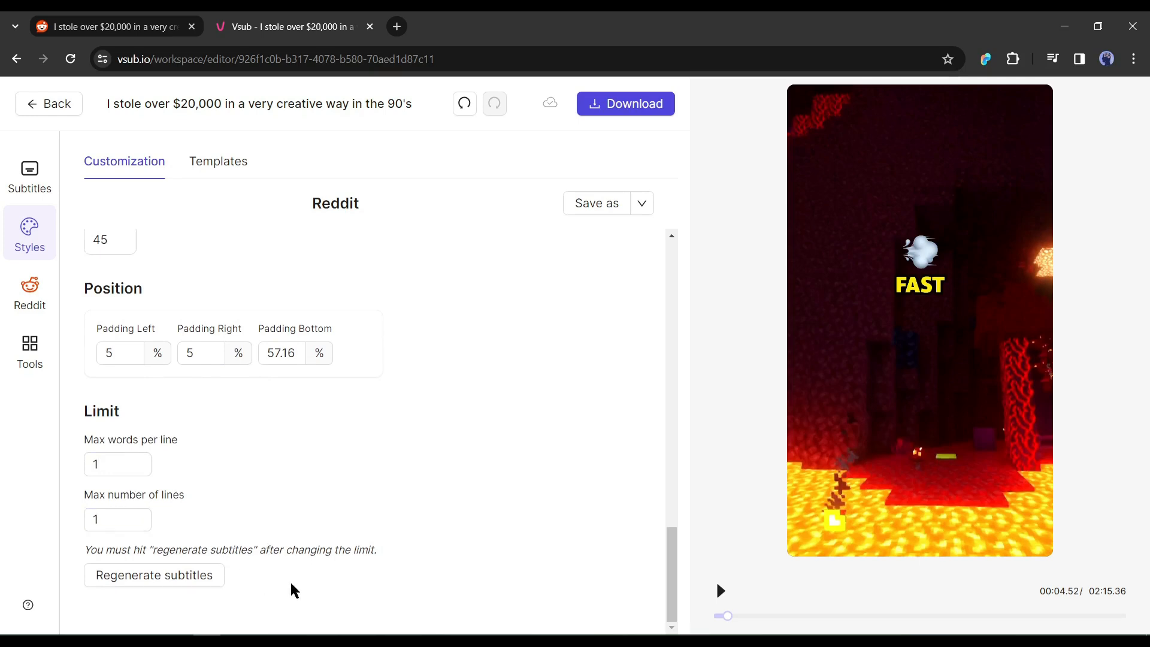
scroll("up", 3)
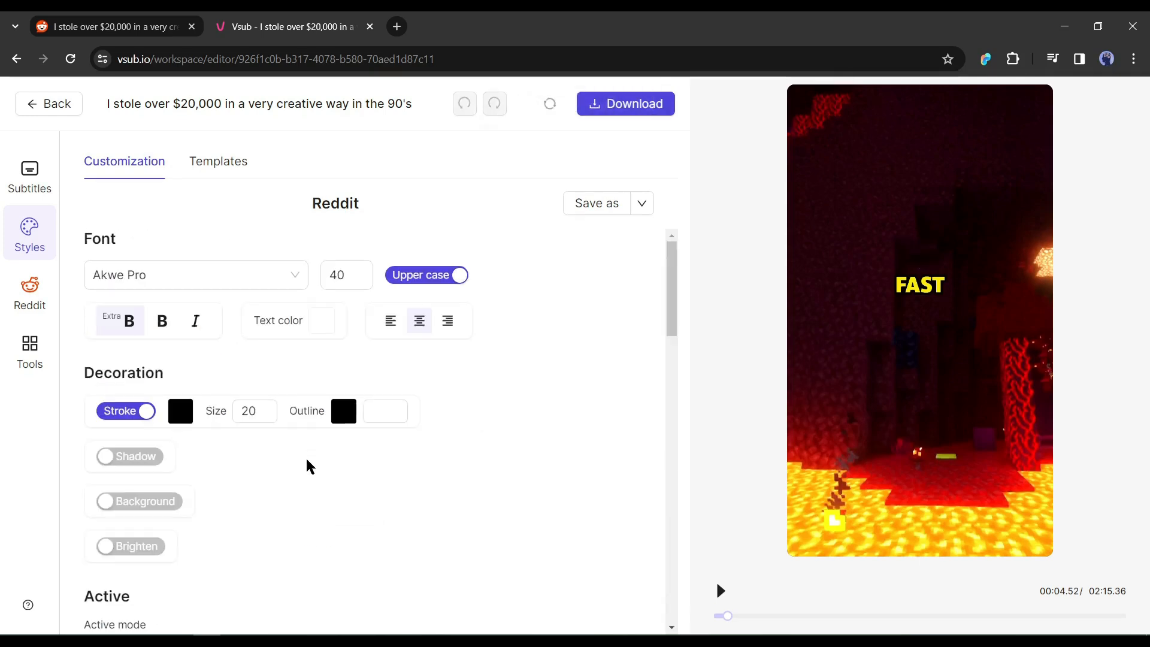
left_click(29, 290)
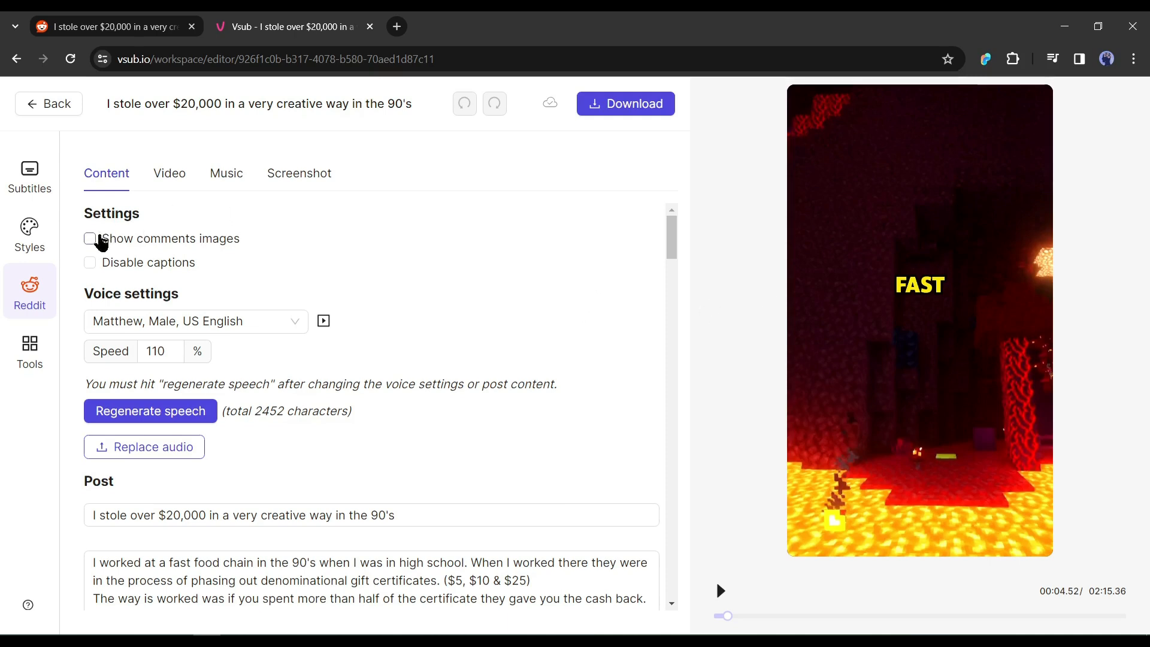
left_click(89, 239)
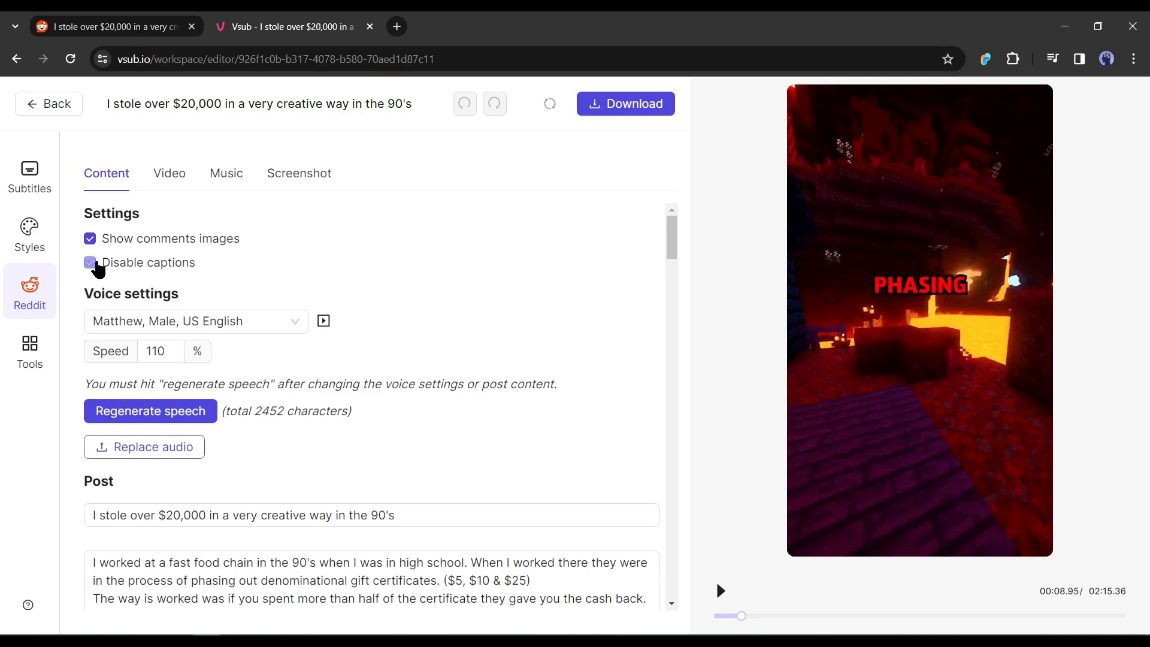
left_click(195, 321)
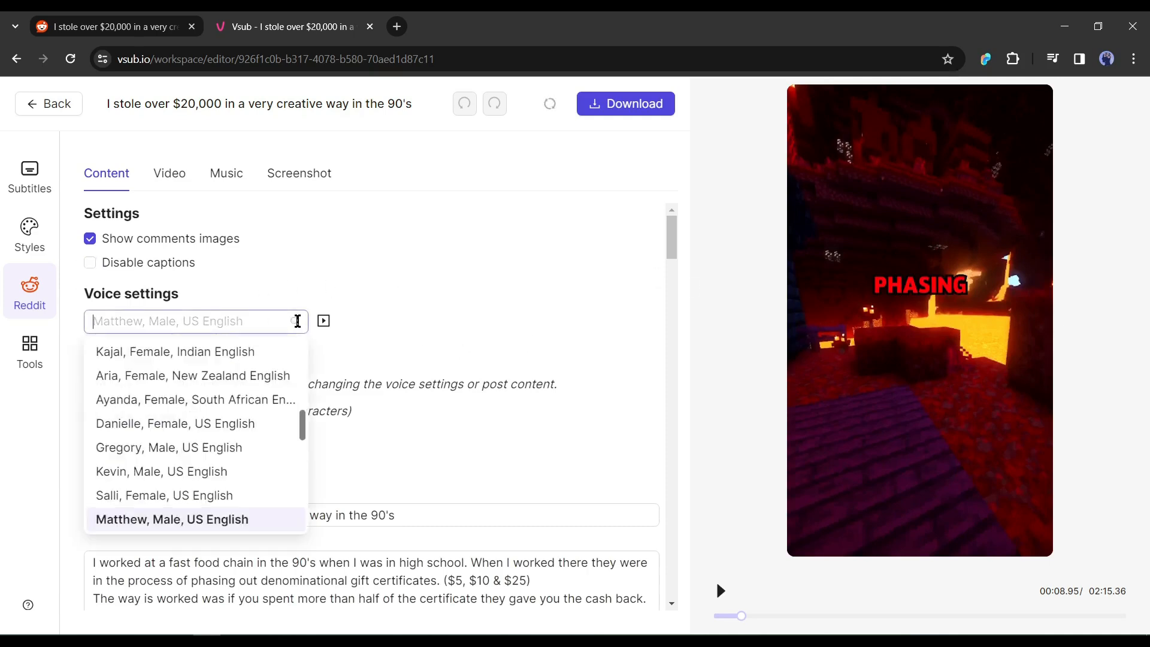
scroll("up", 3)
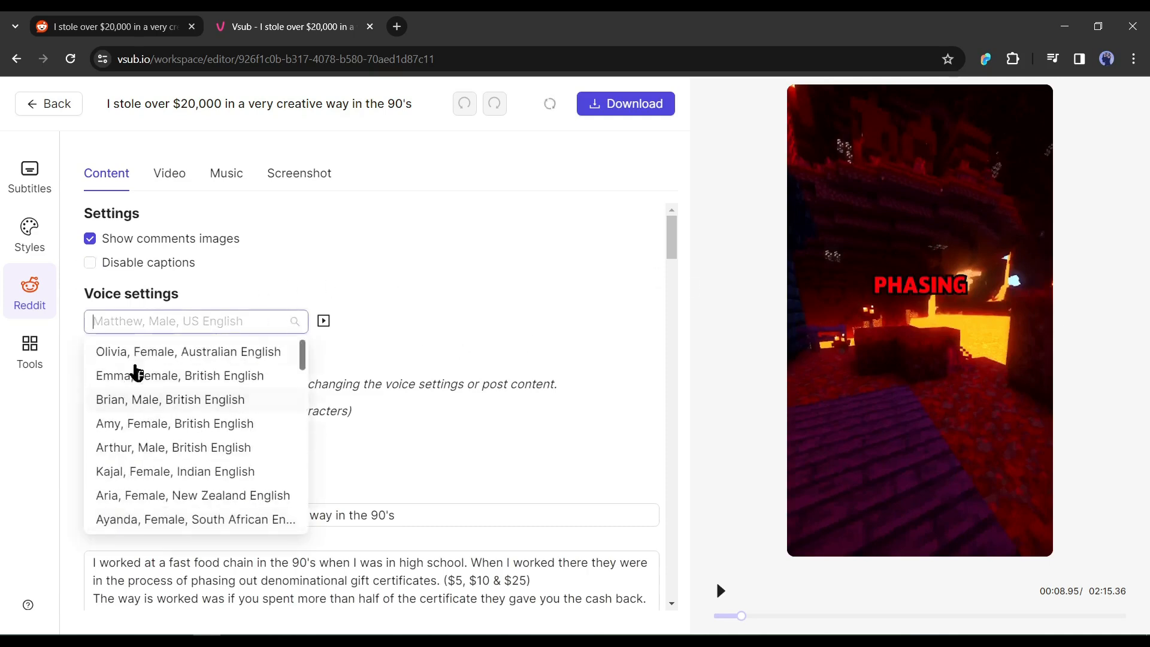
left_click(179, 375)
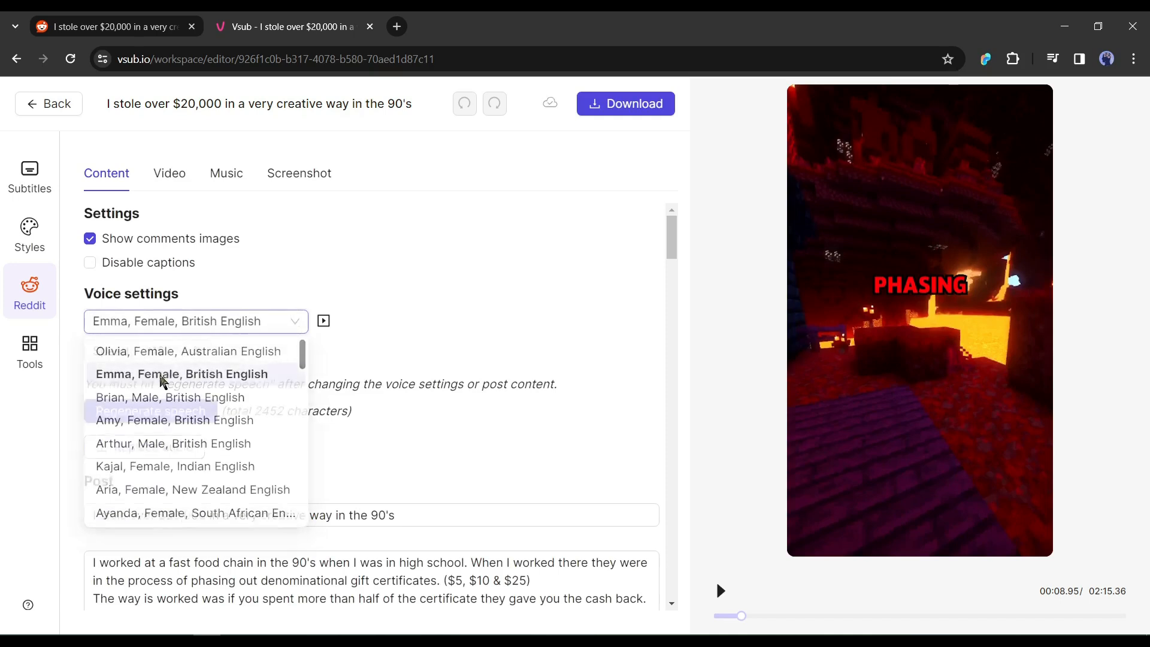
left_click(181, 374)
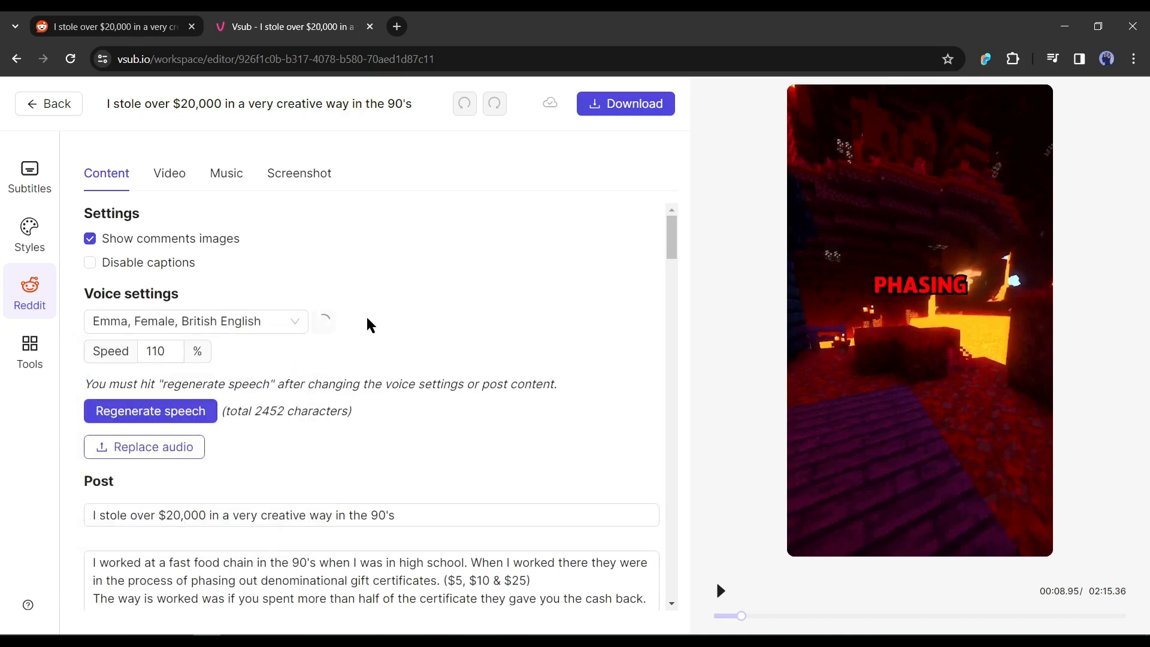
left_click(195, 320)
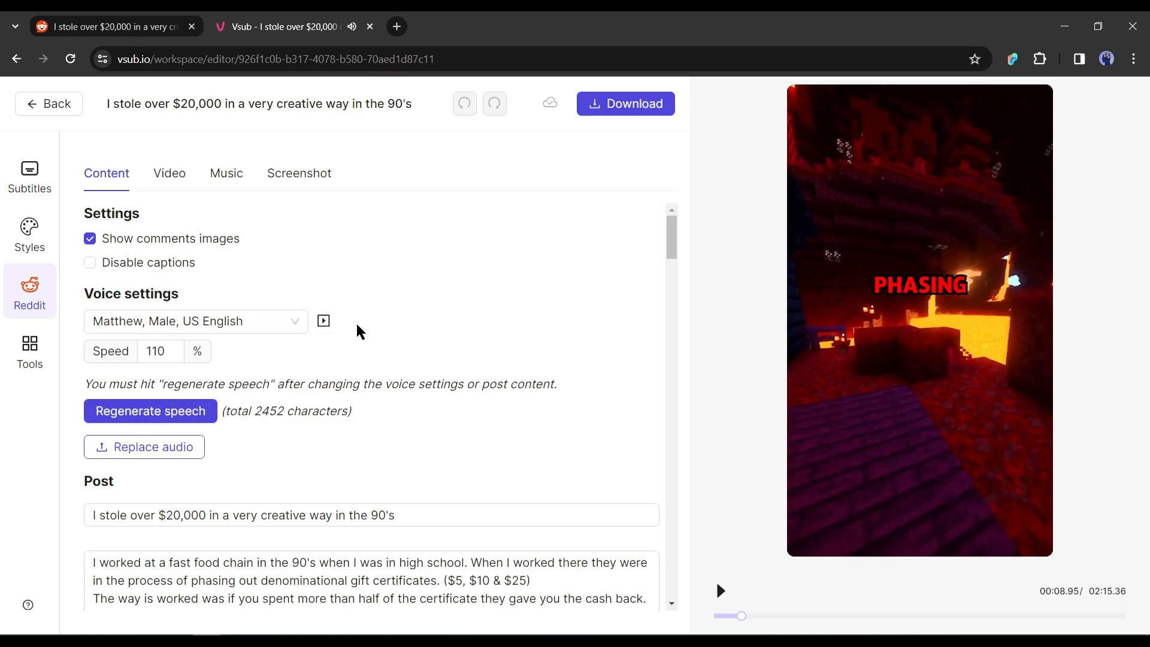
mouse_move(224, 445)
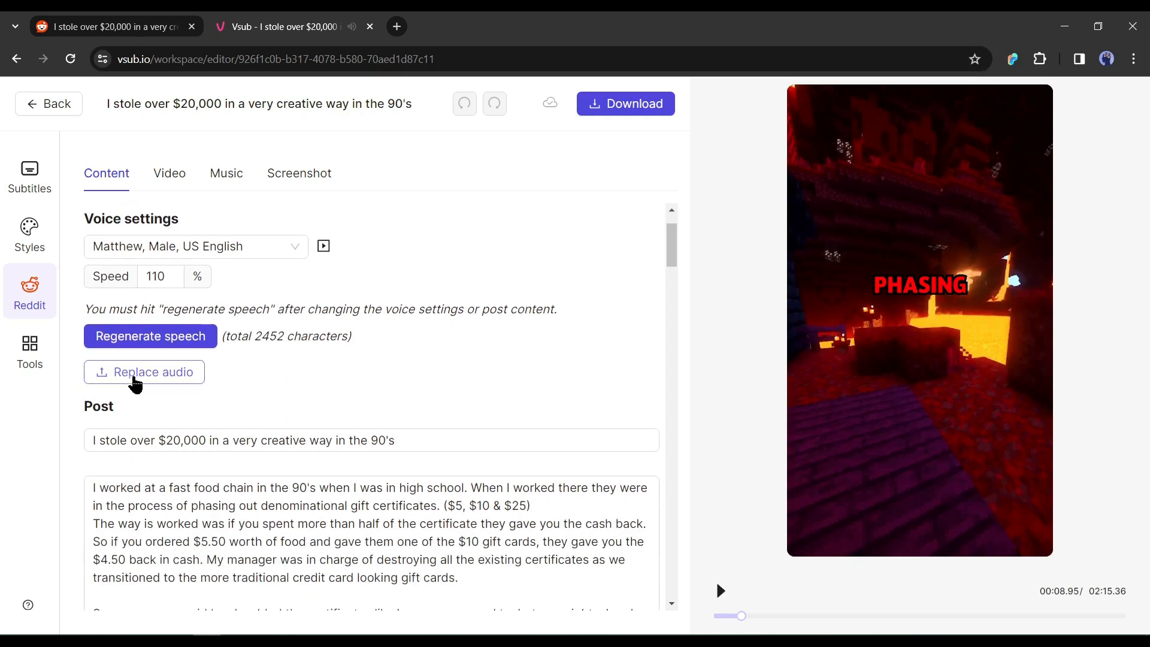
left_click(144, 372)
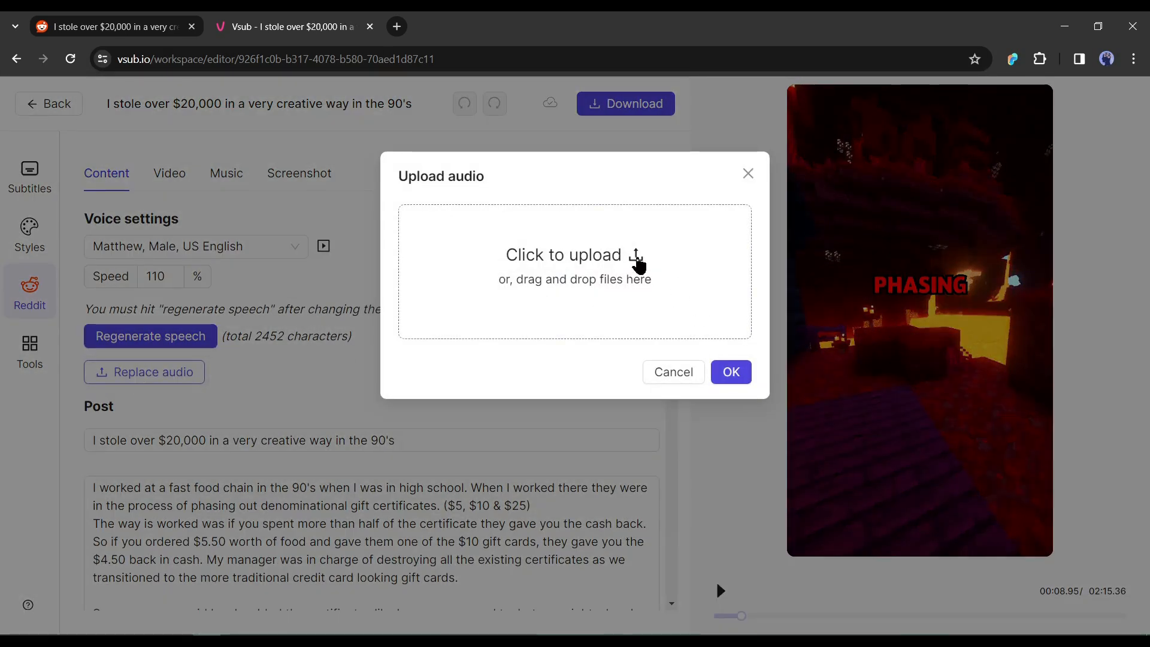
left_click(672, 372)
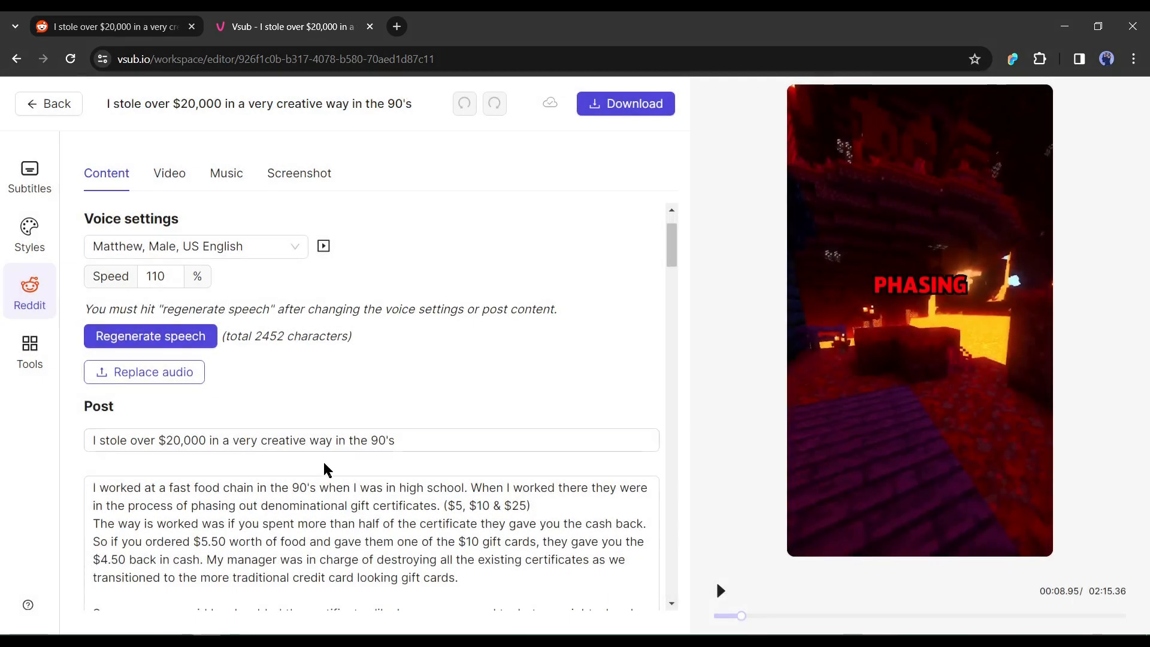
scroll("down", 3)
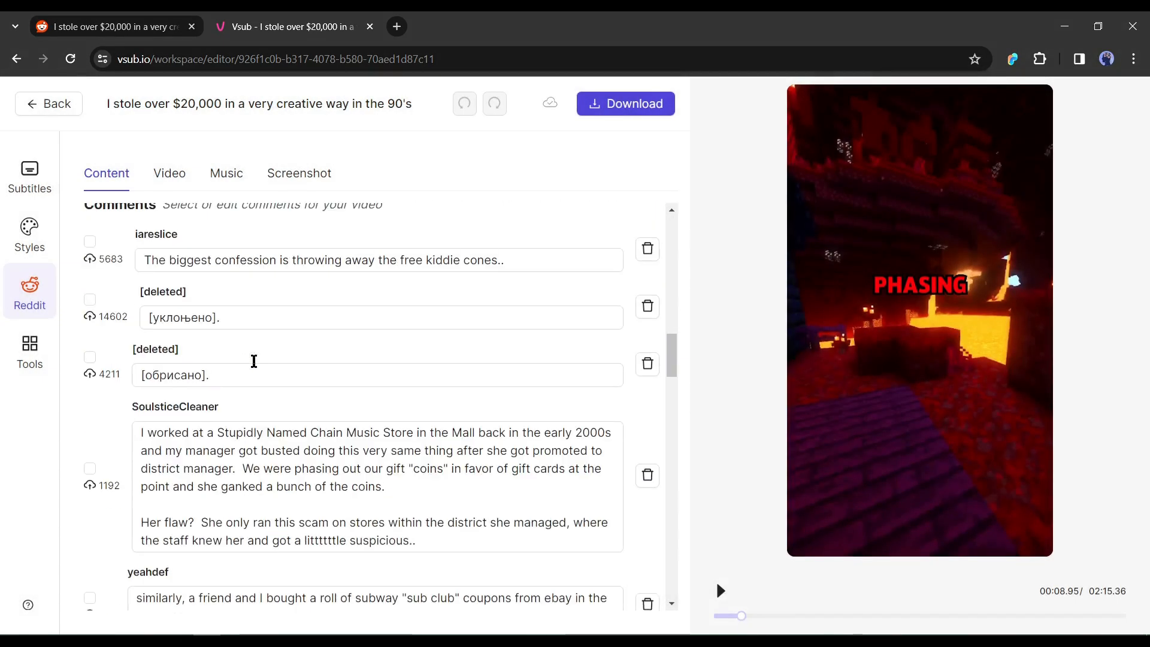
scroll("up", 3)
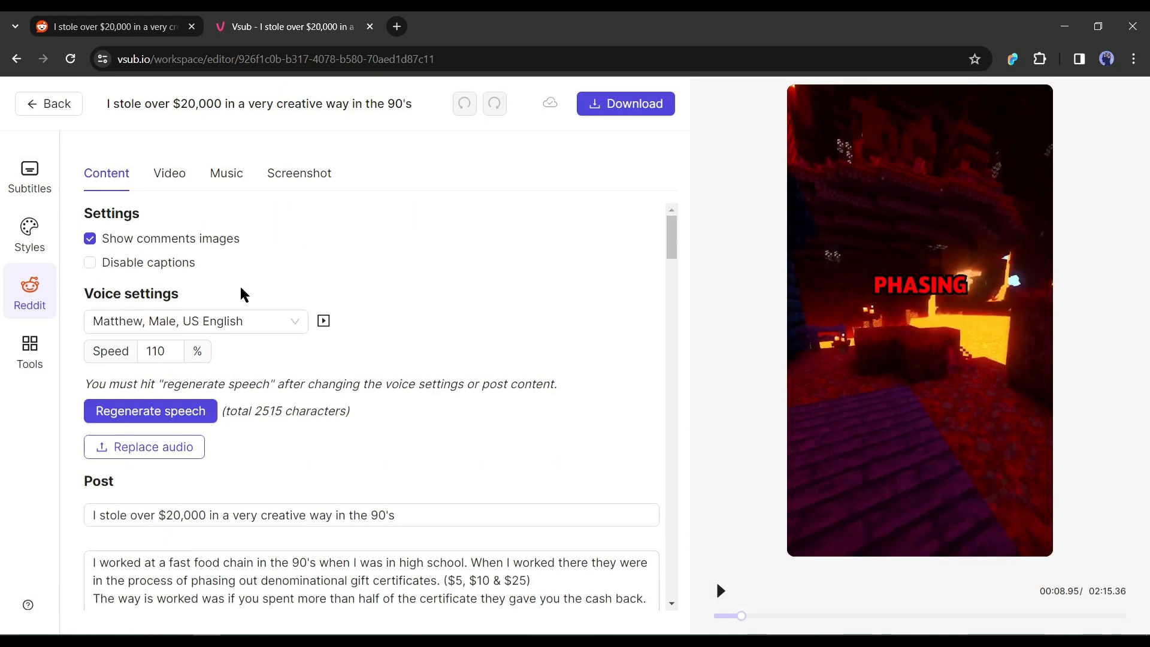
left_click(169, 173)
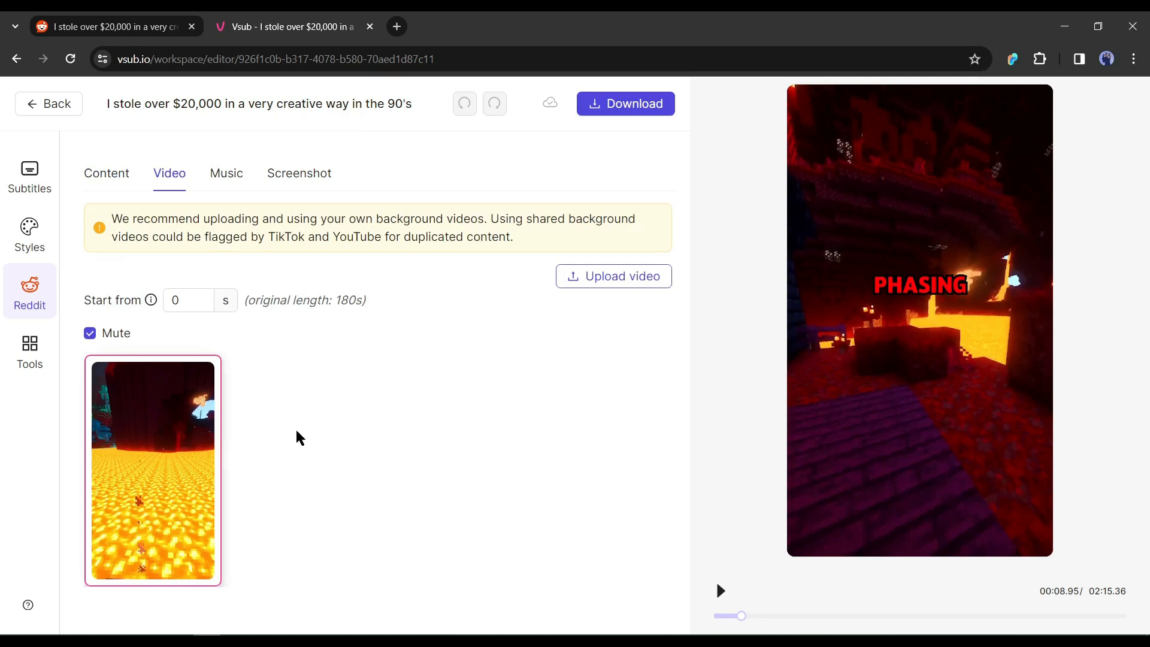
Step: Open and cancel the background video upload, then show the Music options
left_click(614, 275)
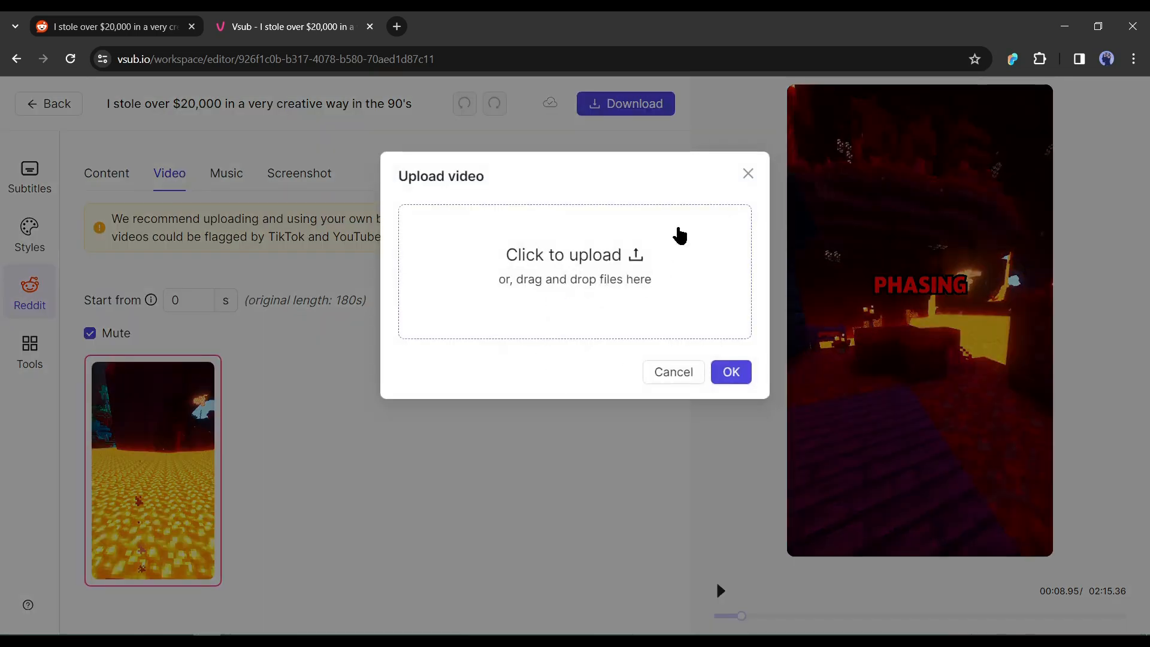
left_click(672, 372)
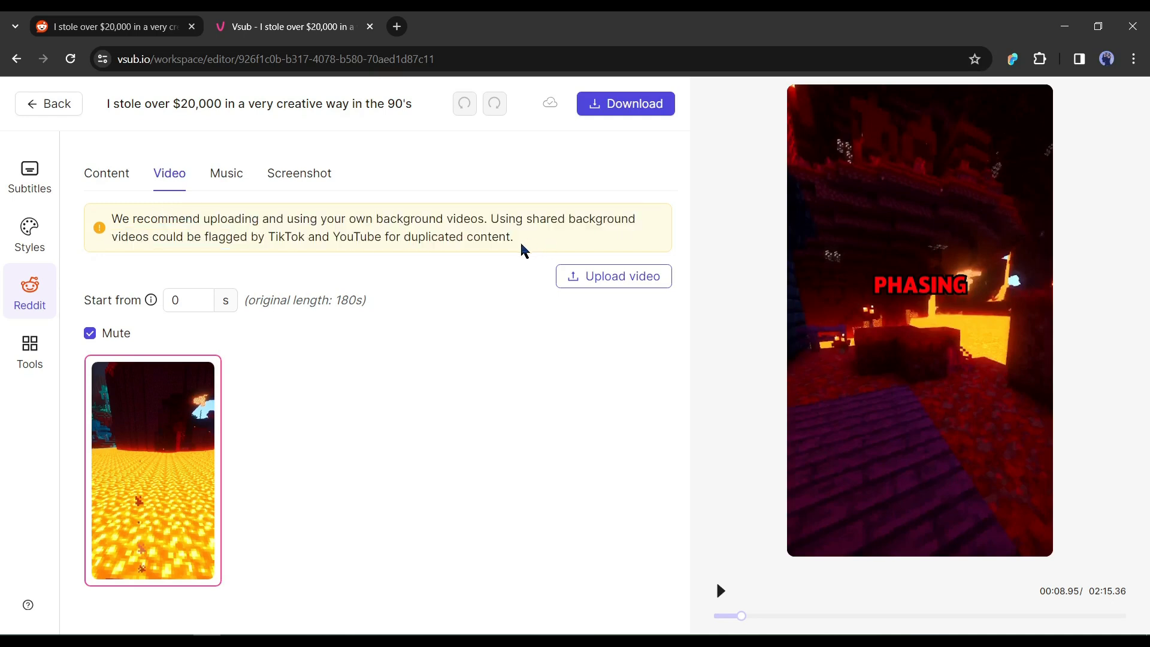
mouse_move(253, 185)
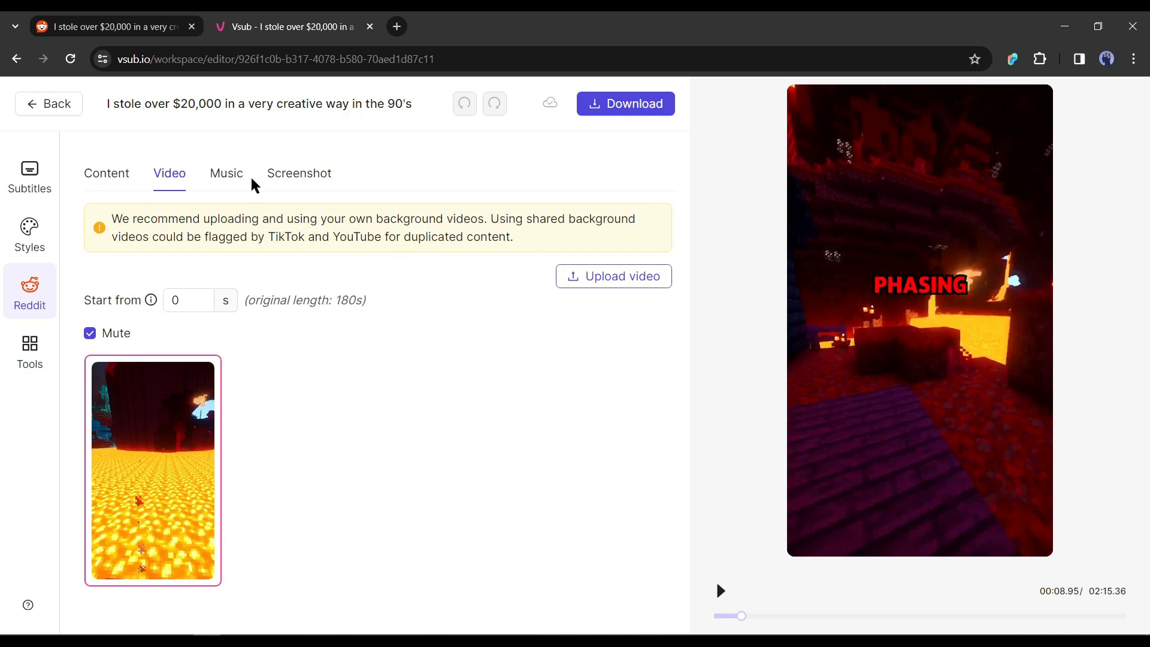
left_click(226, 173)
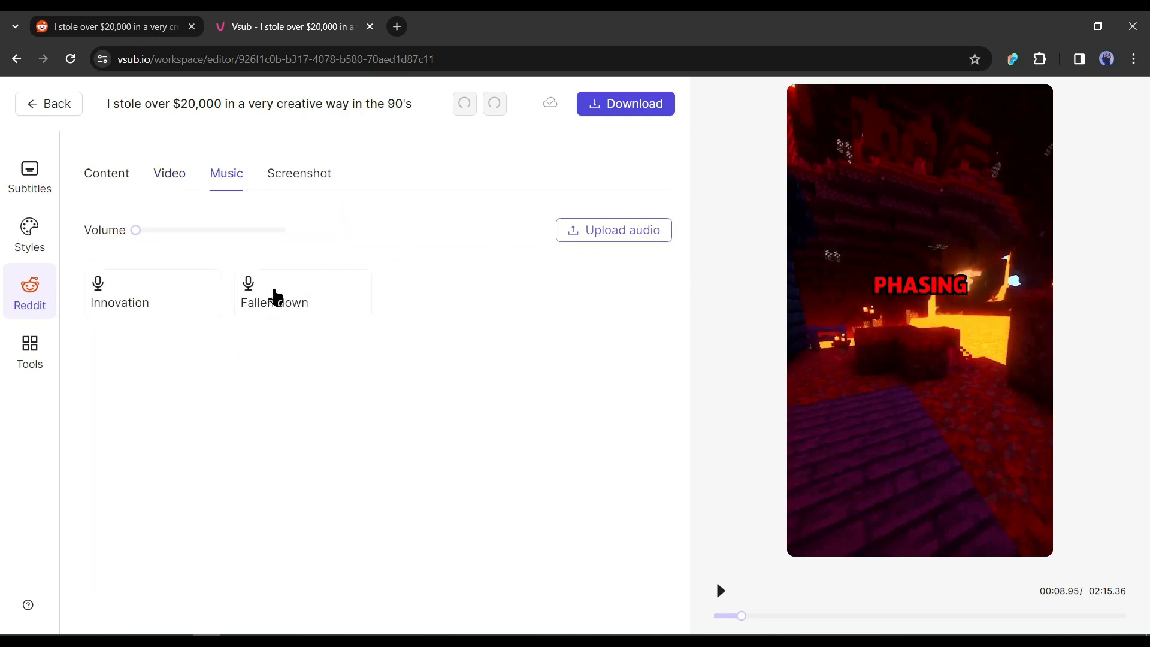
Step: Choose Groove Tube - Audio Hertz.mp3 as background music and browse the Screenshot settings
left_click(613, 230)
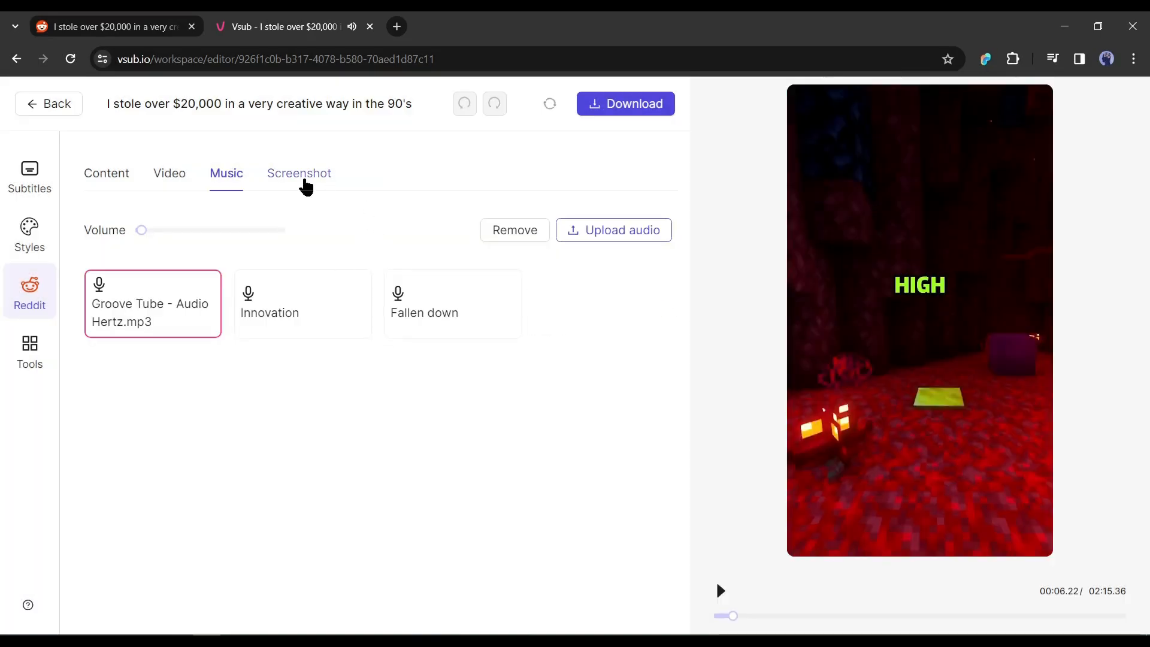
left_click(300, 173)
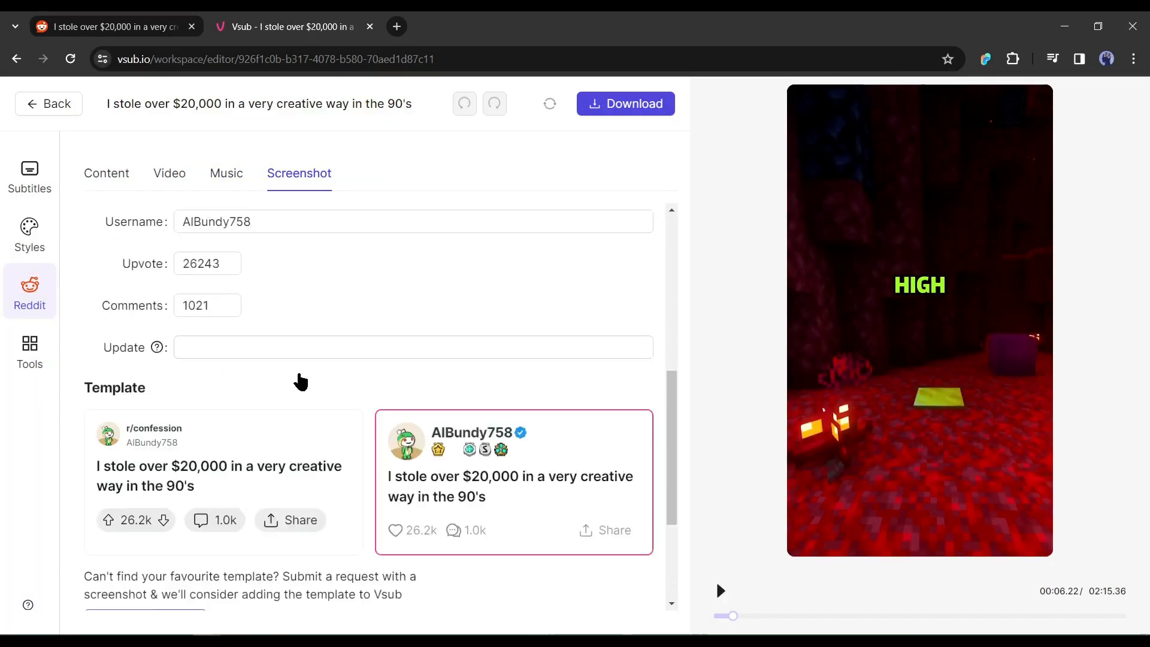
scroll("down", 3)
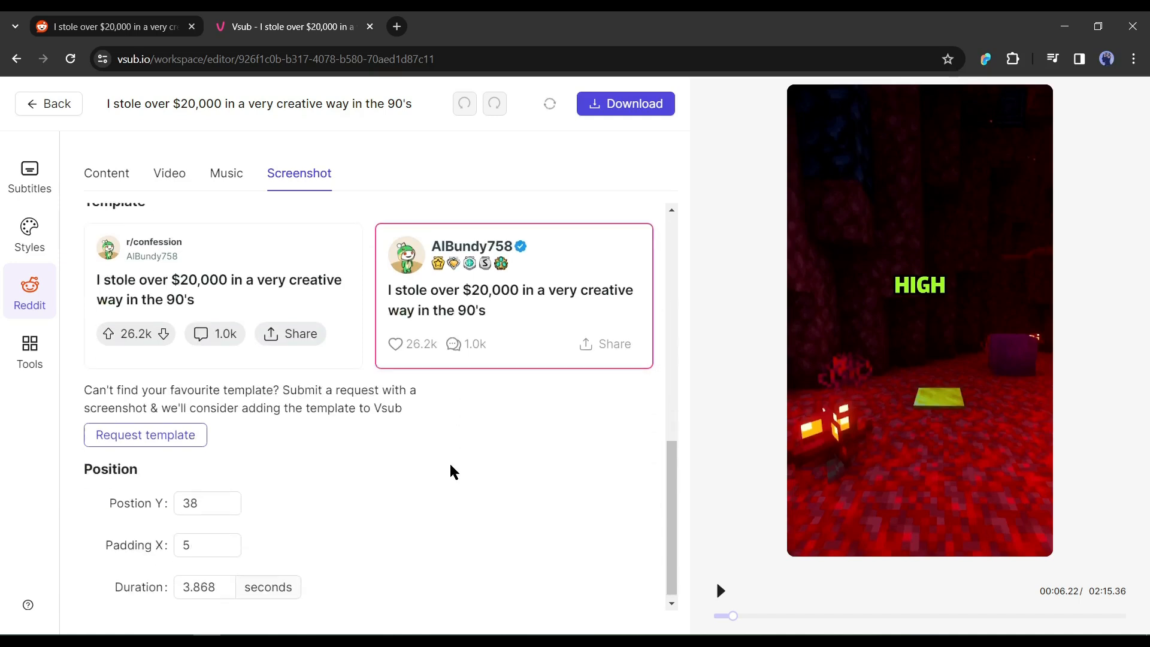
scroll("up", 3)
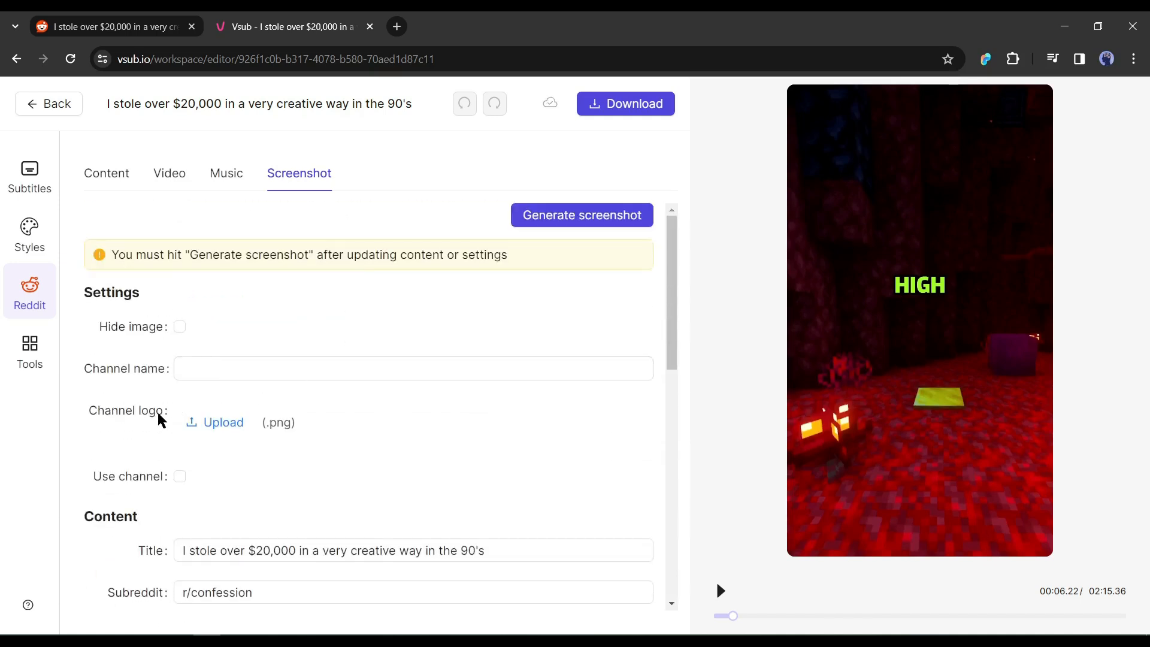
mouse_move(30, 352)
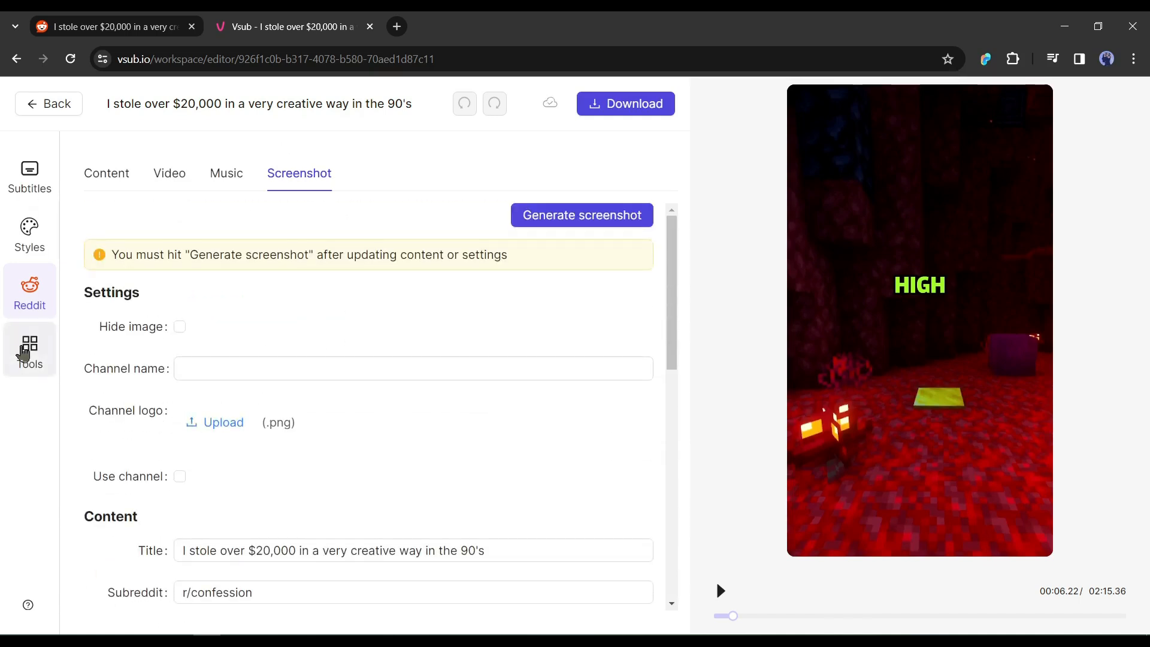
Step: In Tools, set Resize to 9:16 Portrait and back to Original, then open Logo
left_click(29, 350)
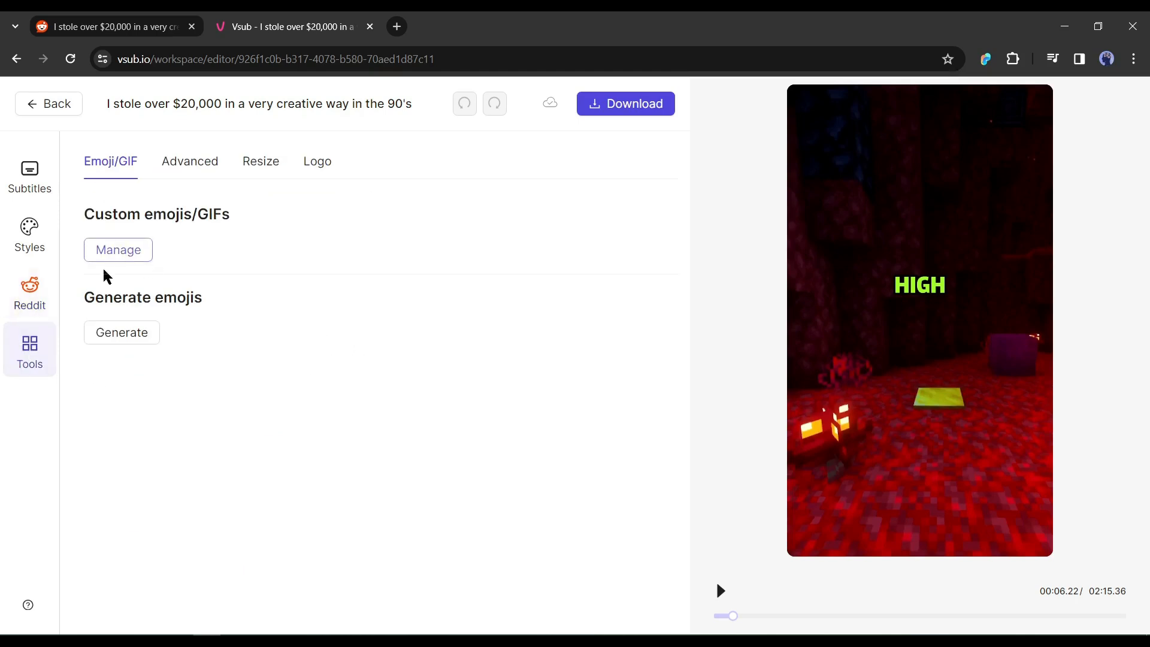
mouse_move(189, 165)
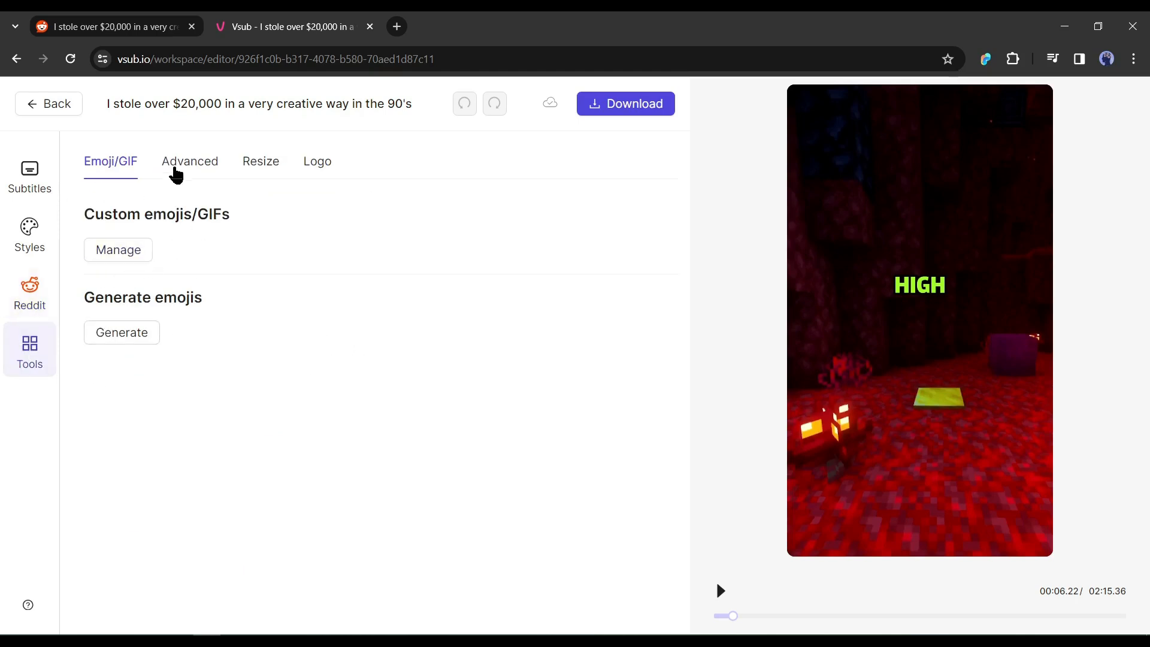
left_click(189, 161)
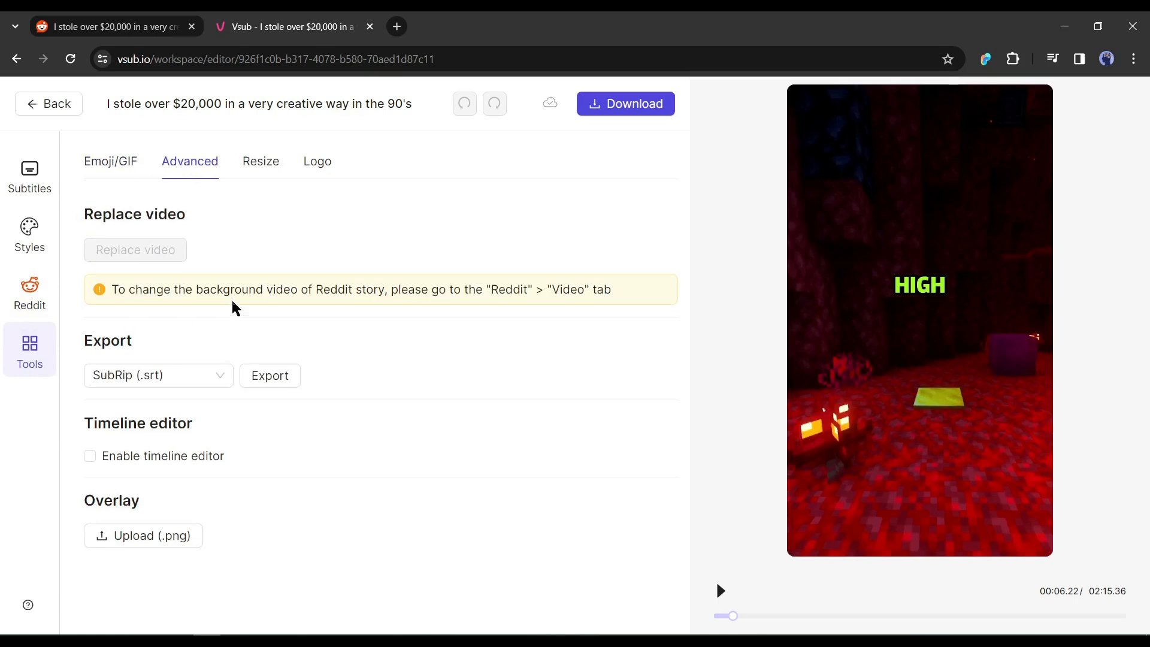
mouse_move(274, 399)
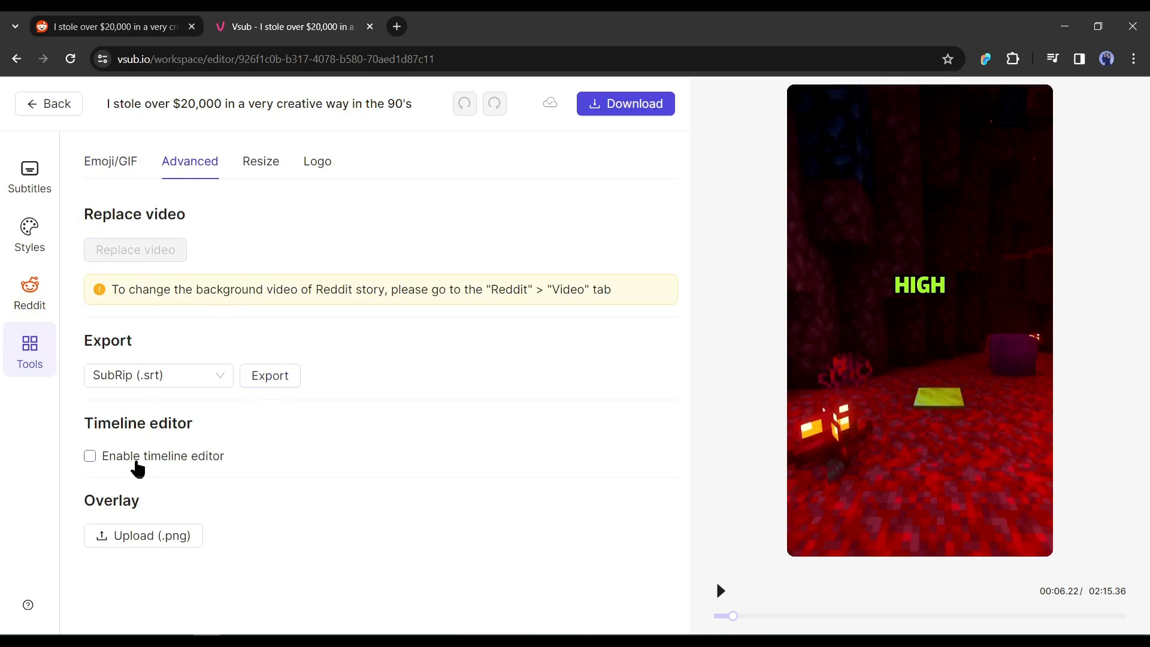
mouse_move(143, 536)
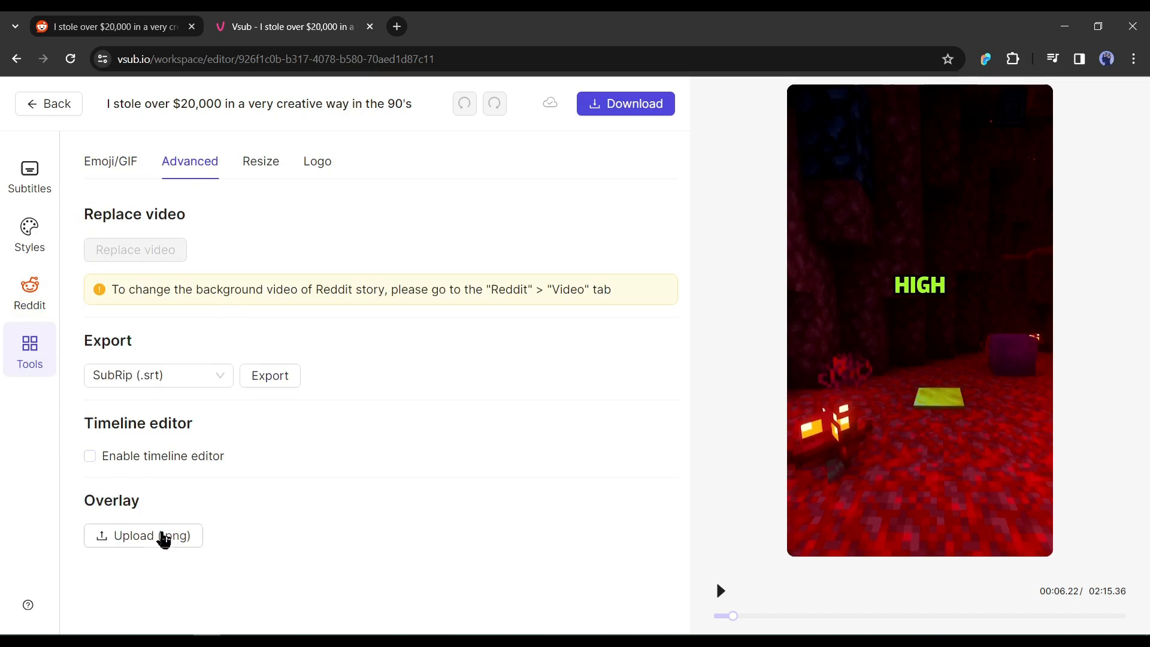
left_click(261, 161)
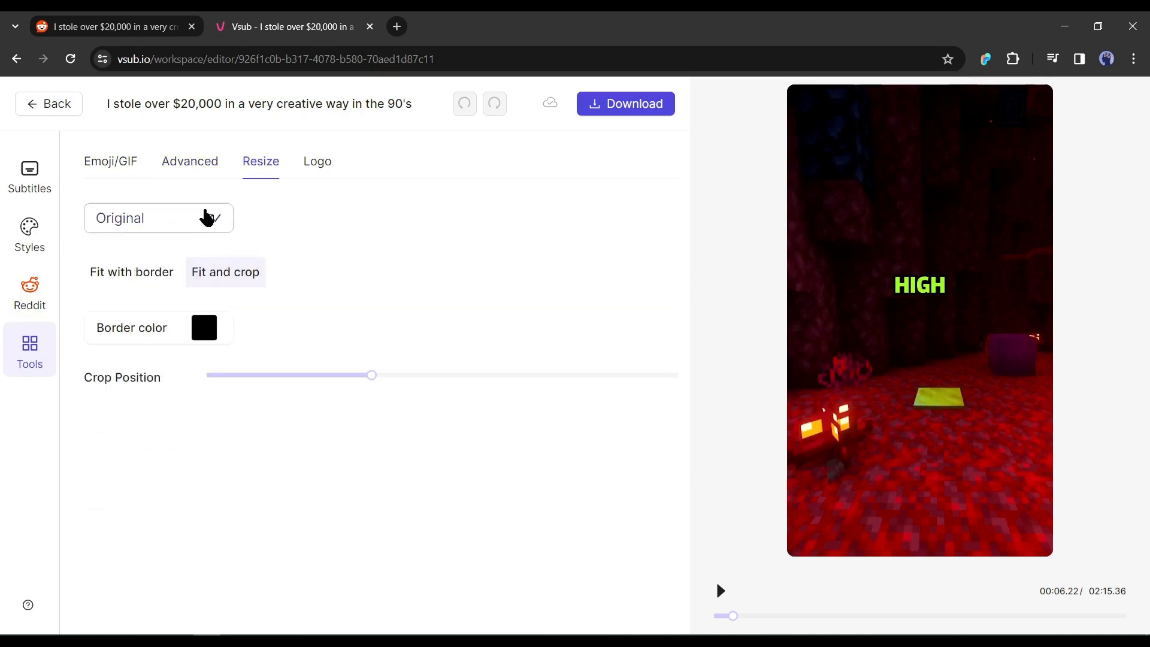
left_click(157, 218)
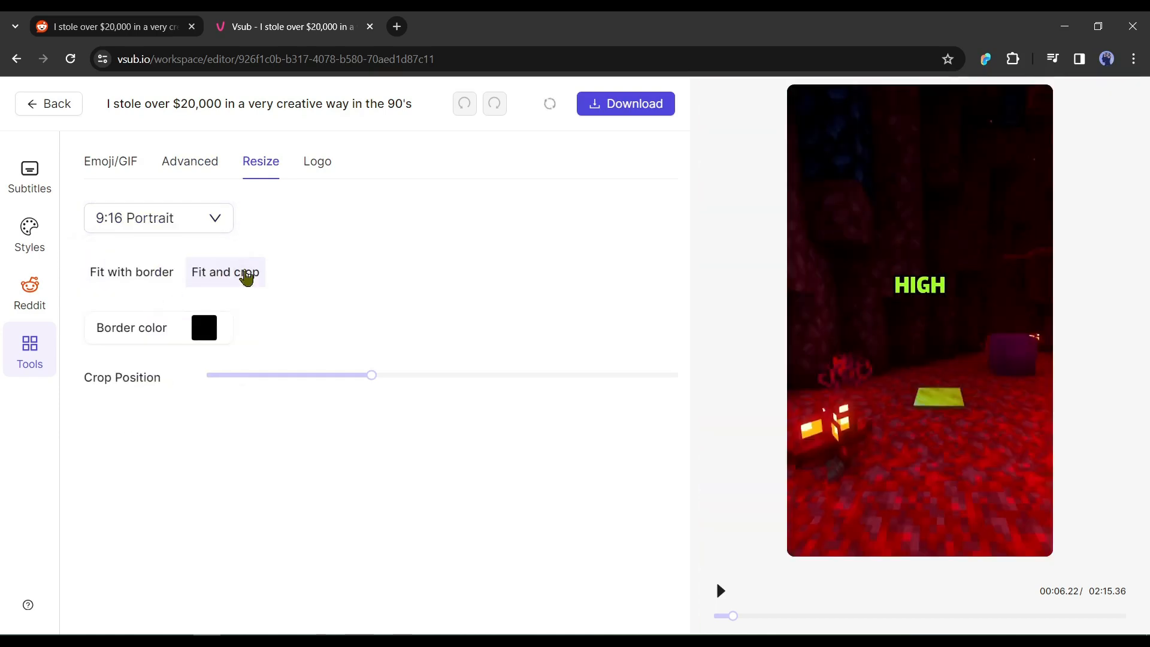
left_click(158, 218)
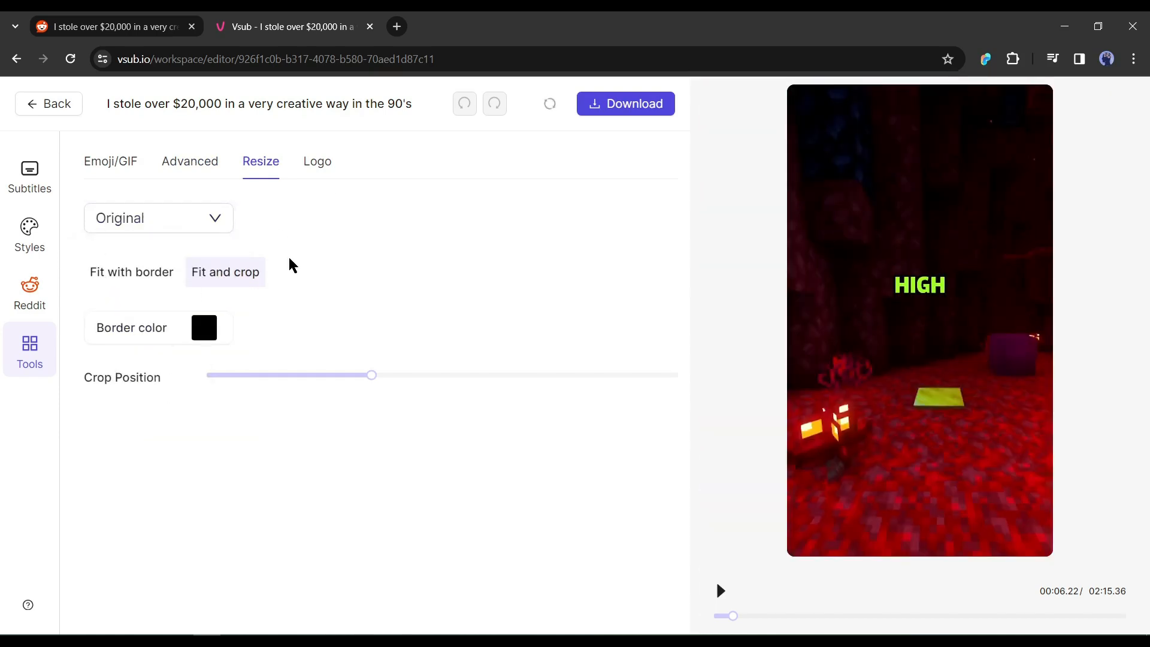
left_click(317, 161)
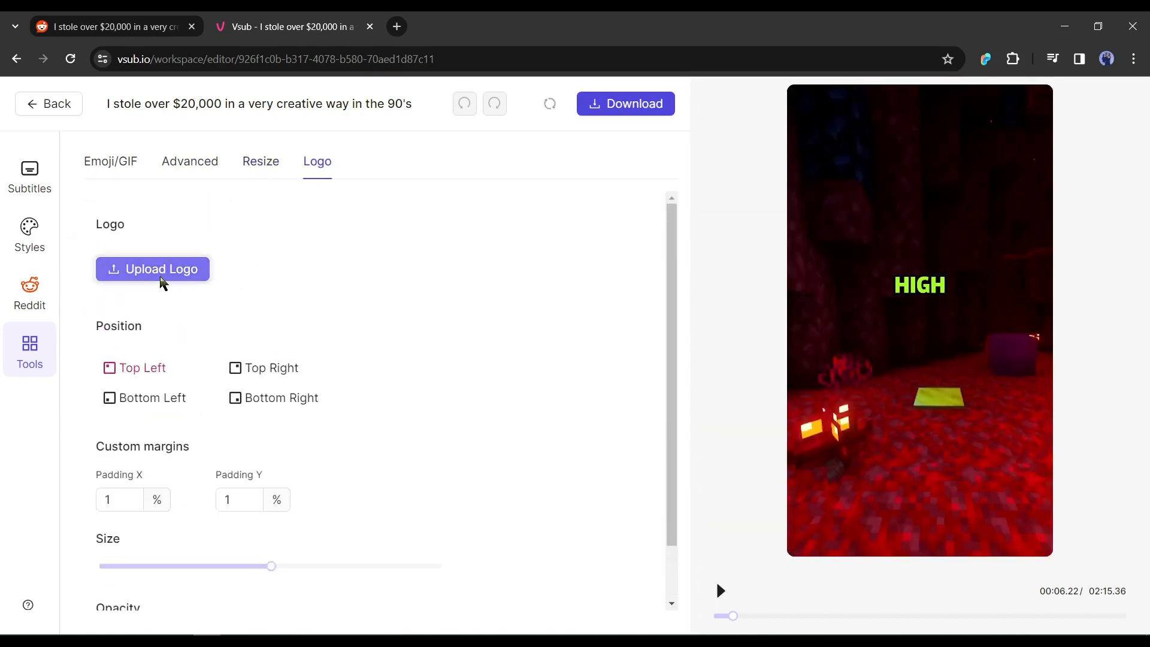
Step: Upload the AI NINJA logo, download the rendered video, and play it full screen
left_click(153, 268)
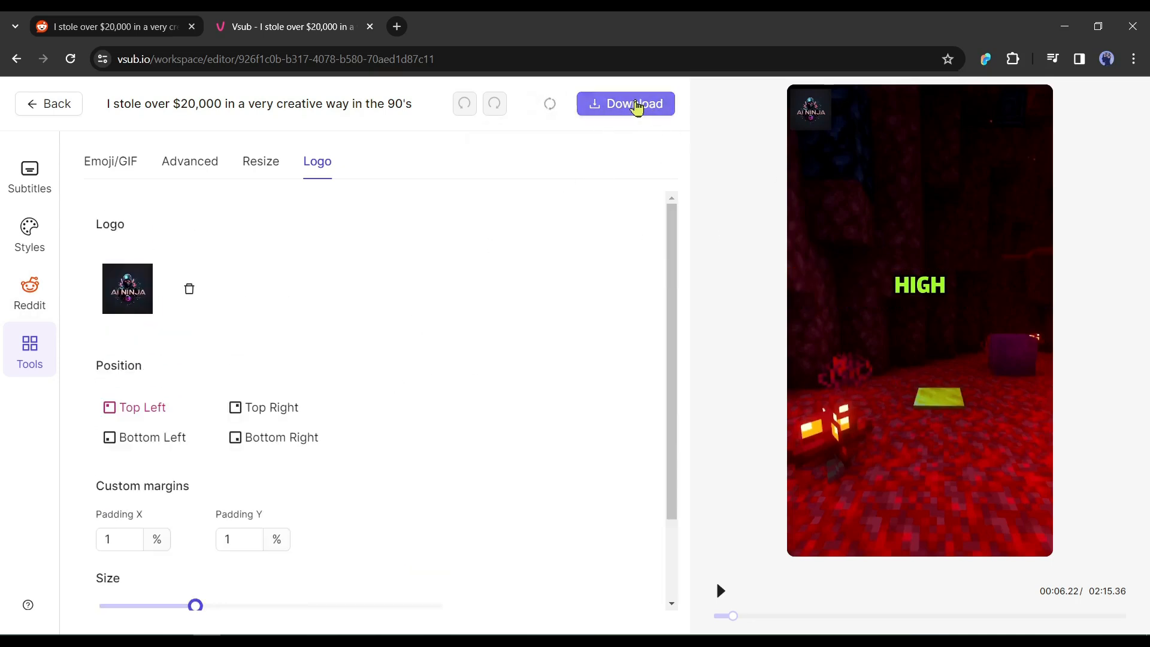
left_click(625, 103)
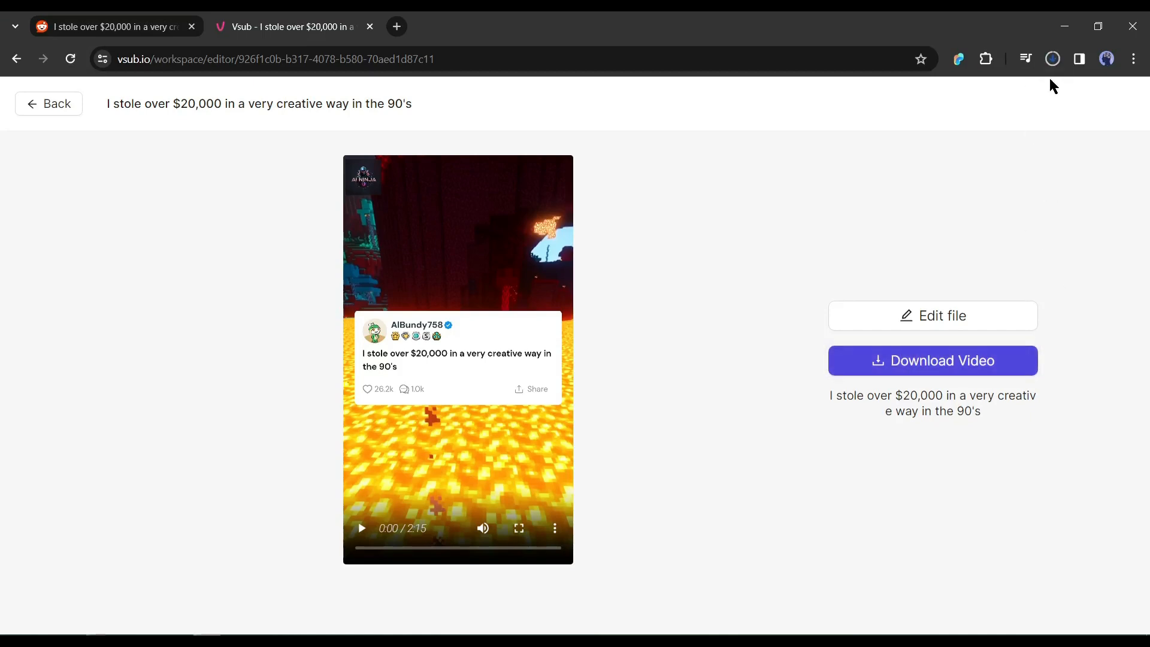
left_click(518, 528)
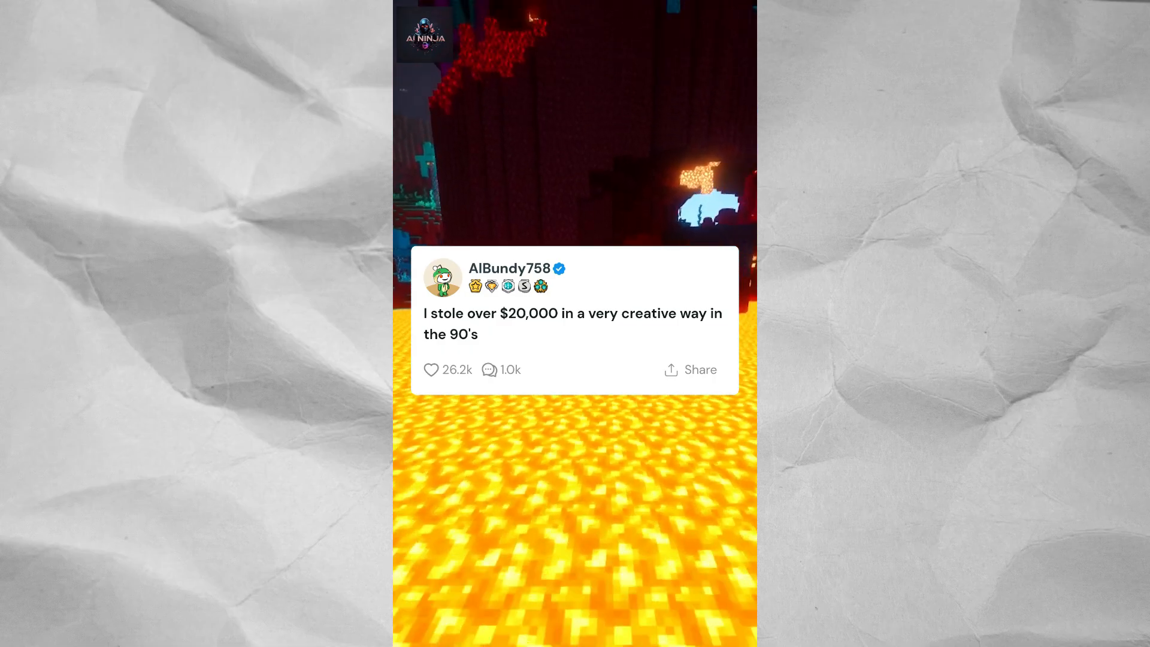